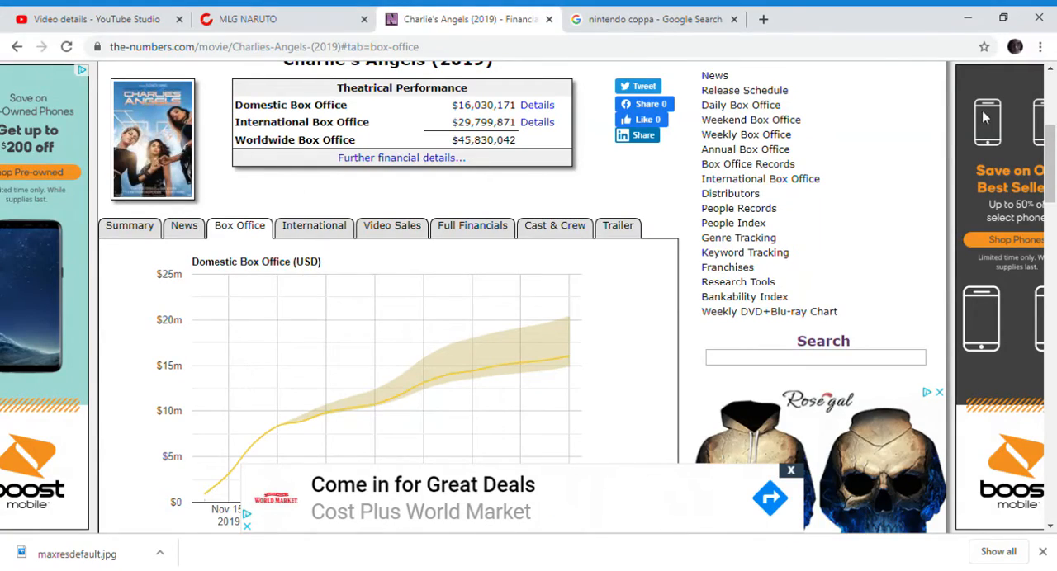
Step: Open the November 29, 2019 daily chart ranked by per-theater average, with Charlie's Angels near the bottom
scroll("down", 3)
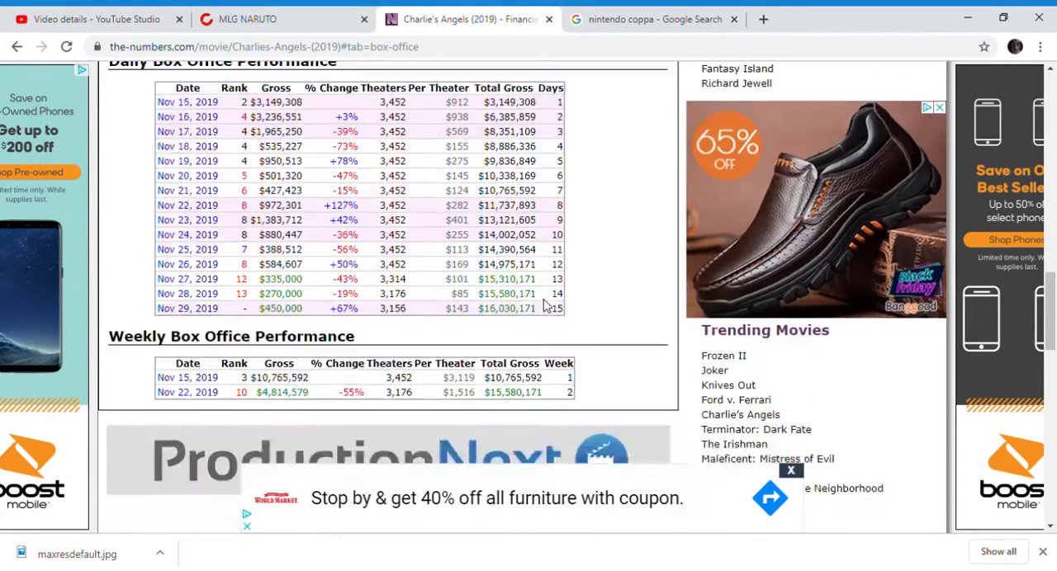
scroll("up", 3)
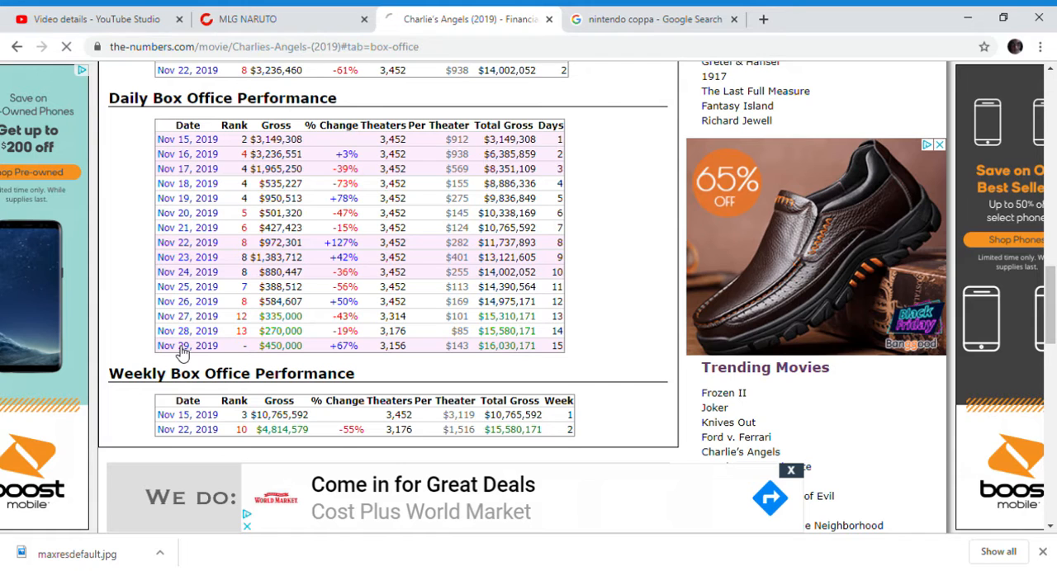
left_click(187, 345)
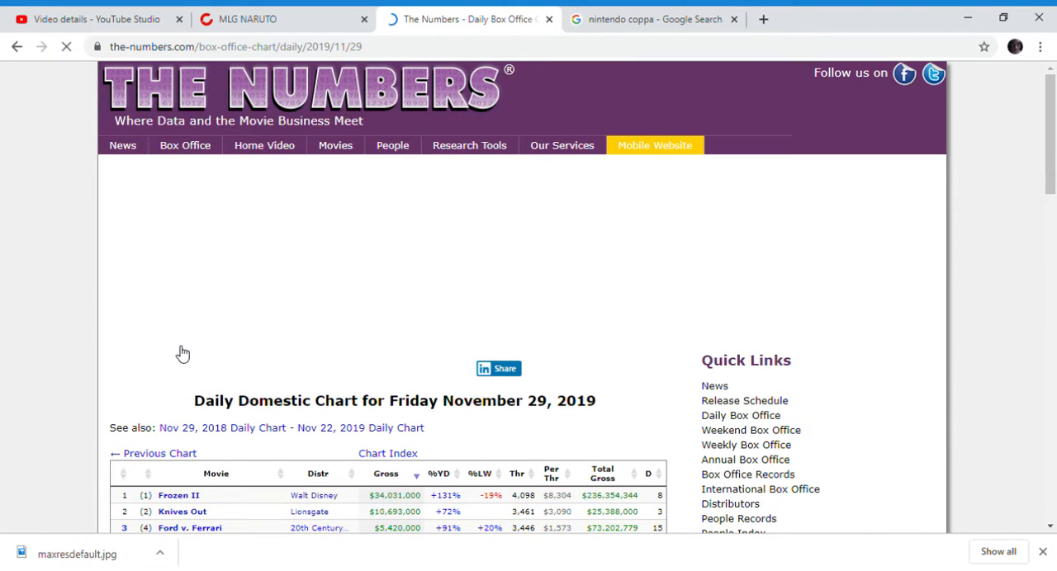
scroll("down", 3)
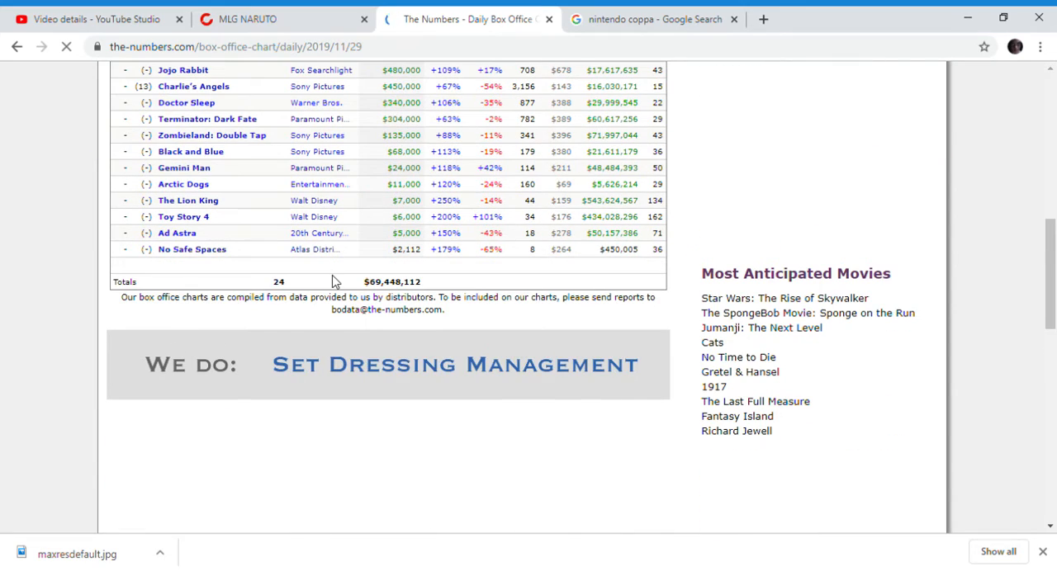
scroll("up", 3)
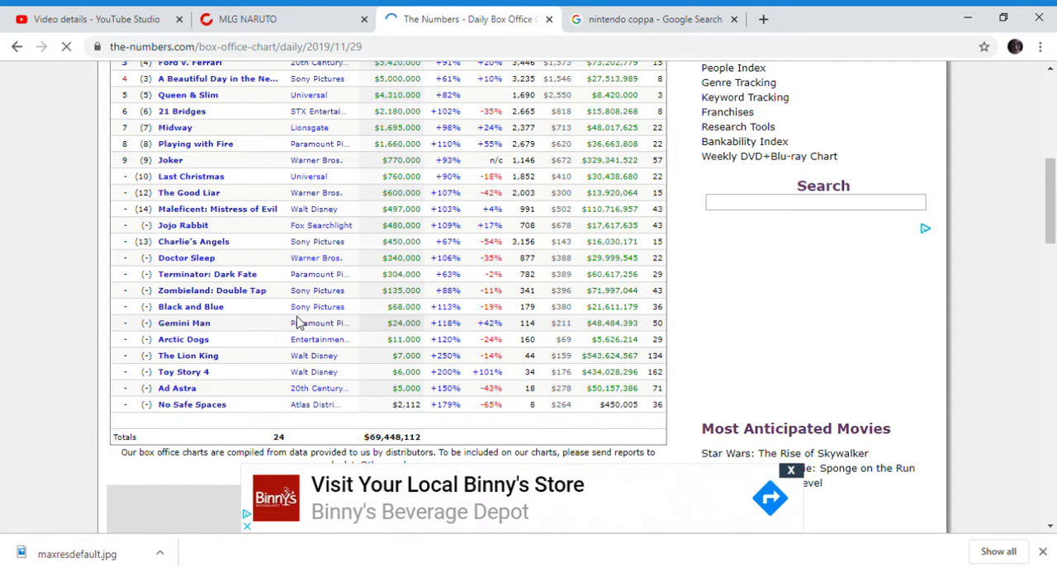
scroll("up", 3)
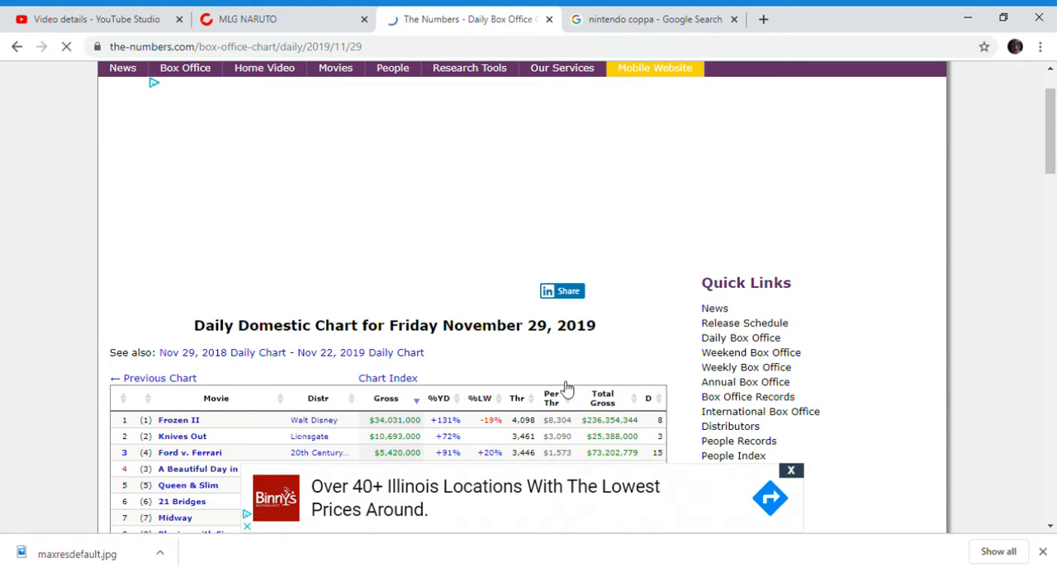
scroll("down", 3)
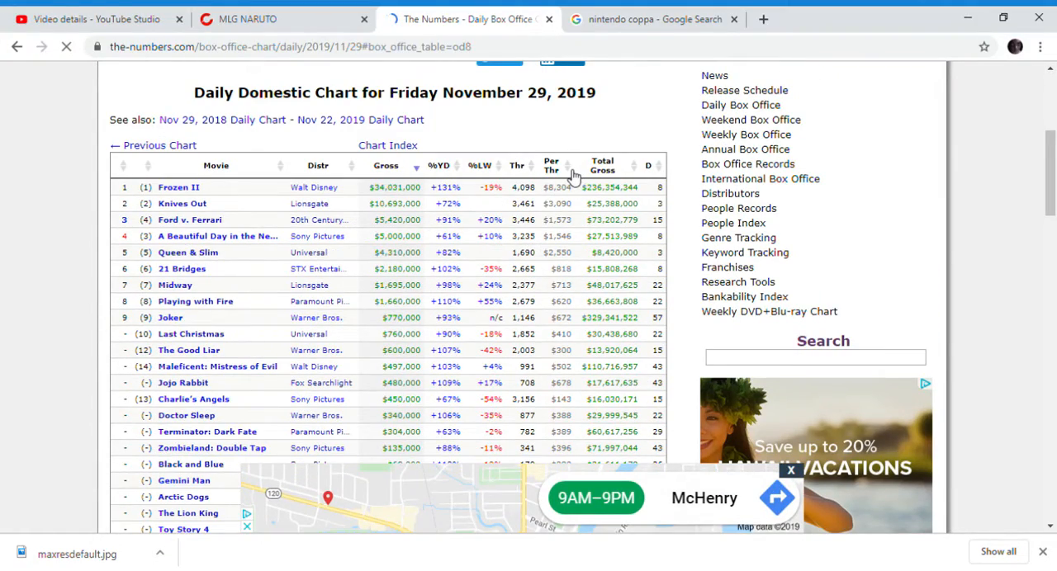
scroll("down", 3)
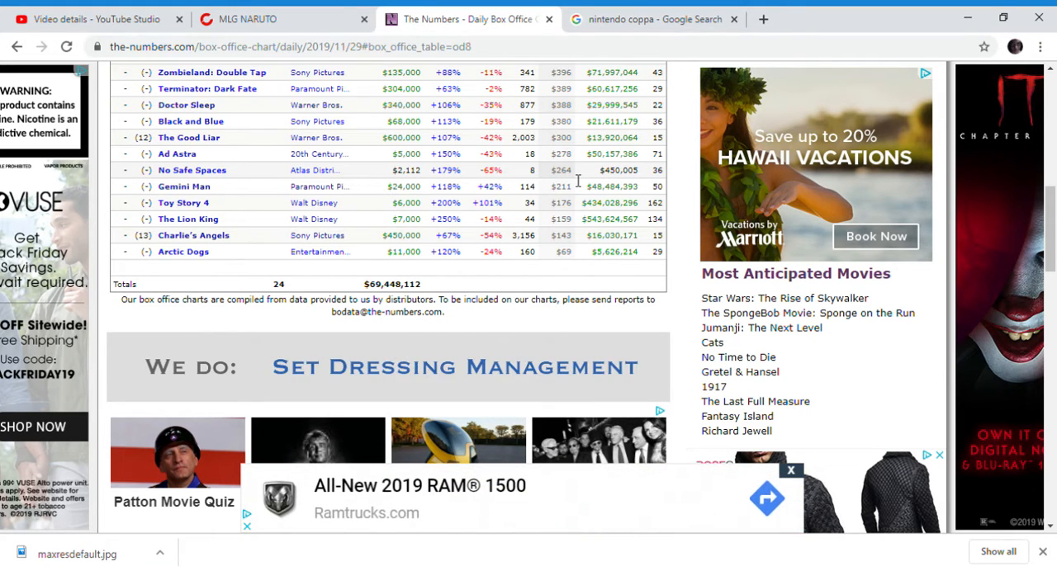
scroll("up", 3)
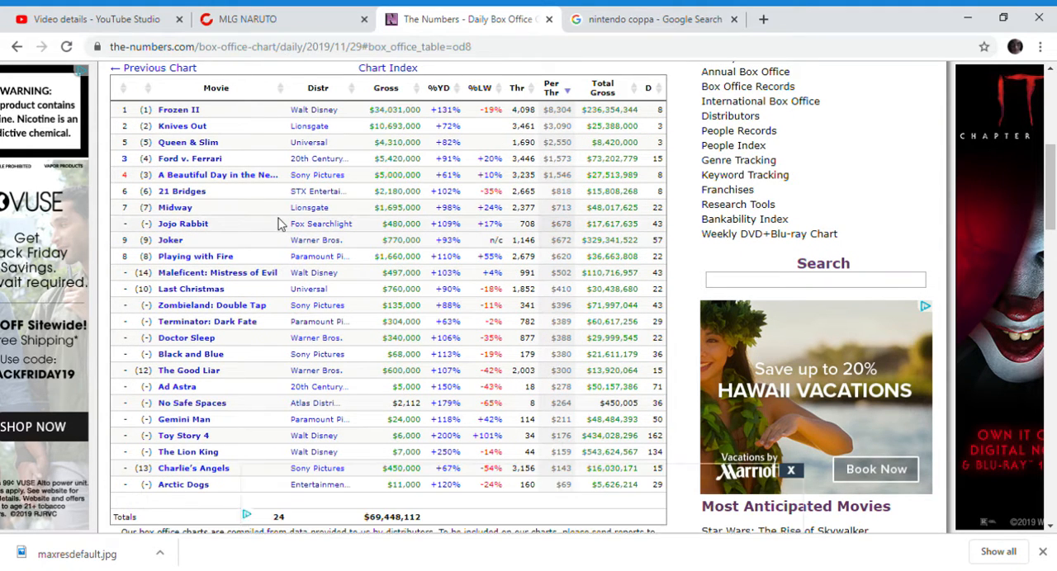
scroll("down", 3)
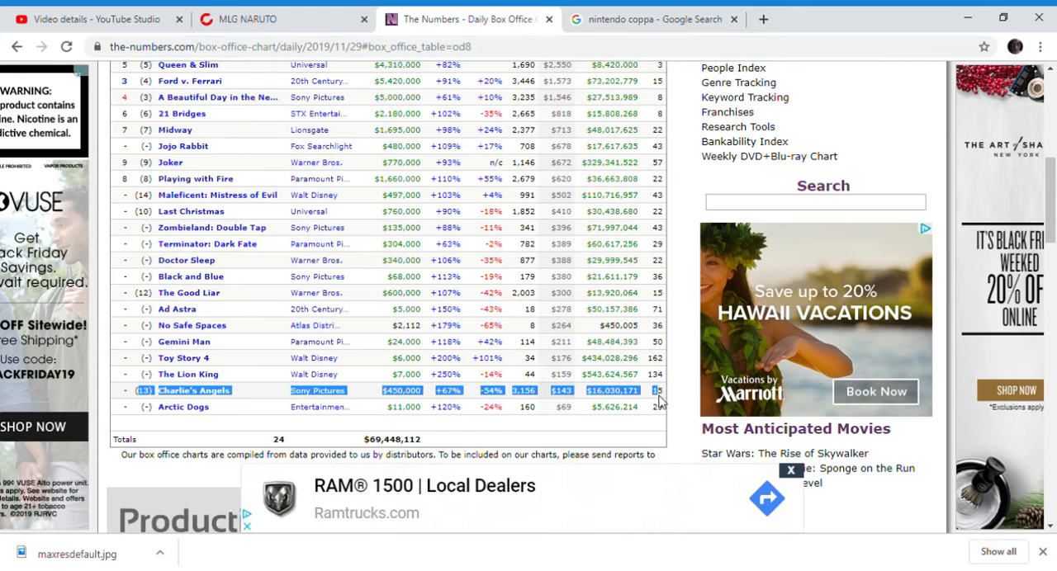
mouse_move(388, 407)
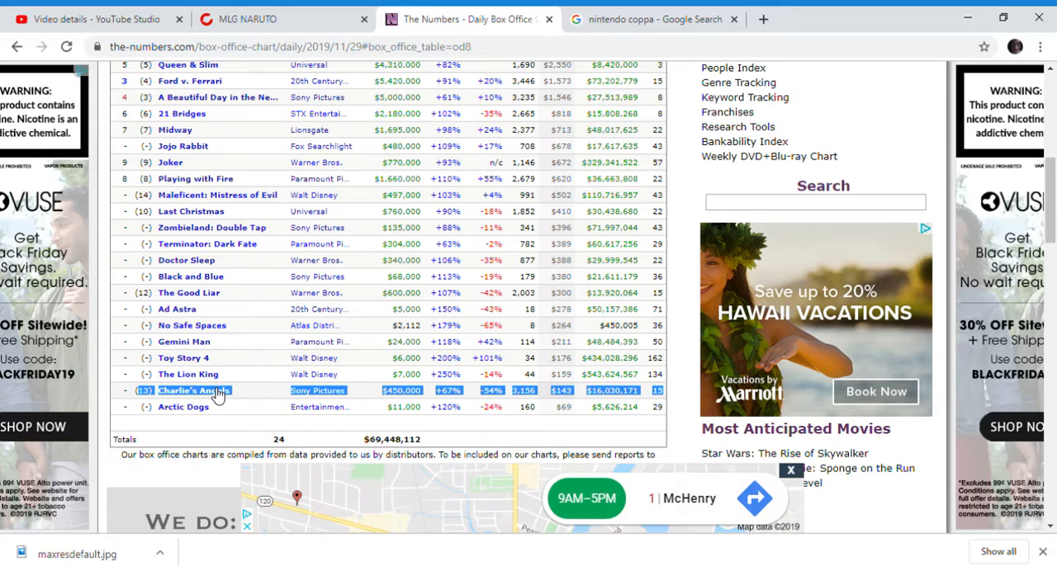
left_click(191, 390)
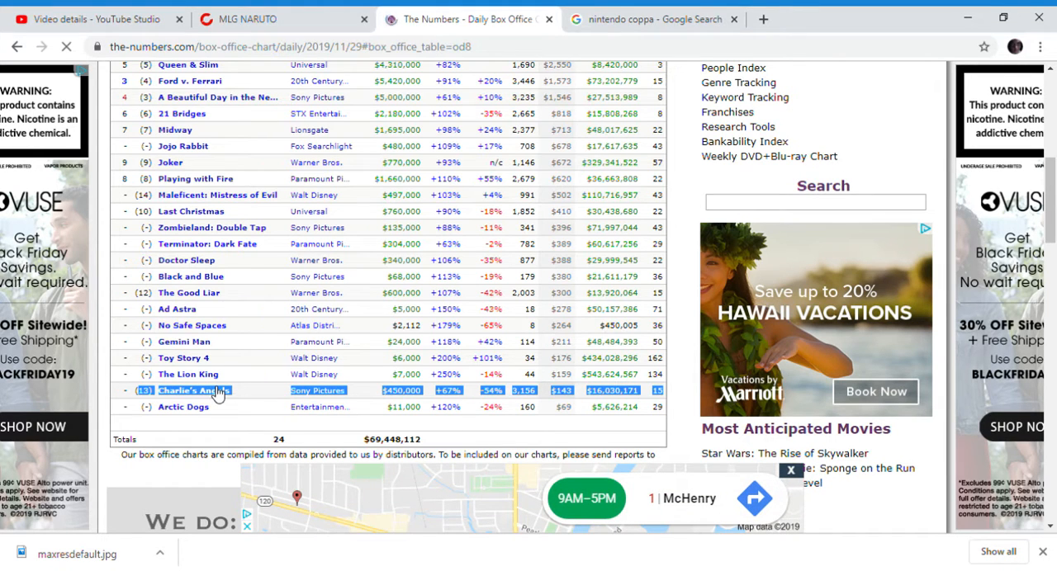
Step: Reopen the Charlie's Angels (2019) page showing $45,830,042 worldwide and its records tables
left_click(186, 390)
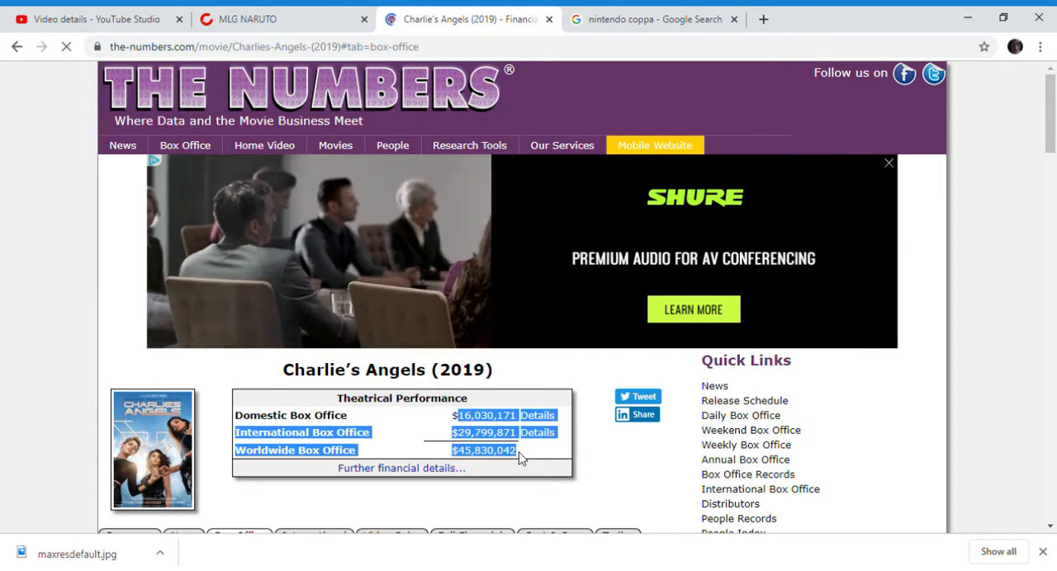
scroll("down", 3)
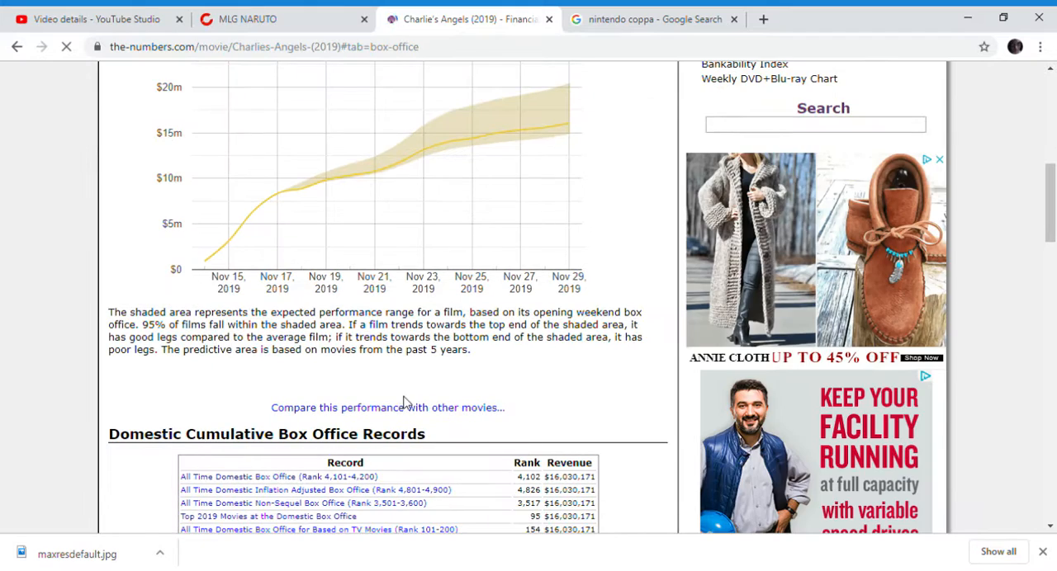
scroll("down", 3)
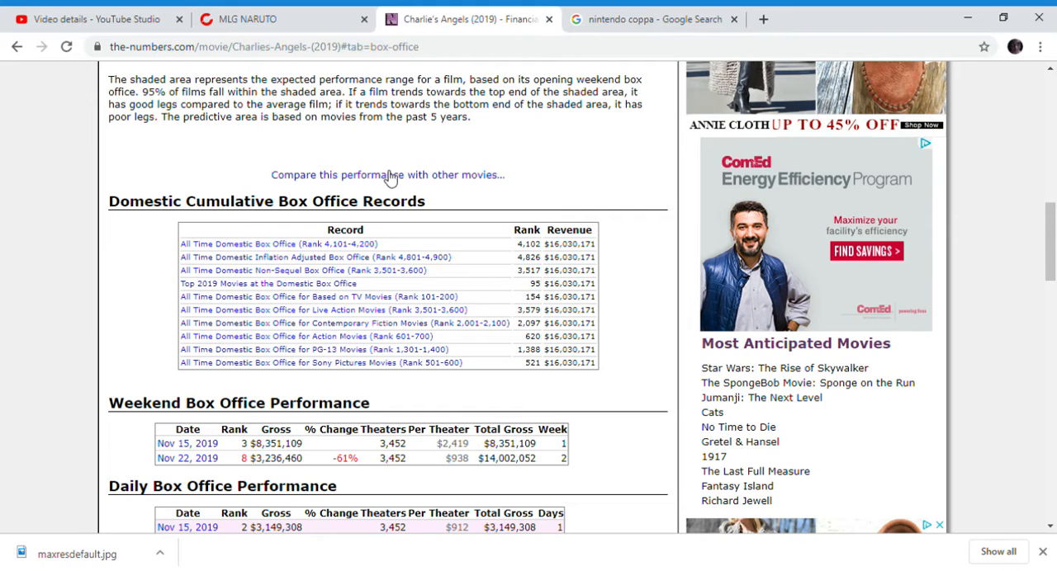
mouse_move(417, 184)
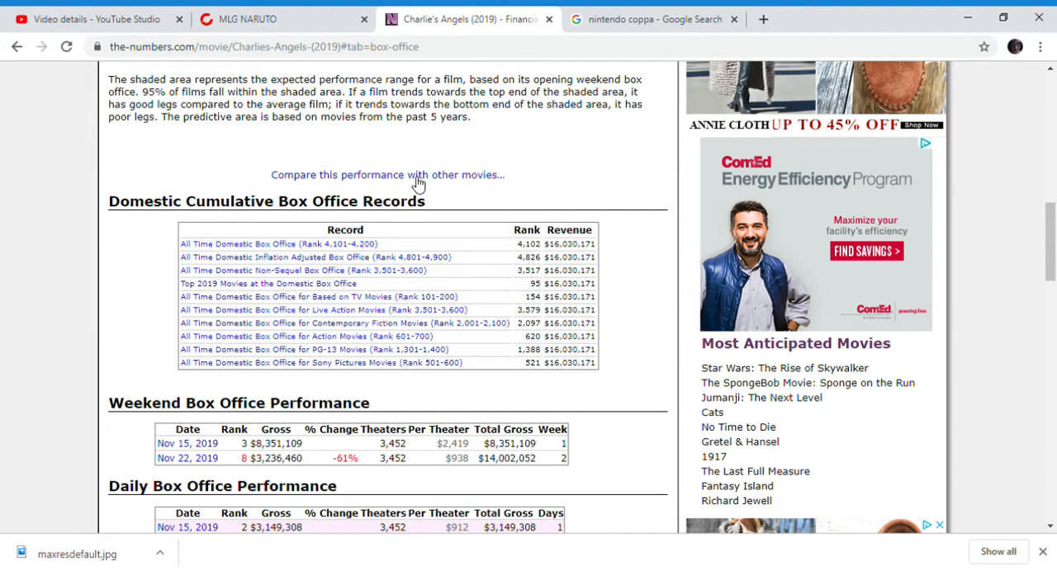
Step: Compare Charlie's Angels (2019) with Full Throttle (2003): $16,030,171 vs. $100,814,328 domestic
left_click(387, 174)
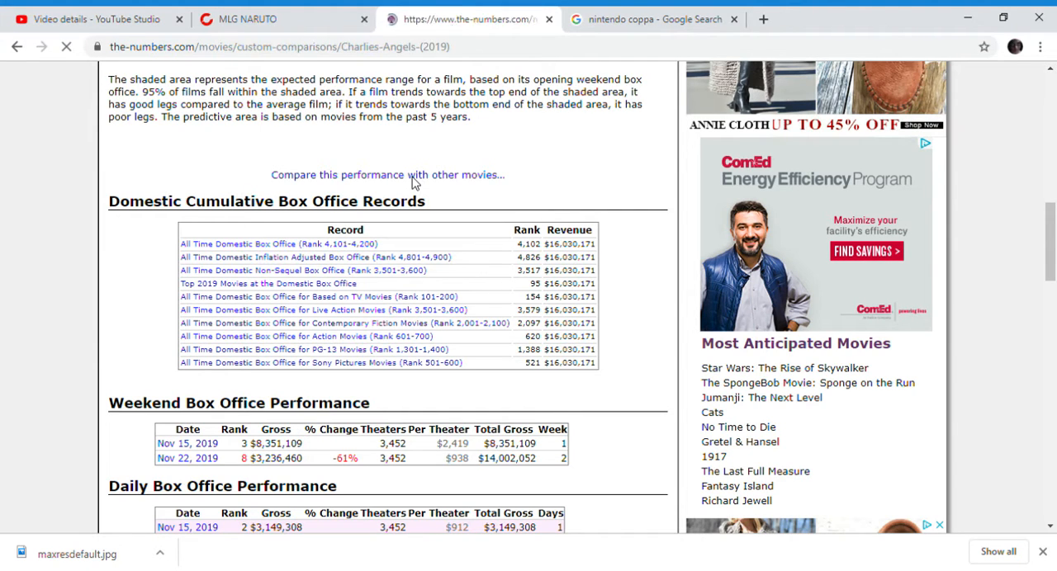
left_click(387, 174)
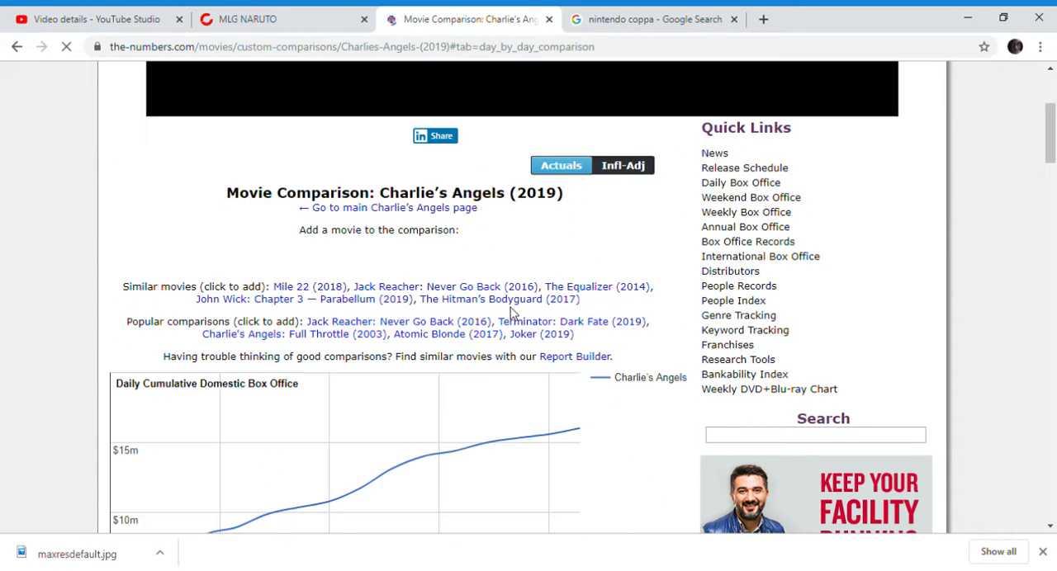
scroll("down", 3)
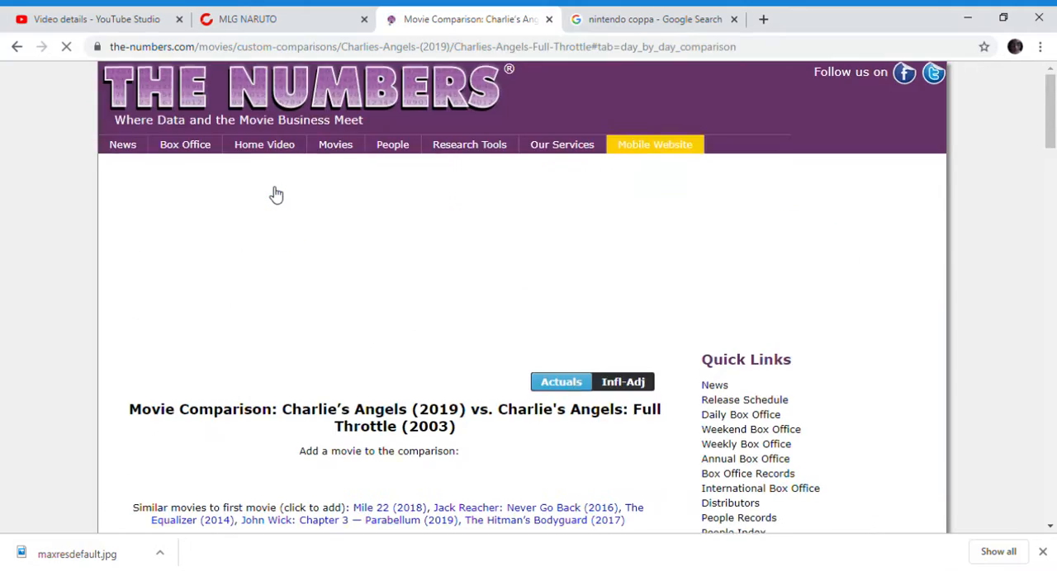
scroll("down", 3)
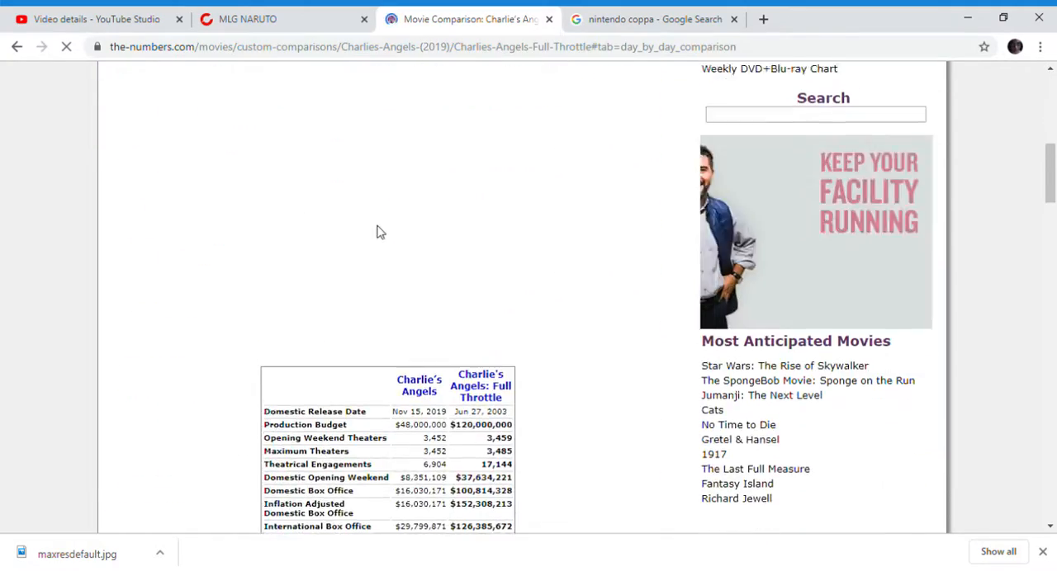
scroll("up", 3)
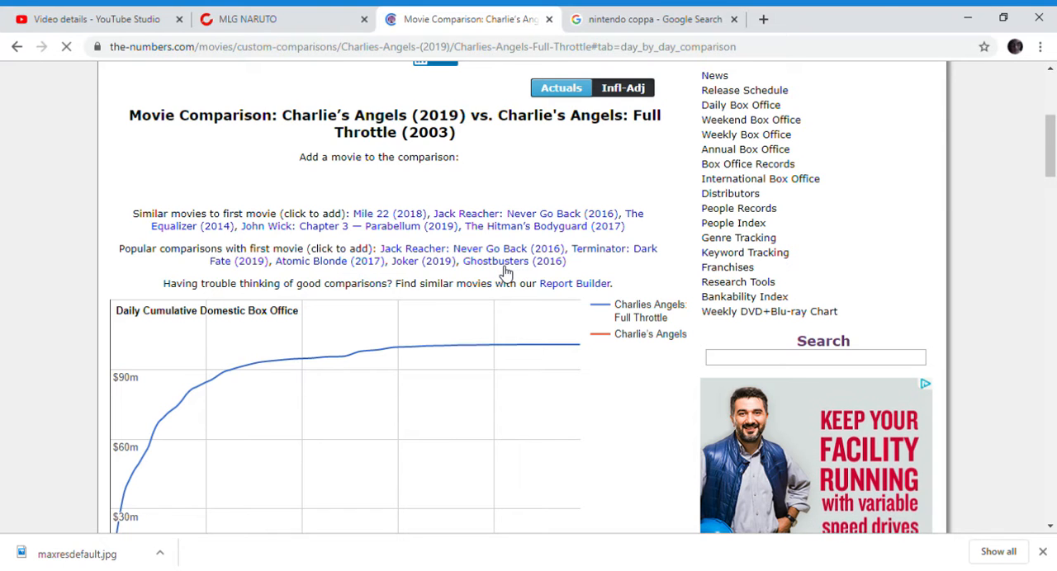
left_click(496, 260)
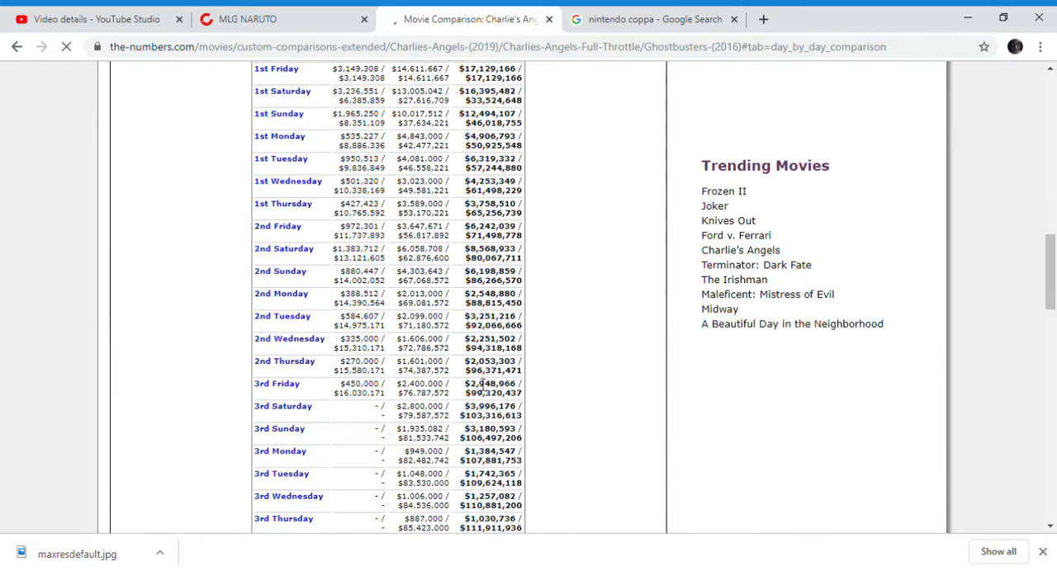
scroll("up", 3)
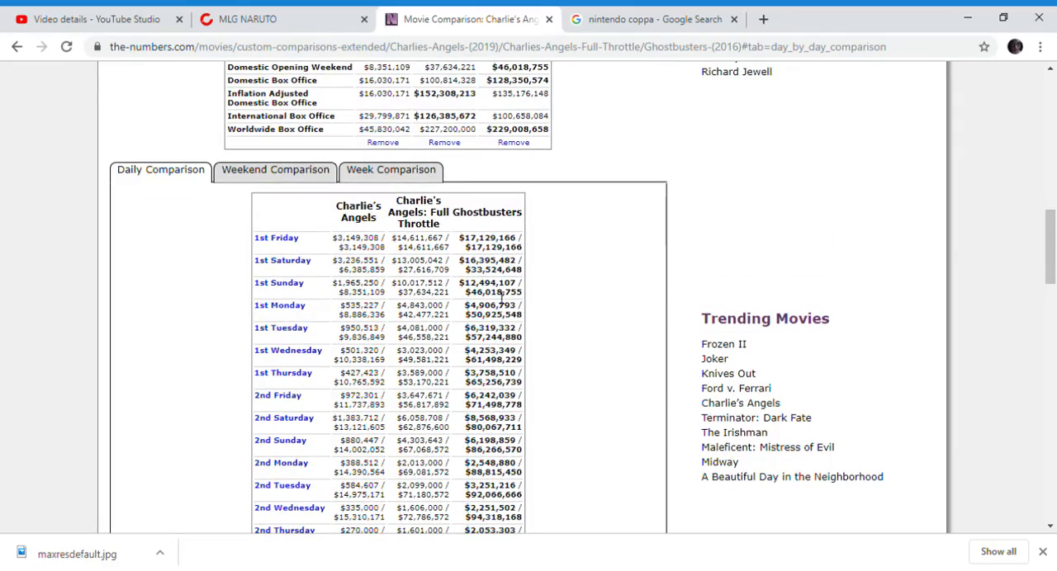
scroll("down", 3)
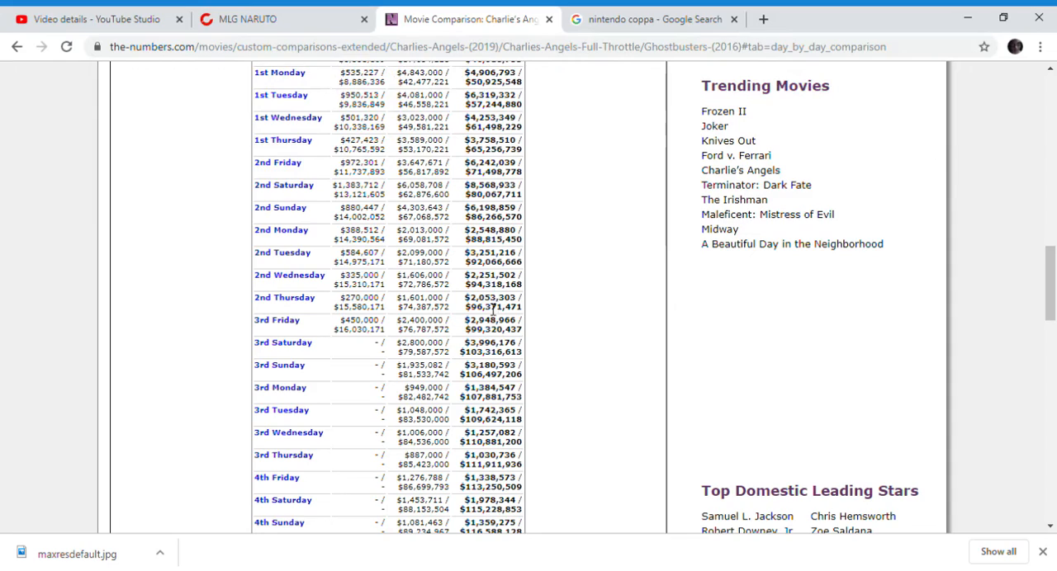
scroll("up", 3)
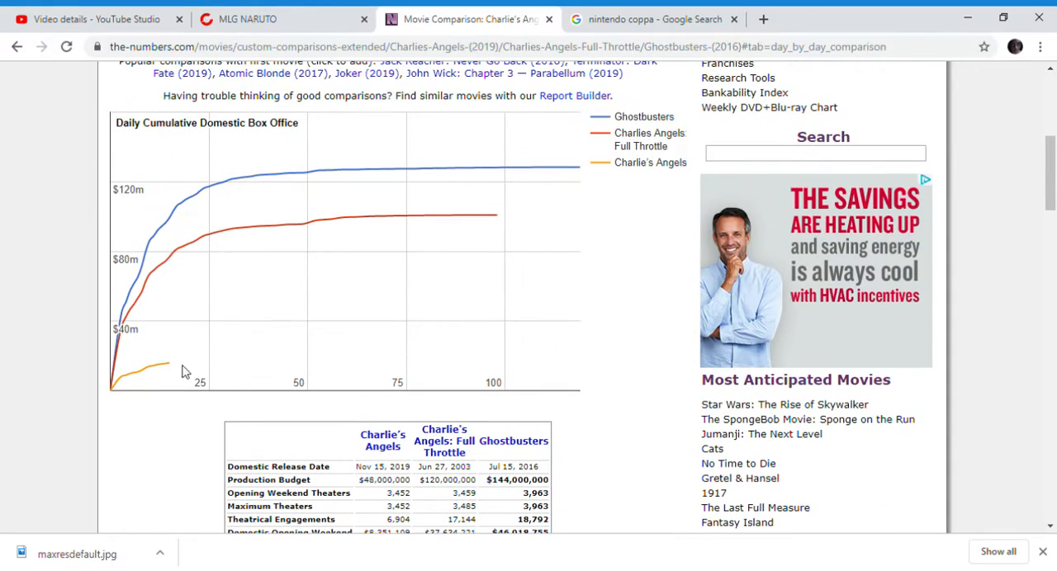
scroll("down", 3)
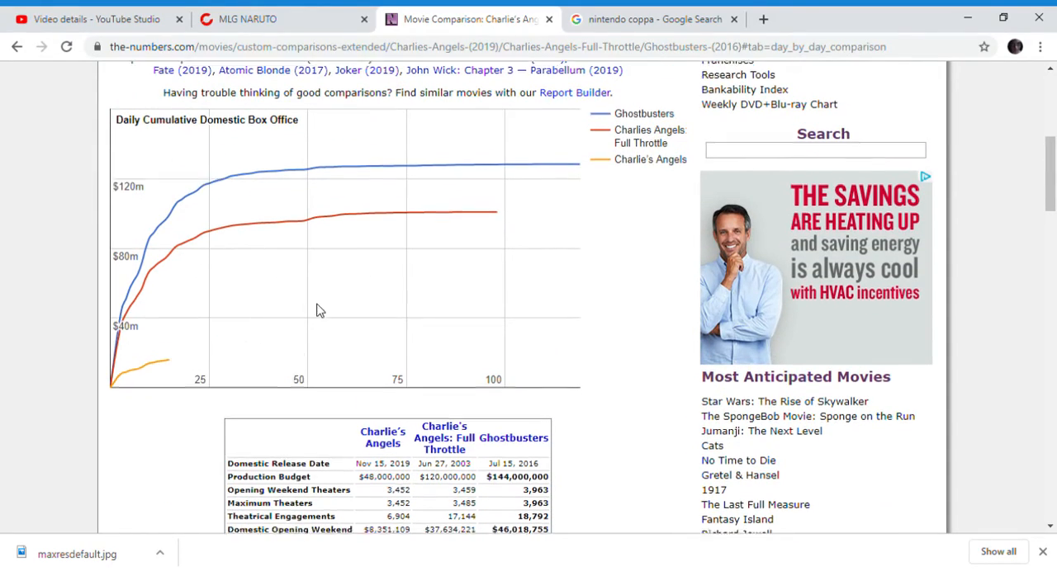
scroll("down", 3)
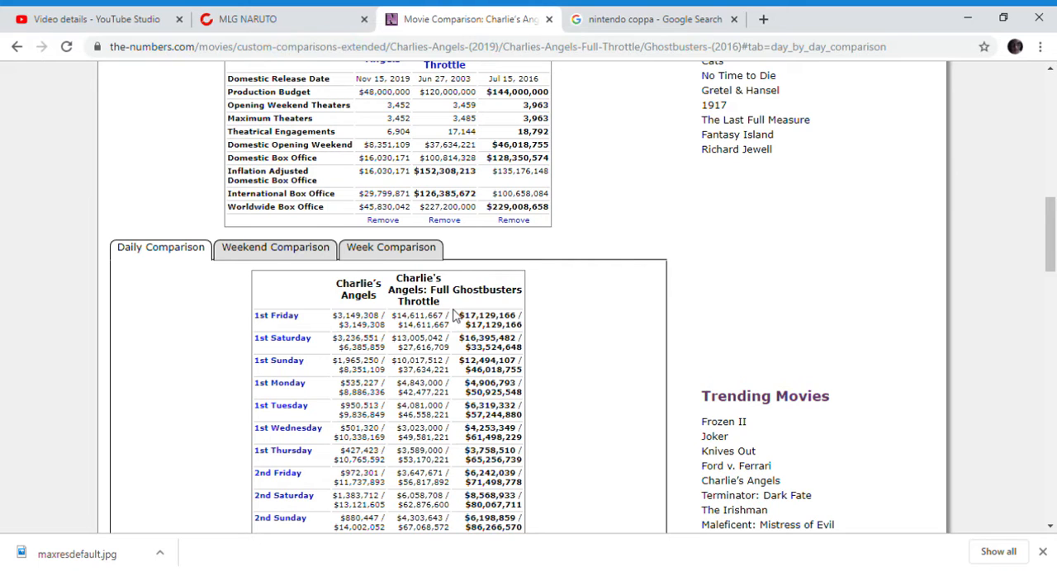
scroll("down", 3)
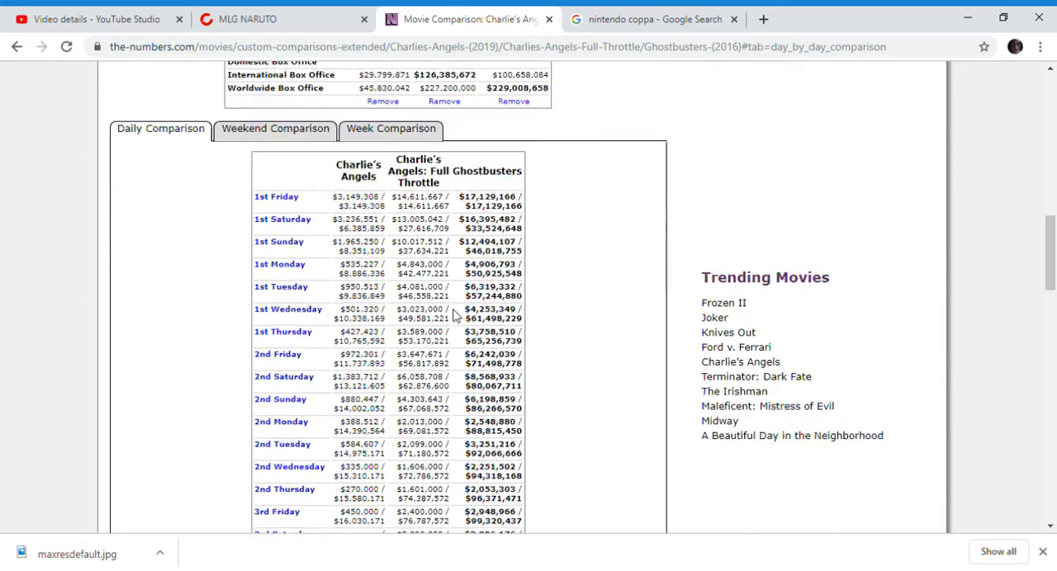
scroll("down", 3)
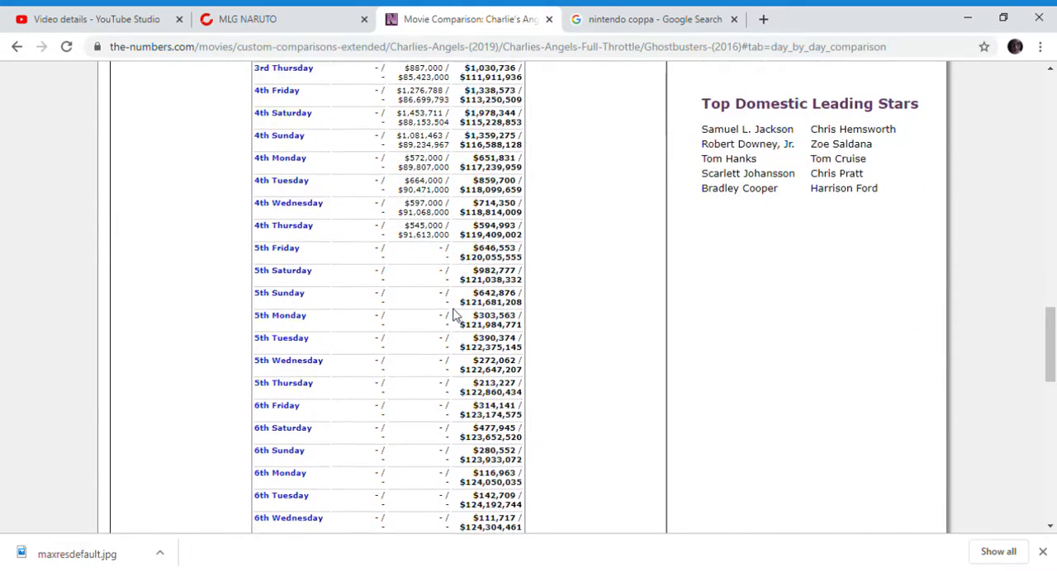
Step: Search 'kil' and add Kill Bill: Volume 1 (2003), charting four films
scroll("up", 3)
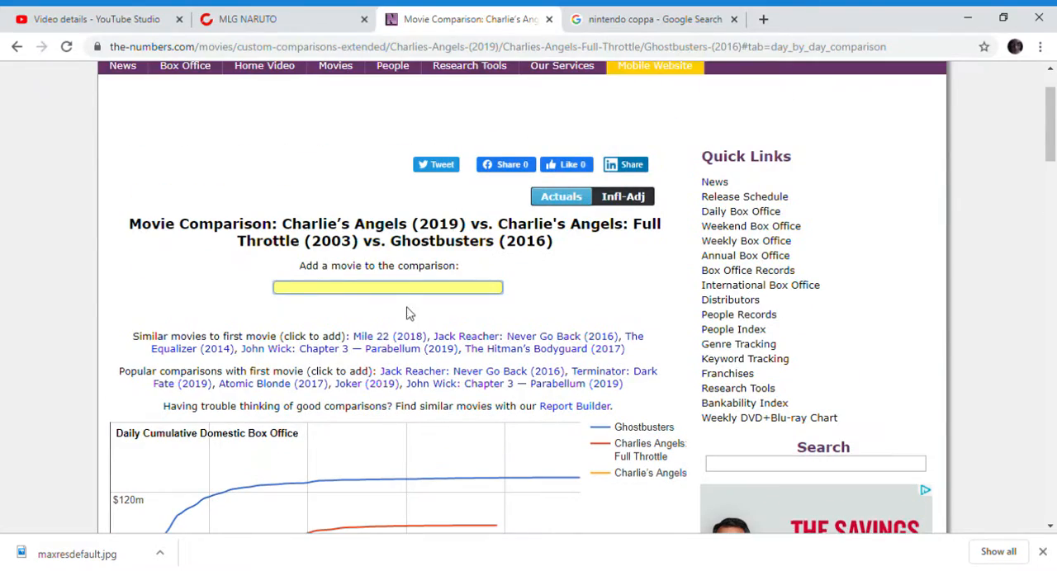
mouse_move(397, 303)
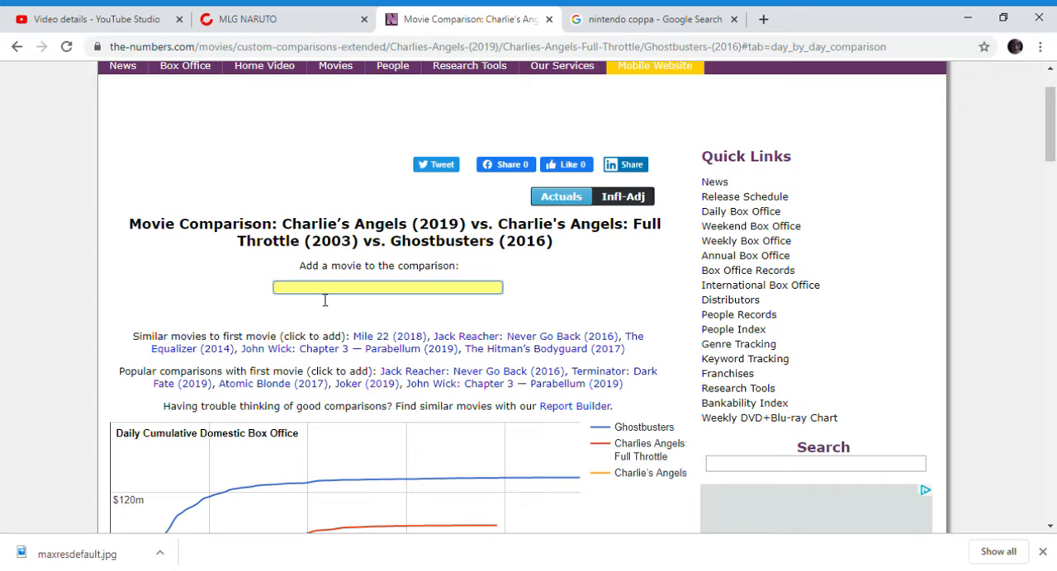
type("kill")
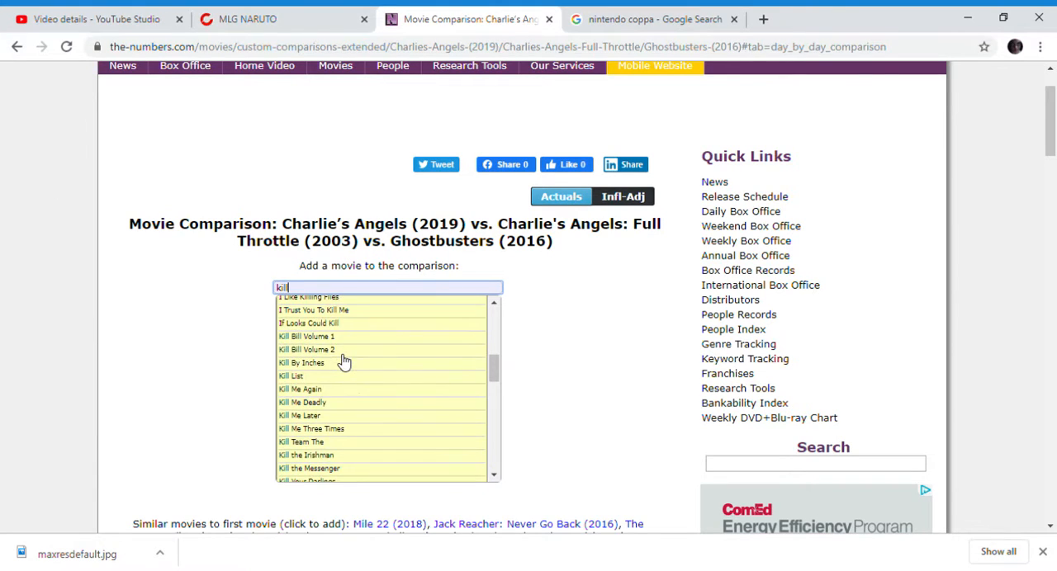
mouse_move(334, 363)
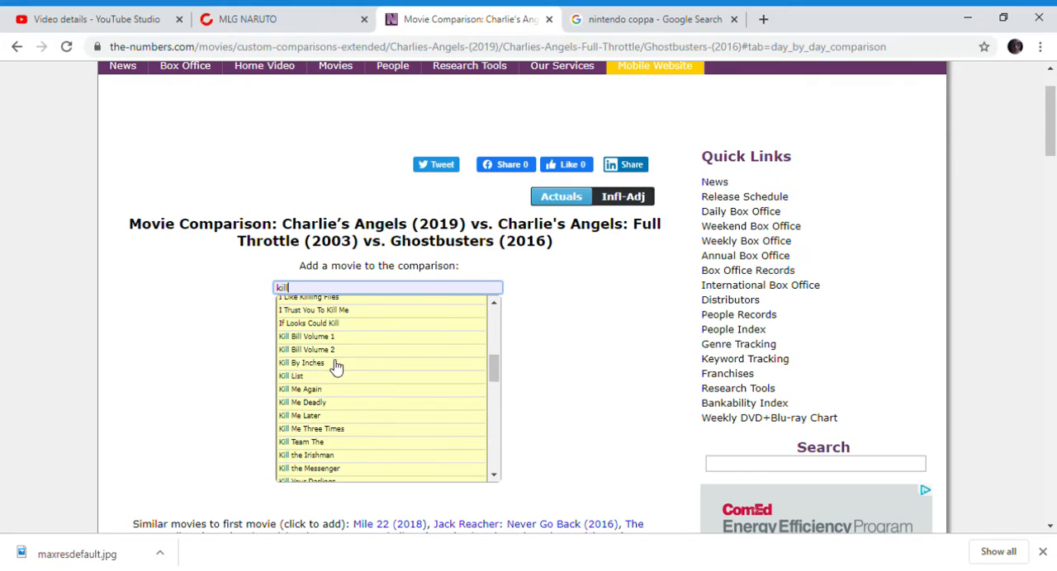
left_click(306, 336)
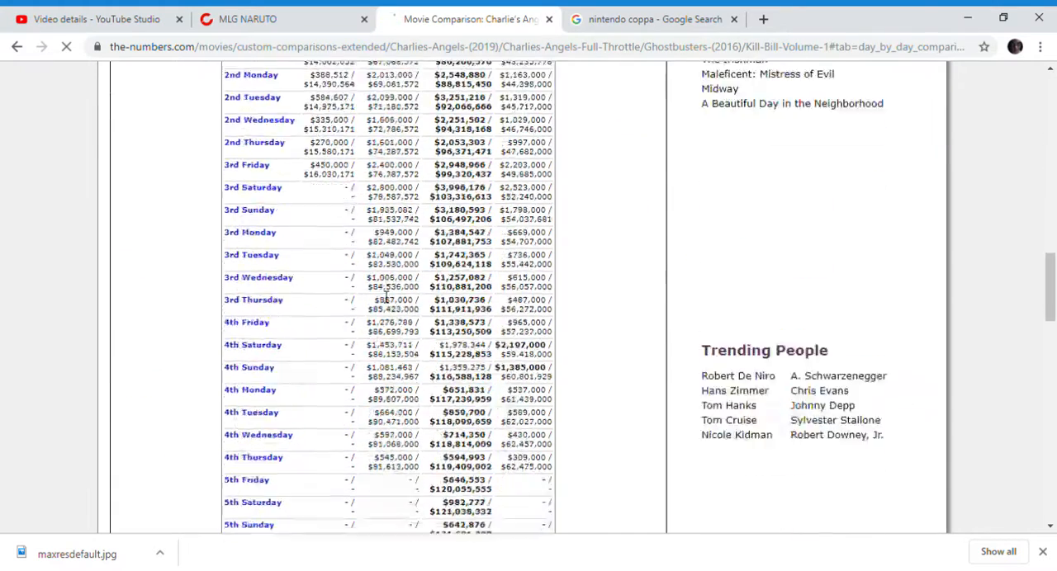
scroll("up", 3)
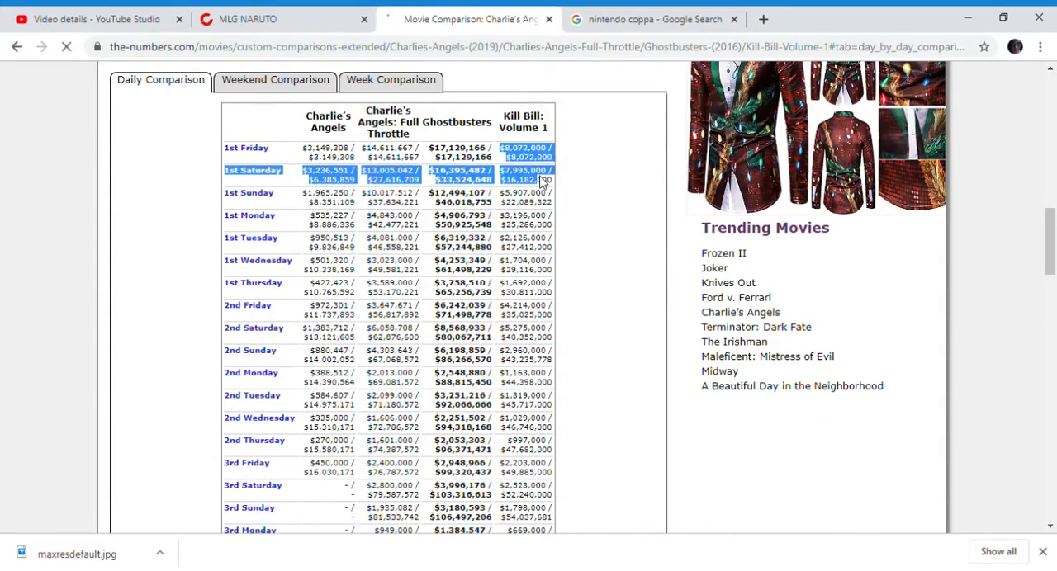
scroll("up", 3)
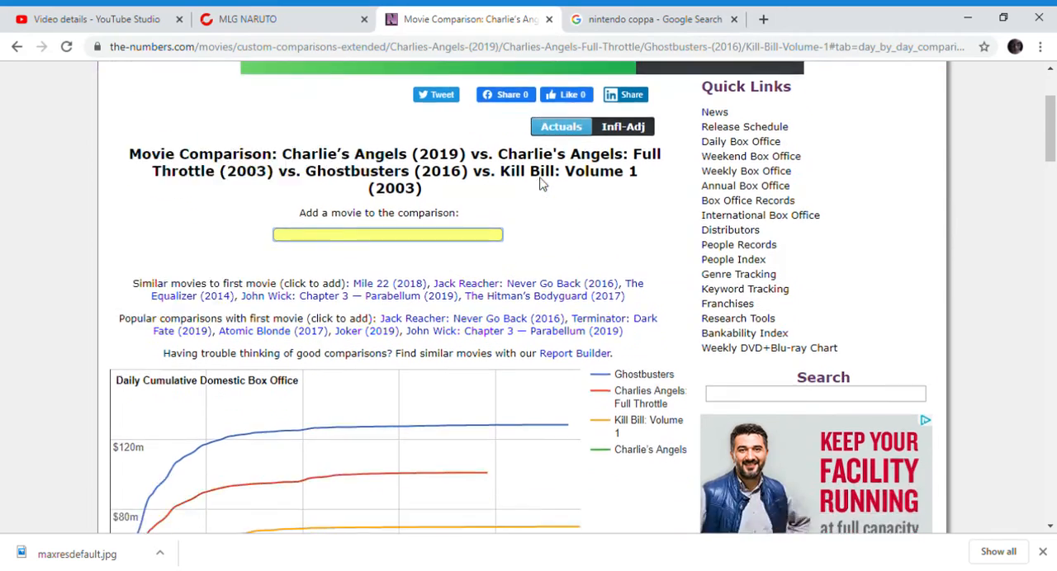
scroll("down", 3)
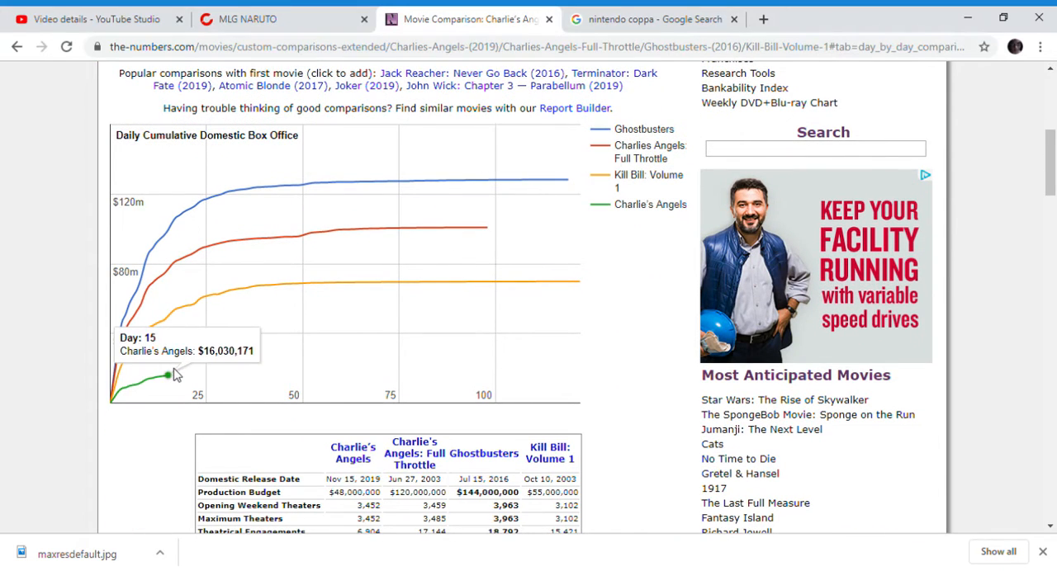
mouse_move(121, 379)
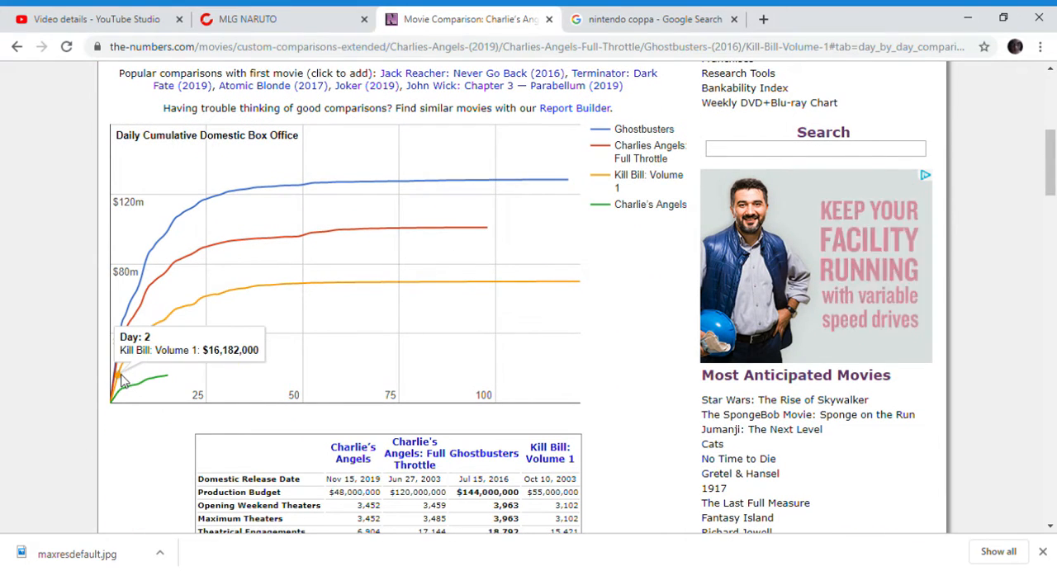
mouse_move(164, 378)
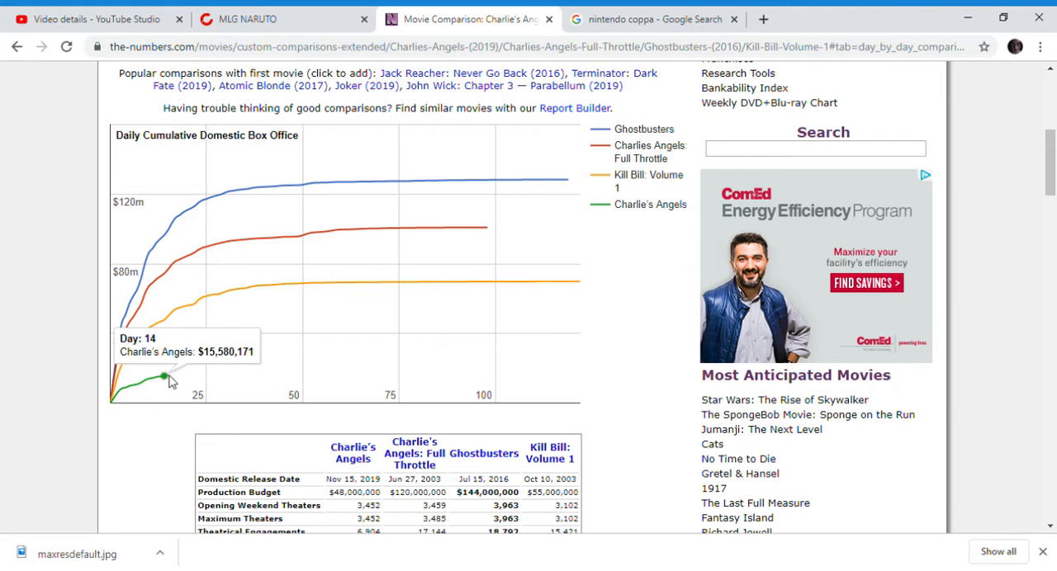
scroll("up", 3)
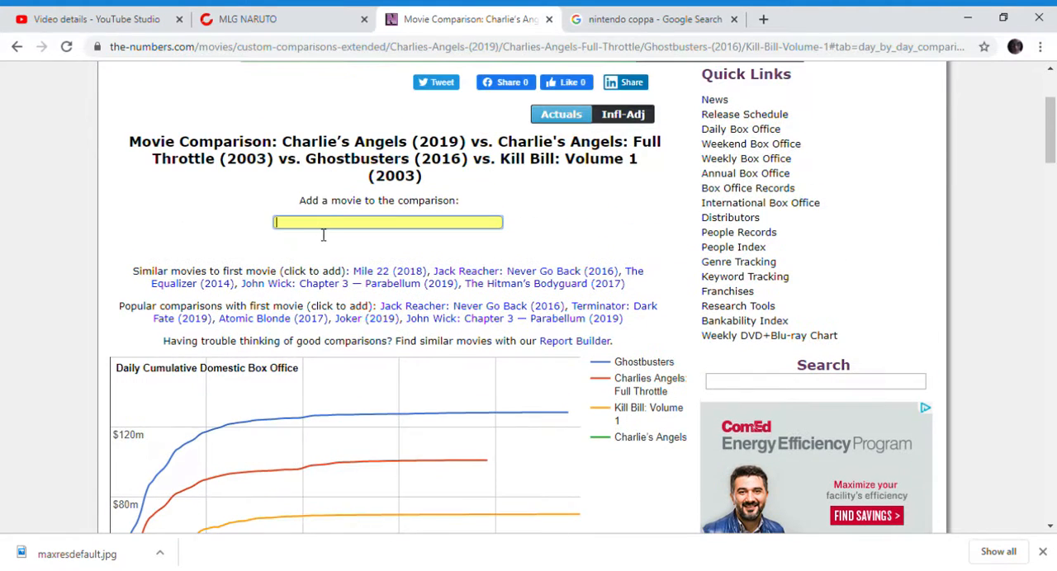
Step: Search 'alita' and add Alita: Battle Angel (2019) as the fifth film
type("a")
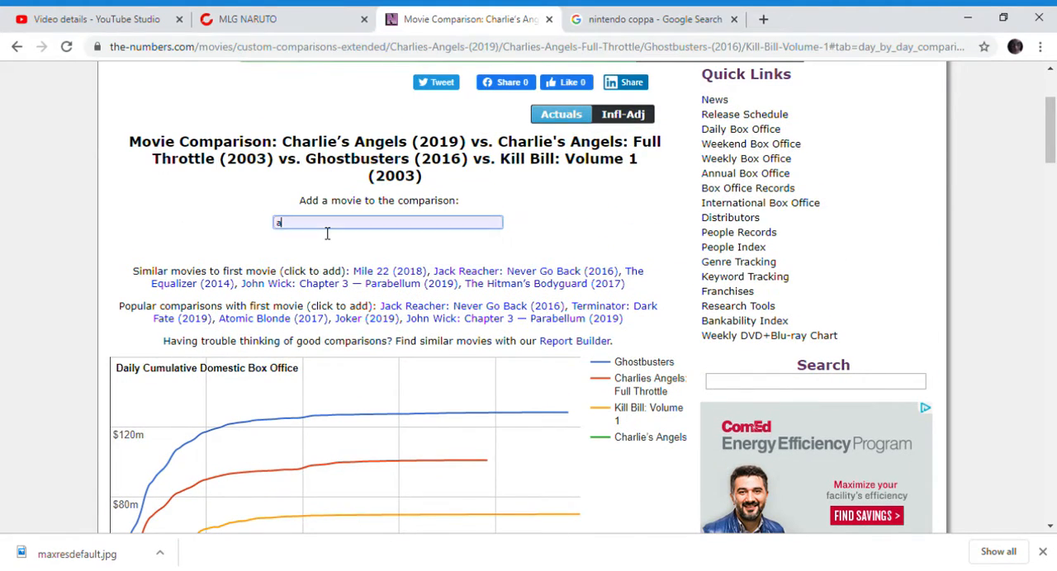
type("alita")
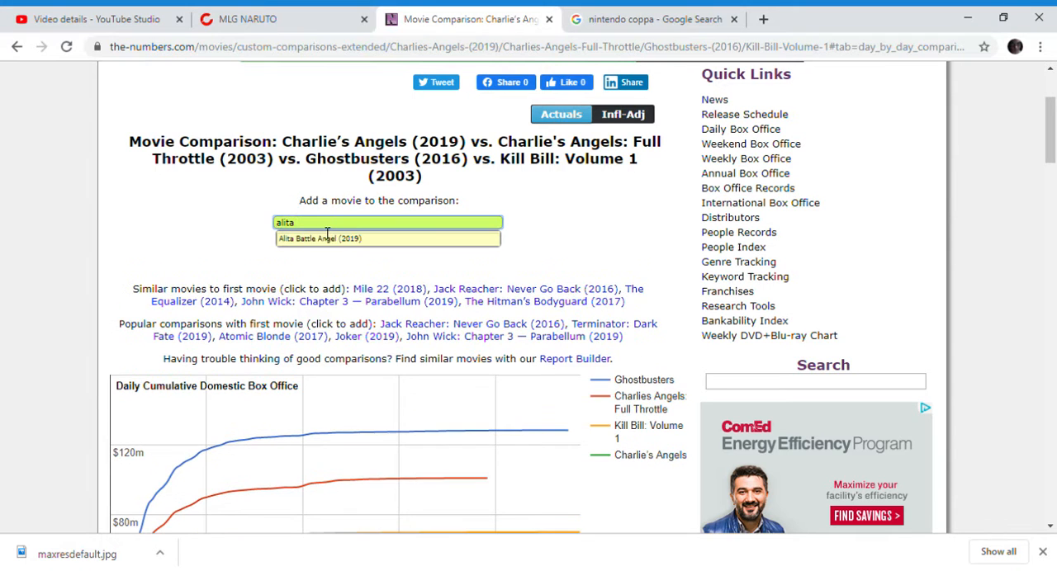
left_click(386, 239)
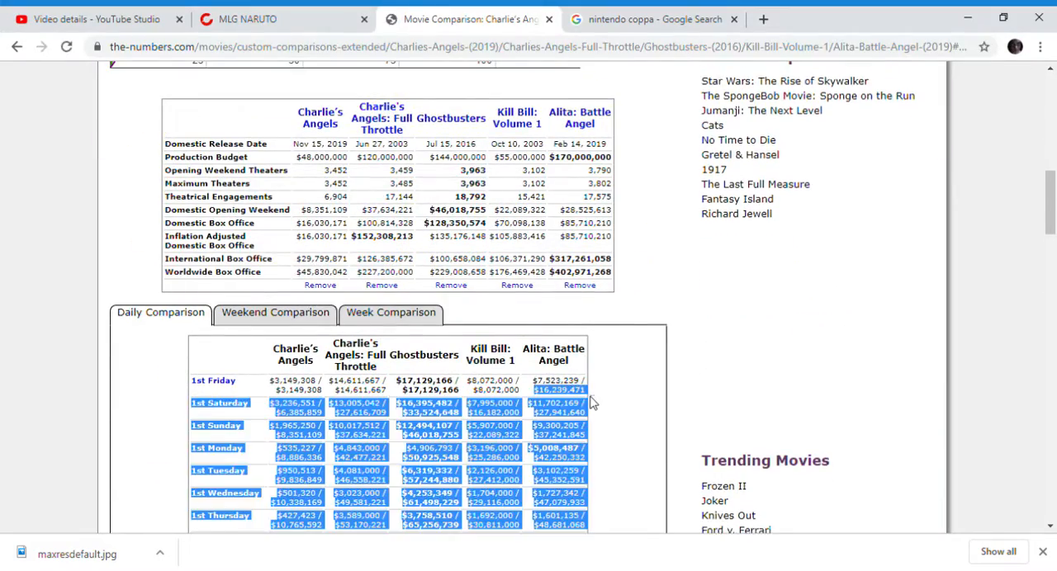
scroll("up", 3)
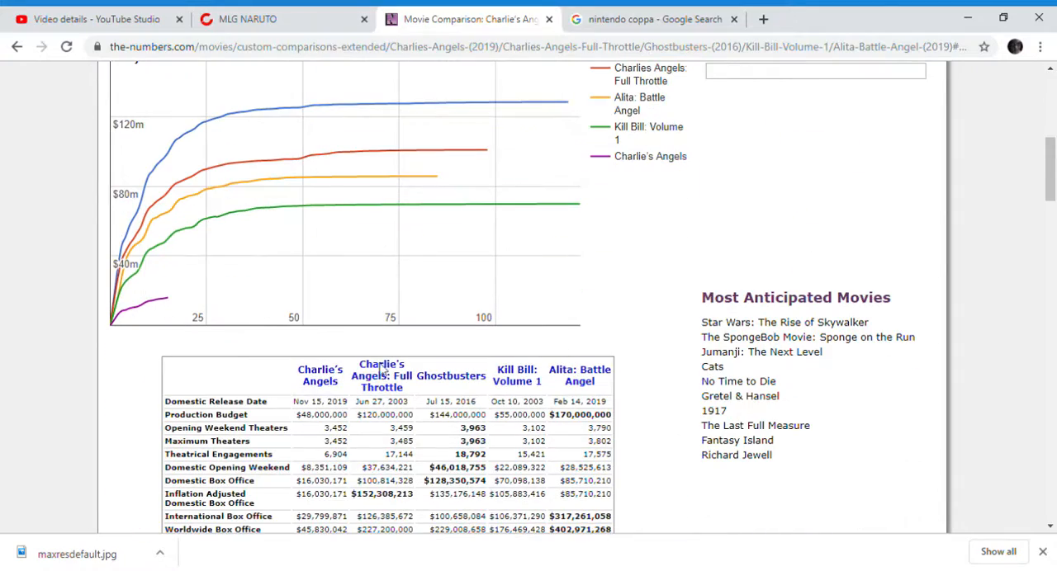
scroll("down", 3)
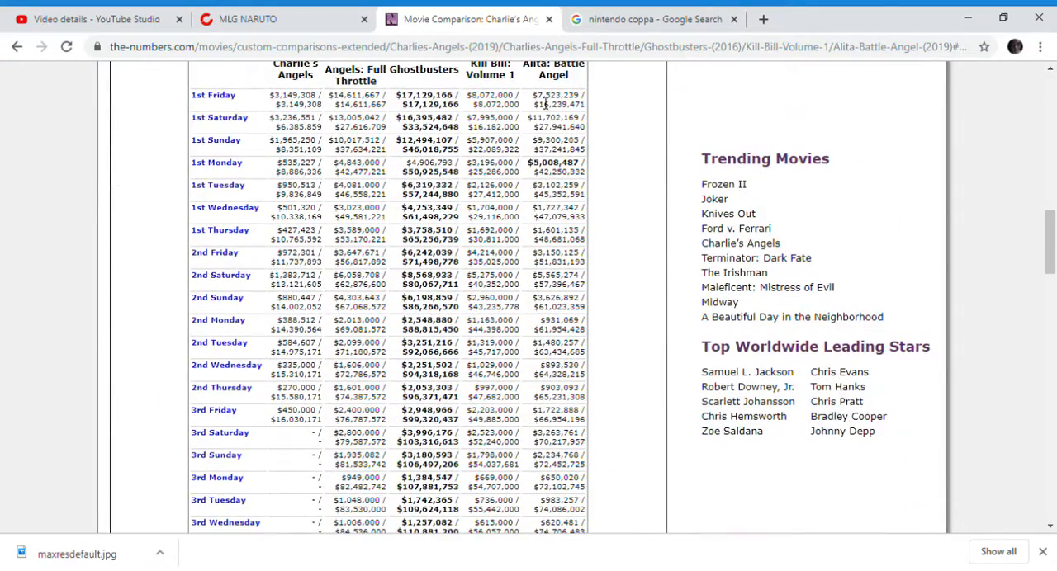
Step: Select Alita's $16,239,471 and Kill Bill's $16,182,000 cumulative grosses in the Daily Comparison
double_click(560, 104)
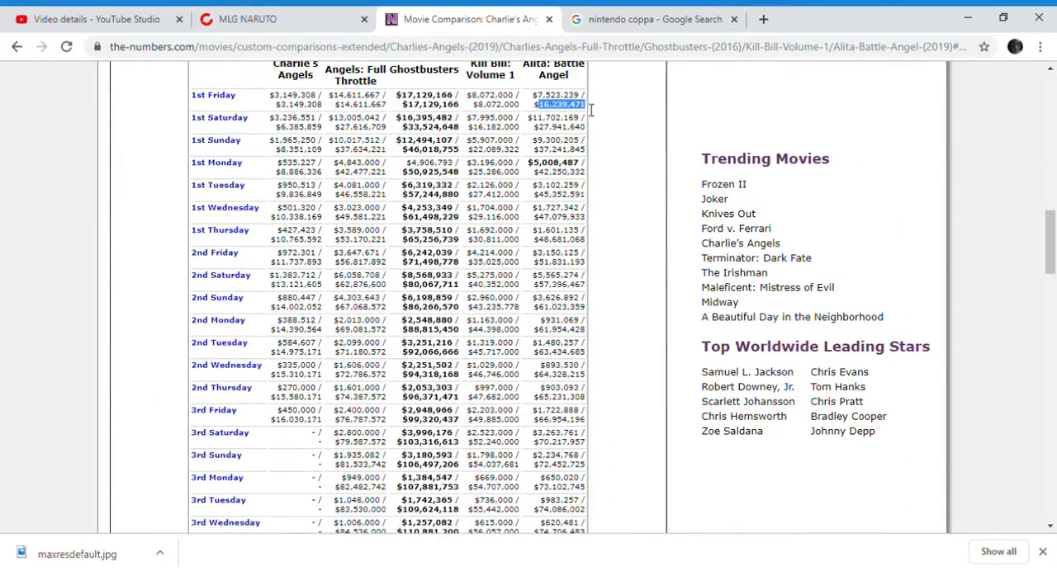
mouse_move(308, 449)
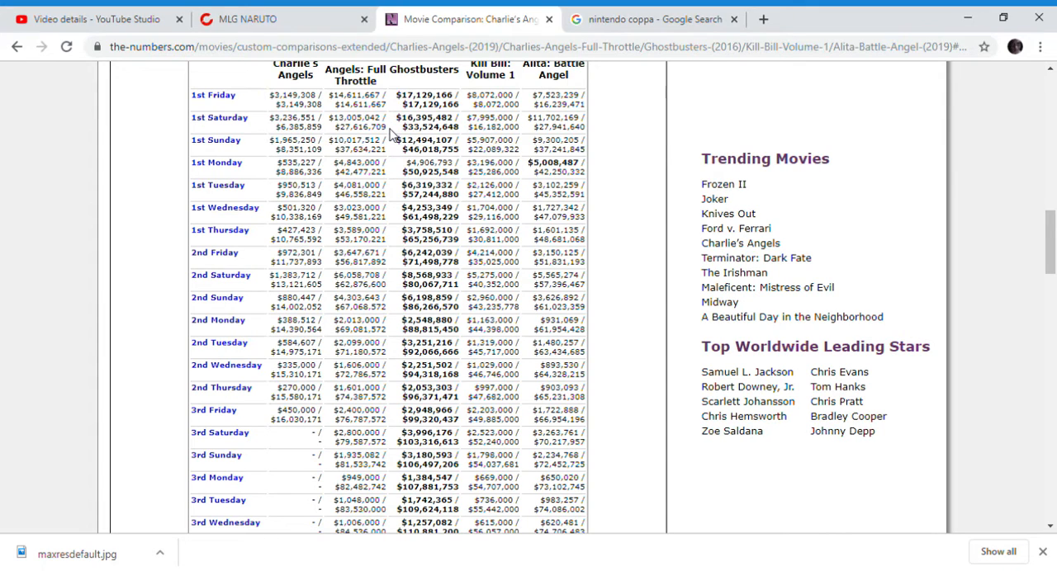
double_click(359, 127)
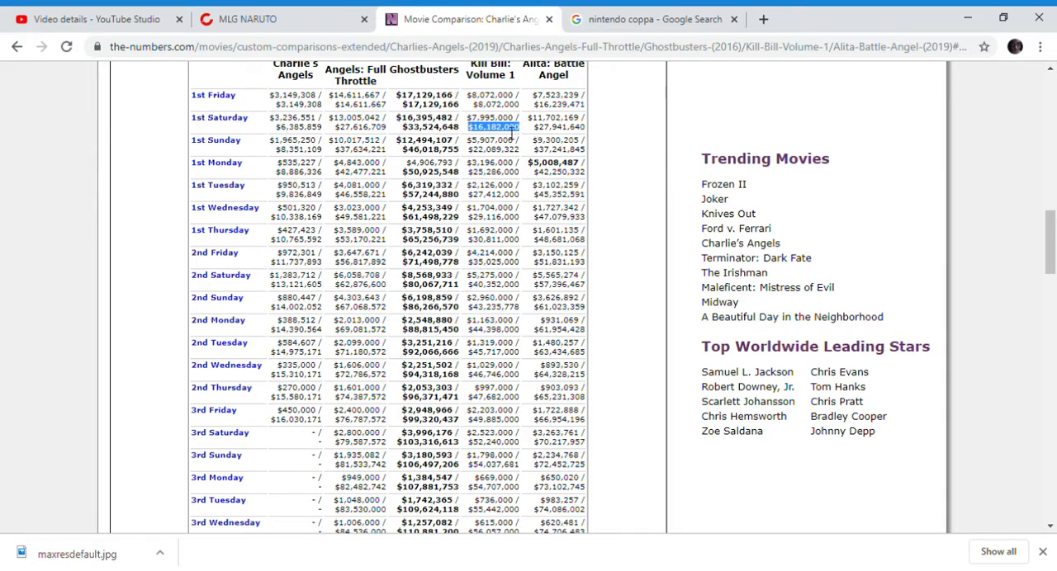
mouse_move(316, 447)
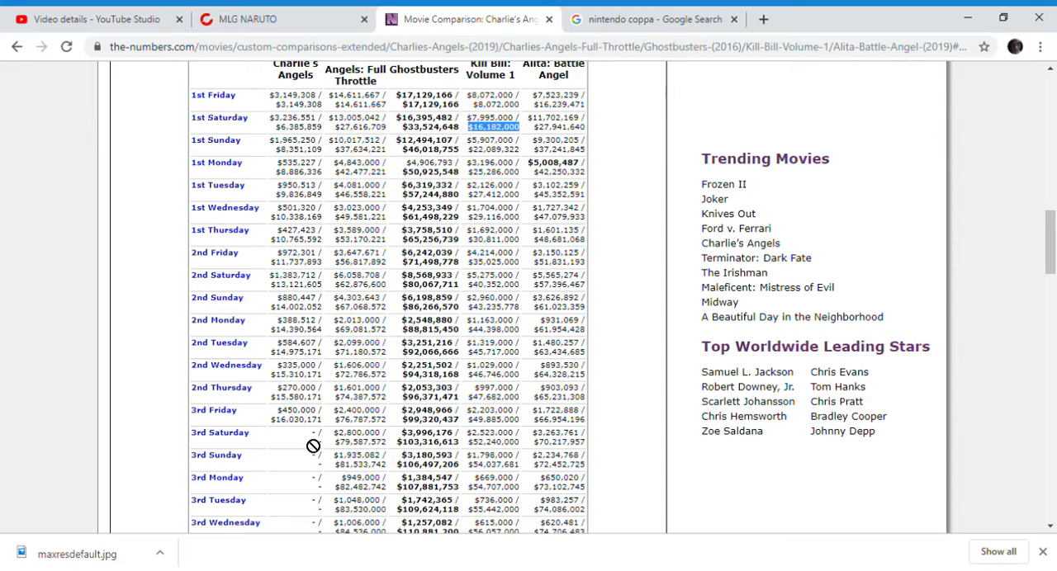
mouse_move(299, 435)
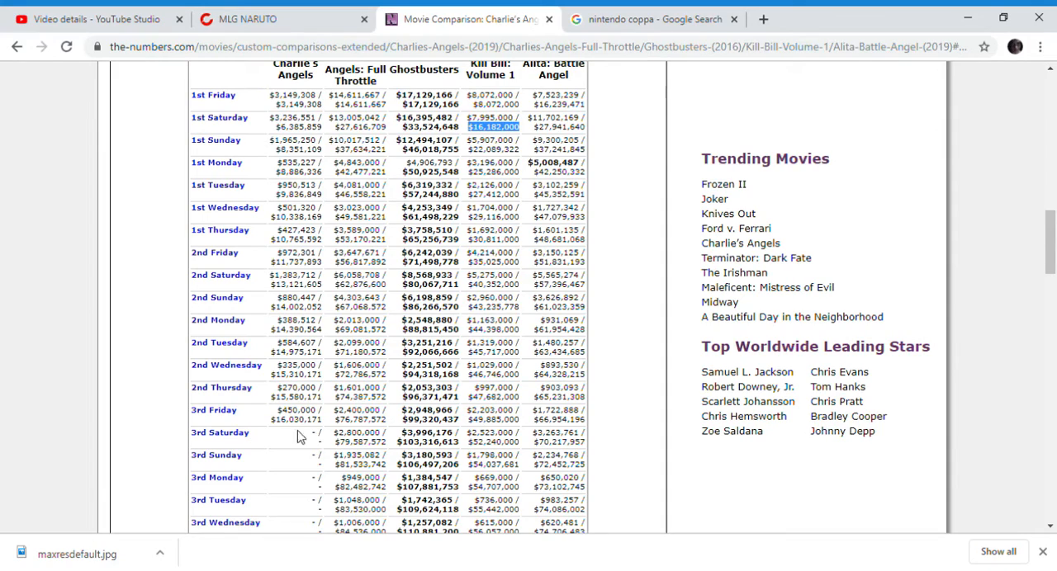
scroll("up", 3)
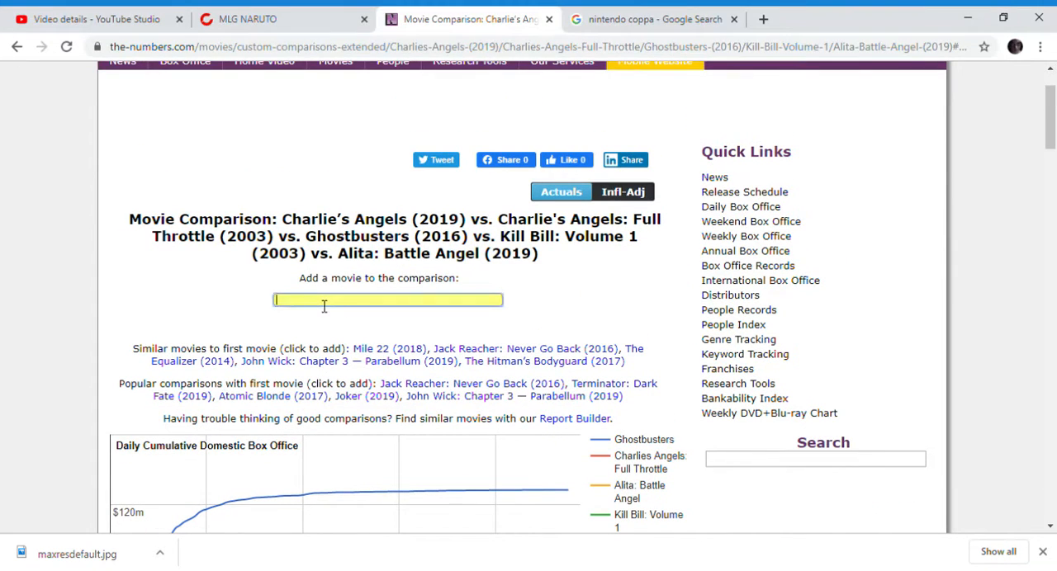
type("frozen")
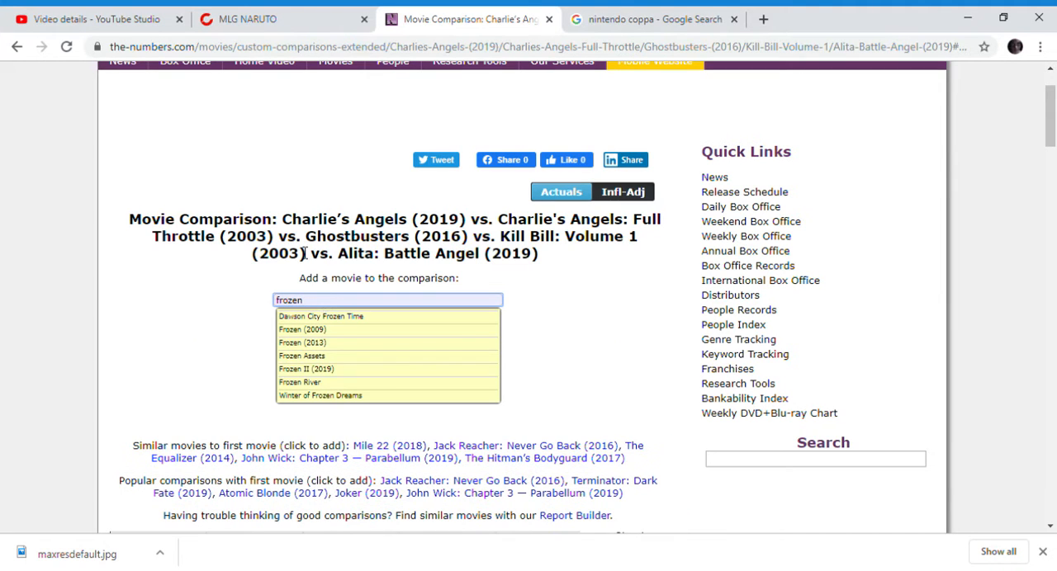
left_click(303, 369)
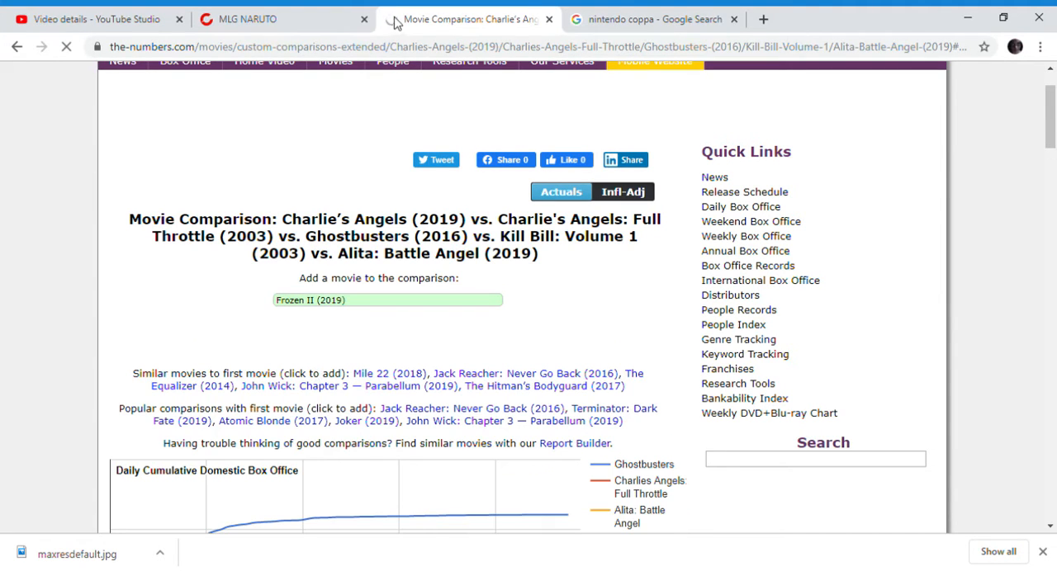
left_click(386, 300)
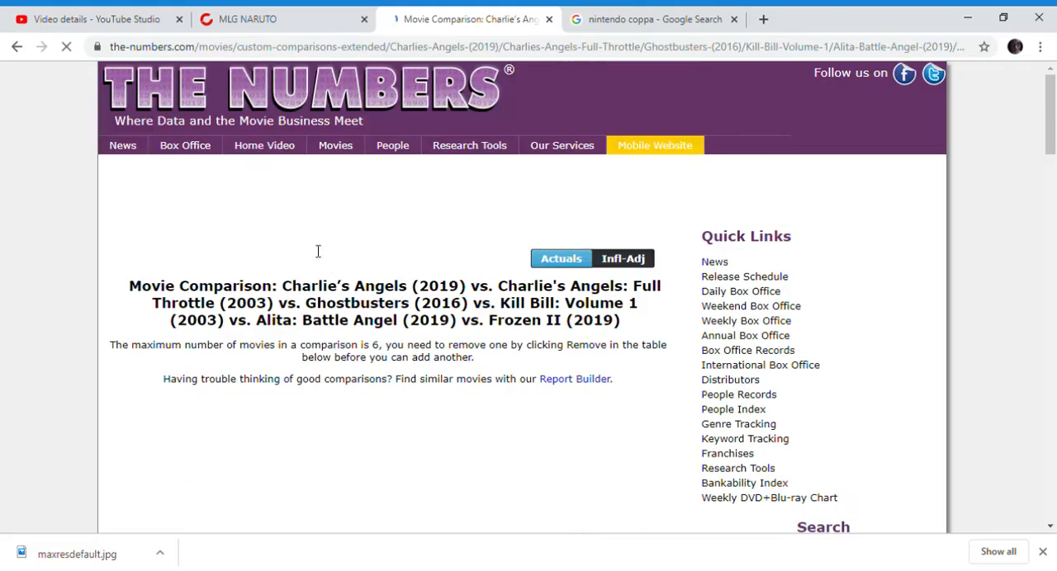
scroll("down", 3)
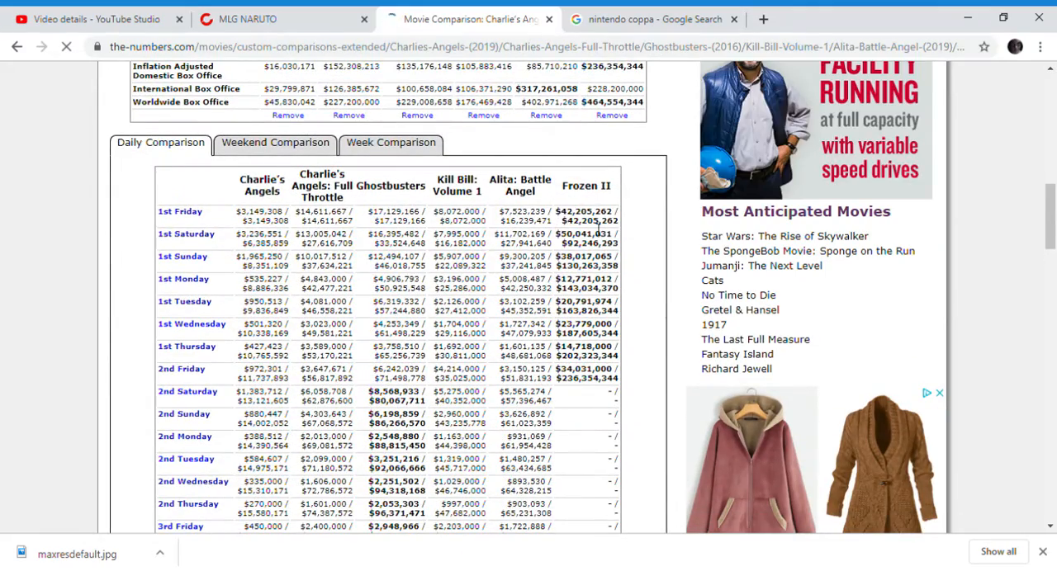
double_click(585, 211)
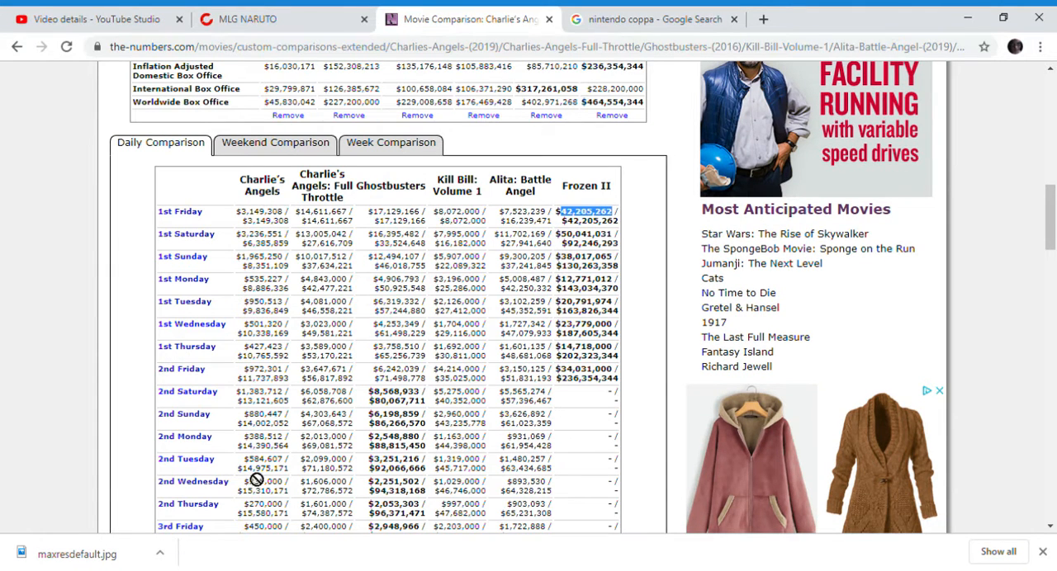
scroll("down", 3)
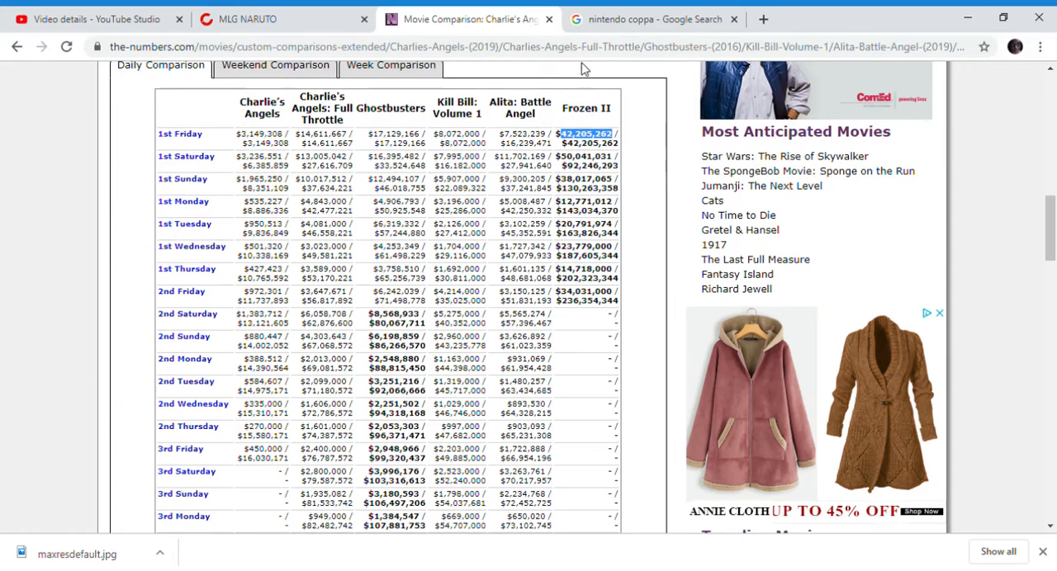
mouse_move(270, 483)
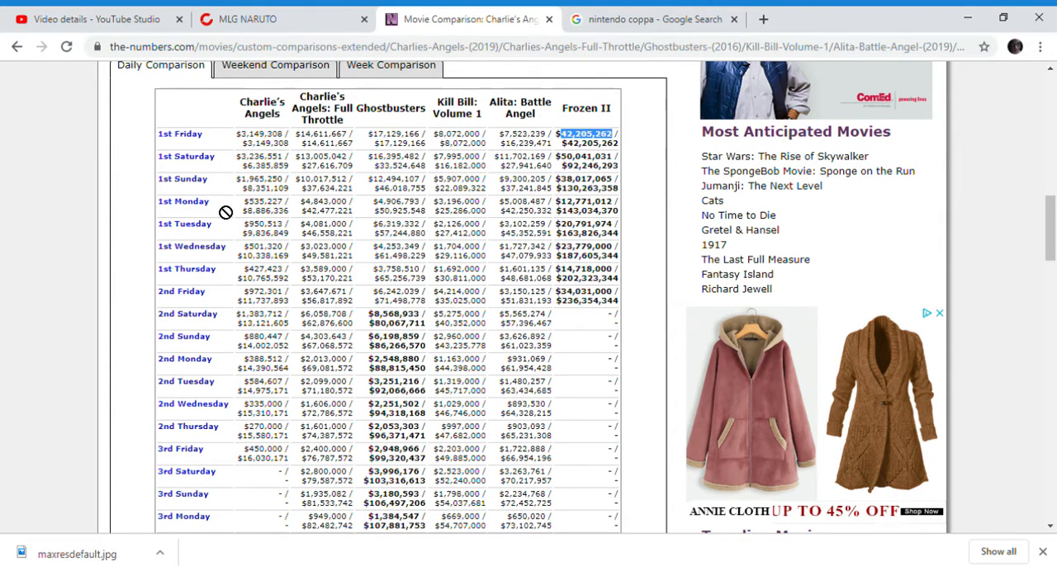
mouse_move(196, 370)
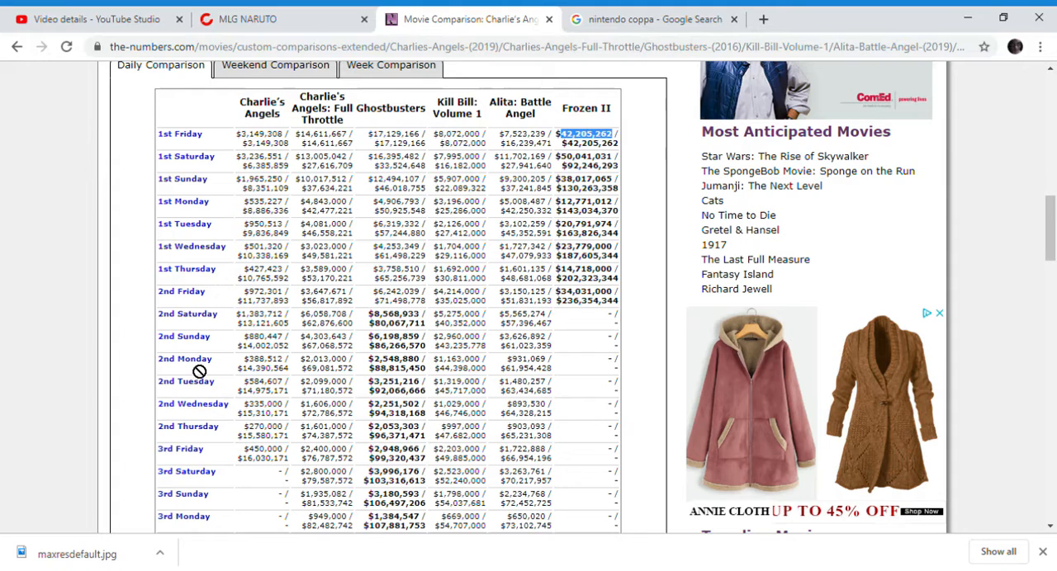
mouse_move(260, 484)
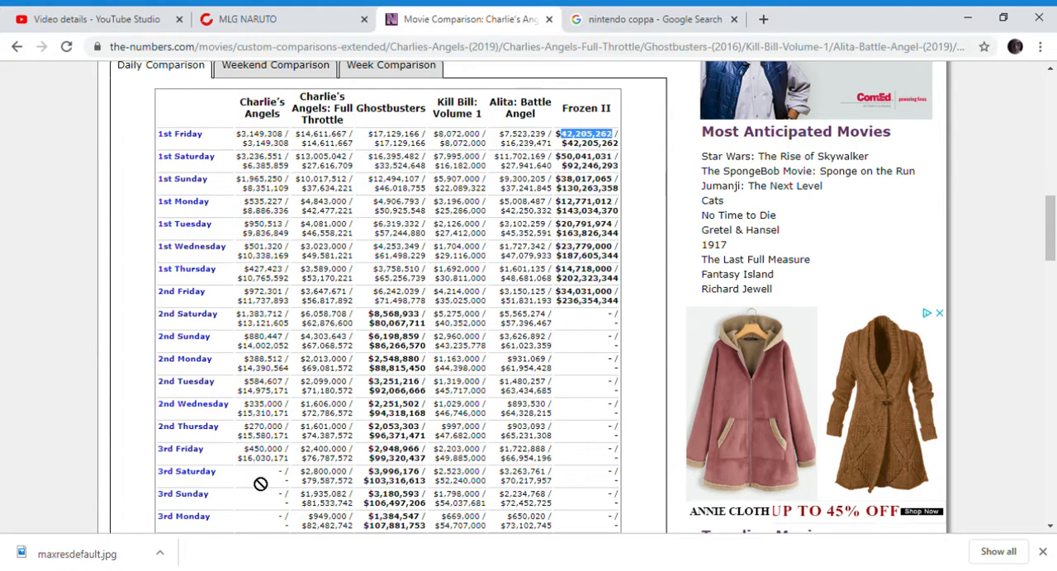
mouse_move(571, 157)
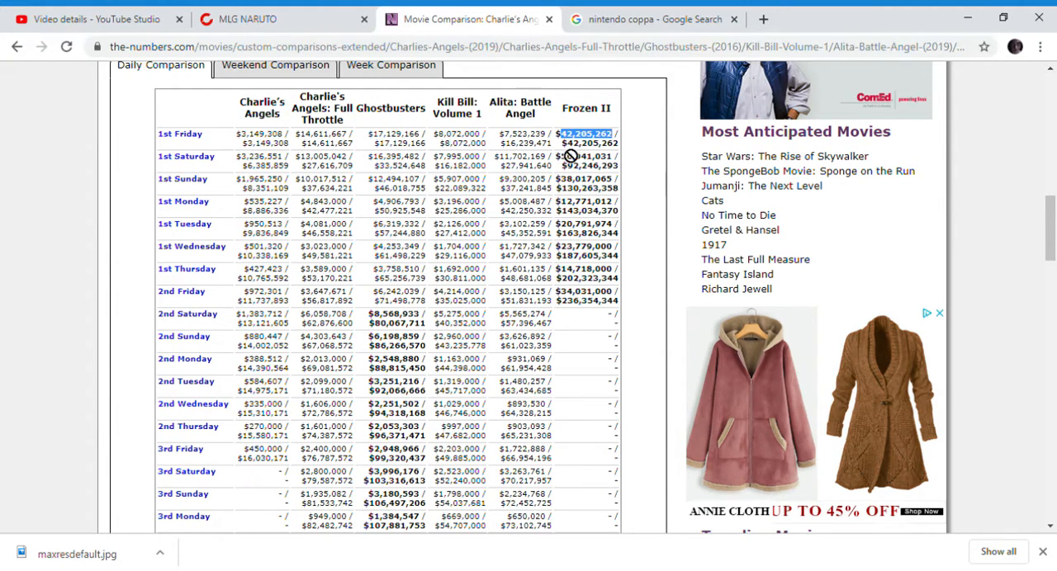
mouse_move(503, 165)
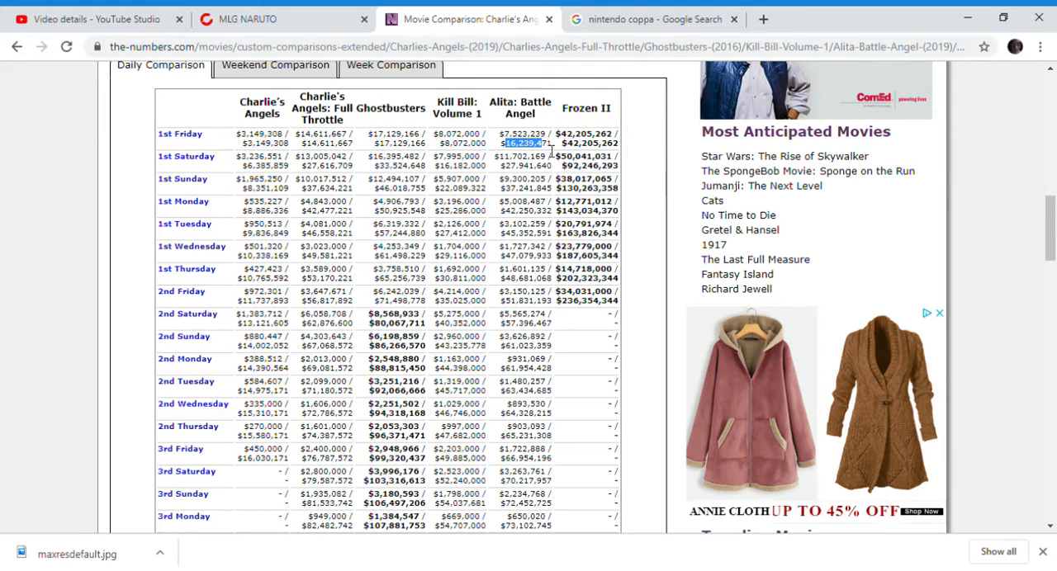
left_click_drag(520, 138, 512, 180)
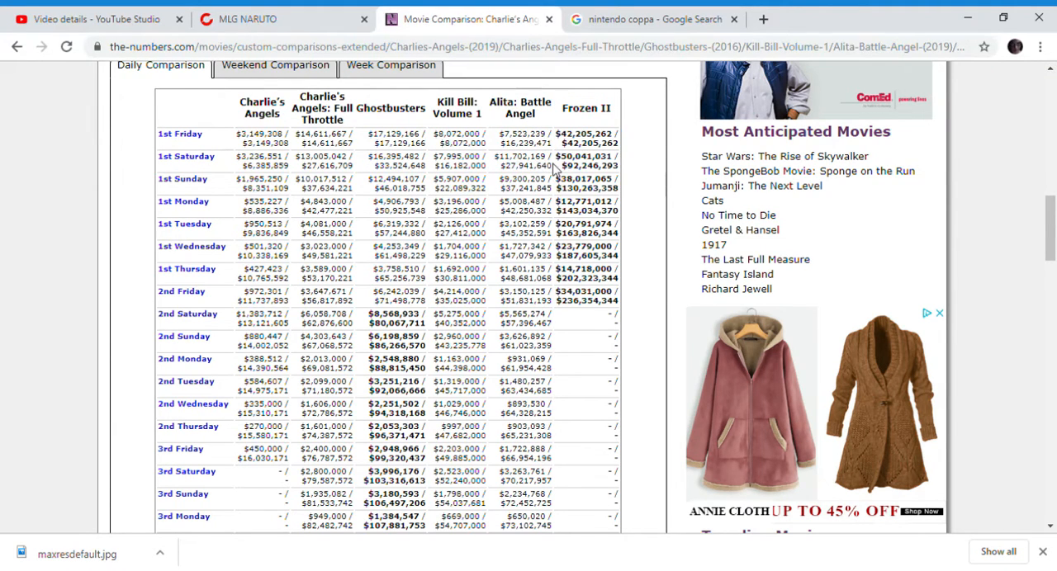
mouse_move(171, 381)
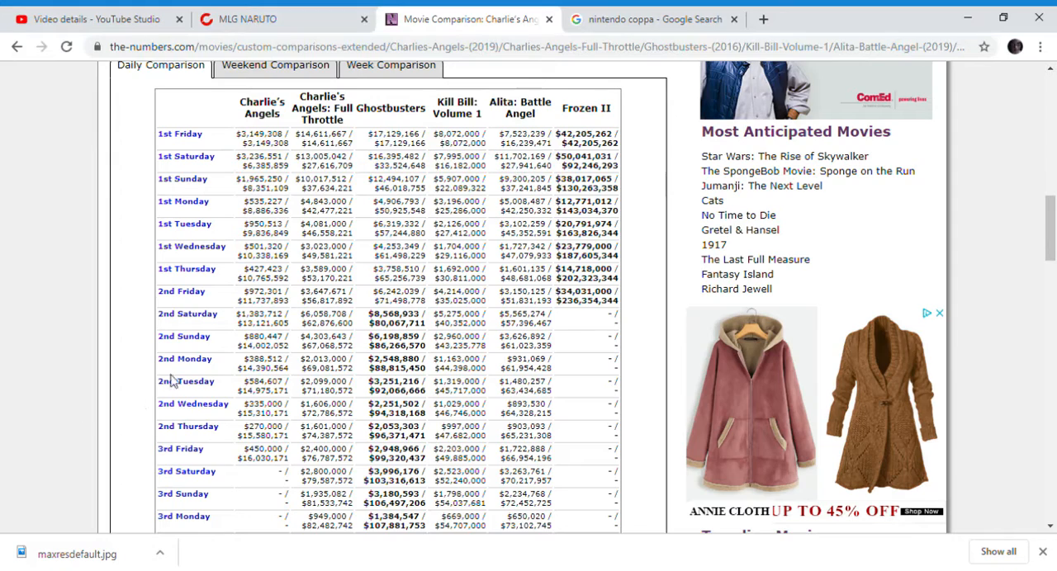
scroll("up", 3)
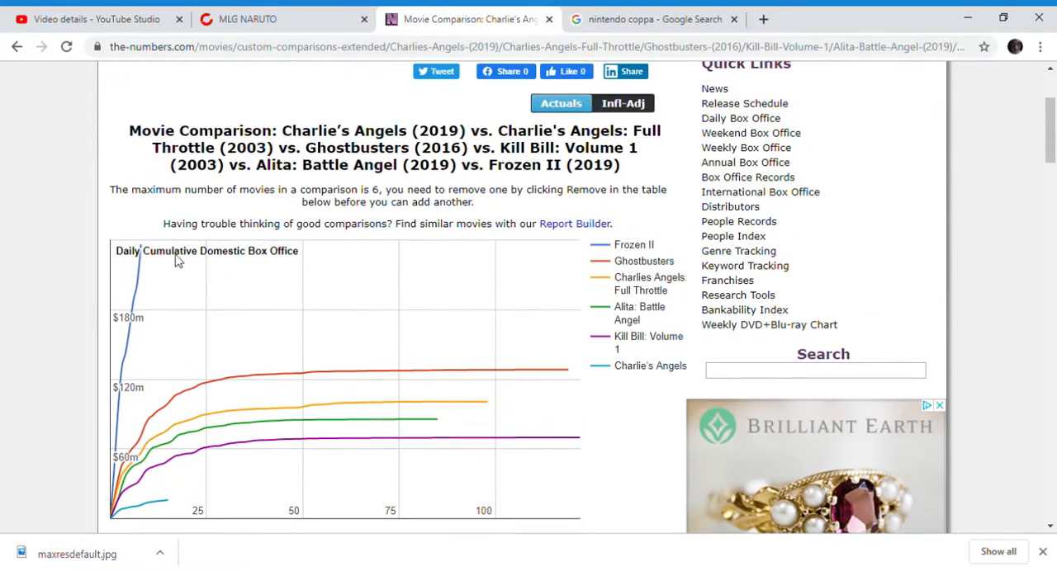
mouse_move(140, 252)
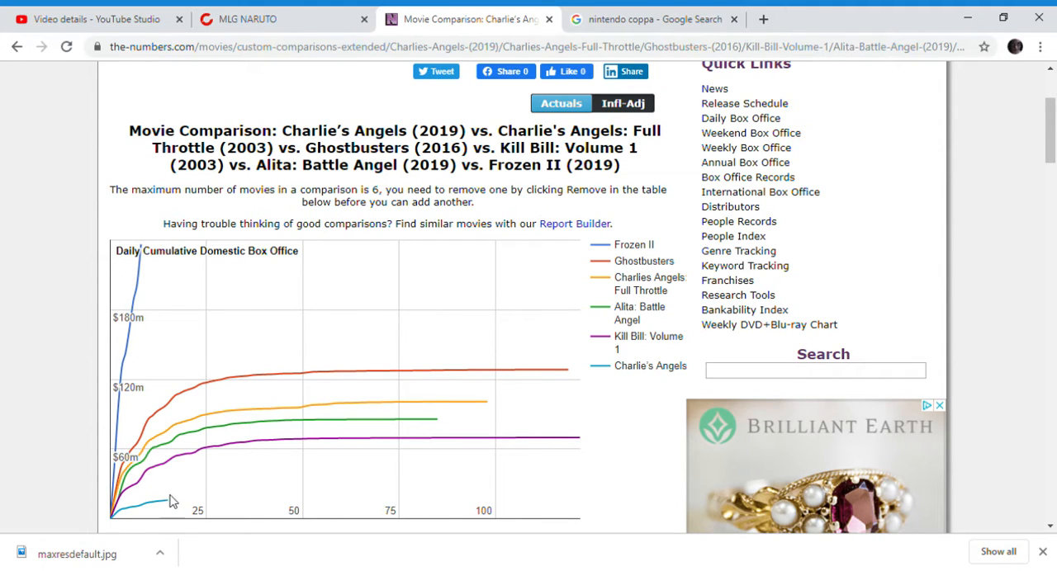
scroll("down", 3)
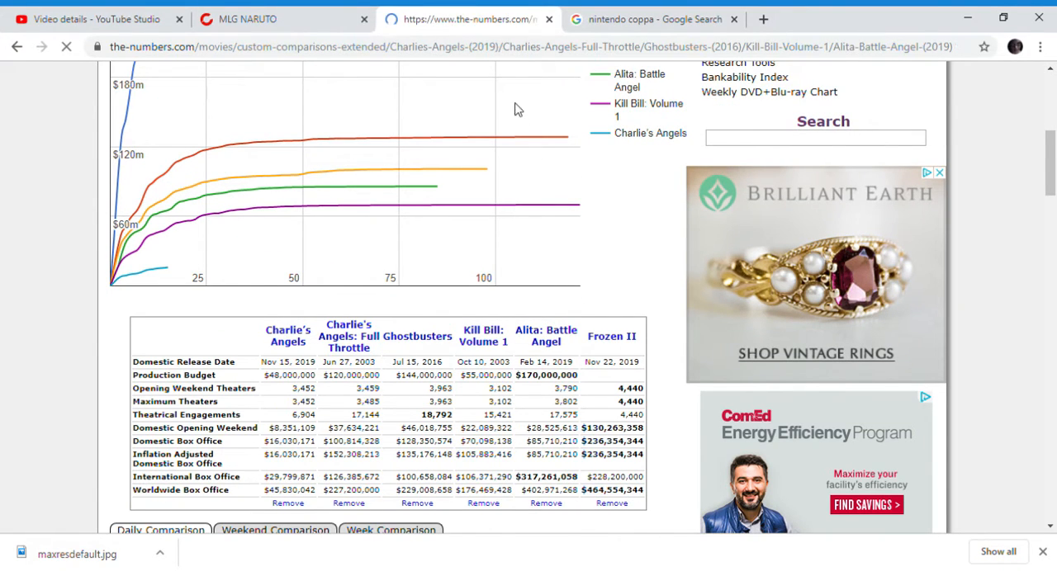
Step: Review Terminator: Dark Fate's chart and table figures, then remove it, leaving five films
scroll("up", 3)
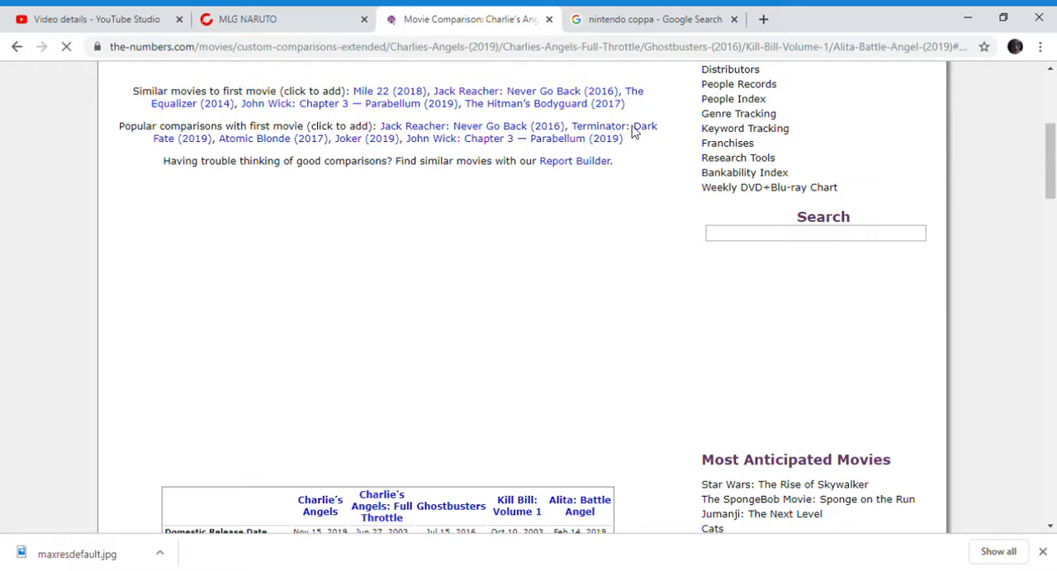
scroll("up", 3)
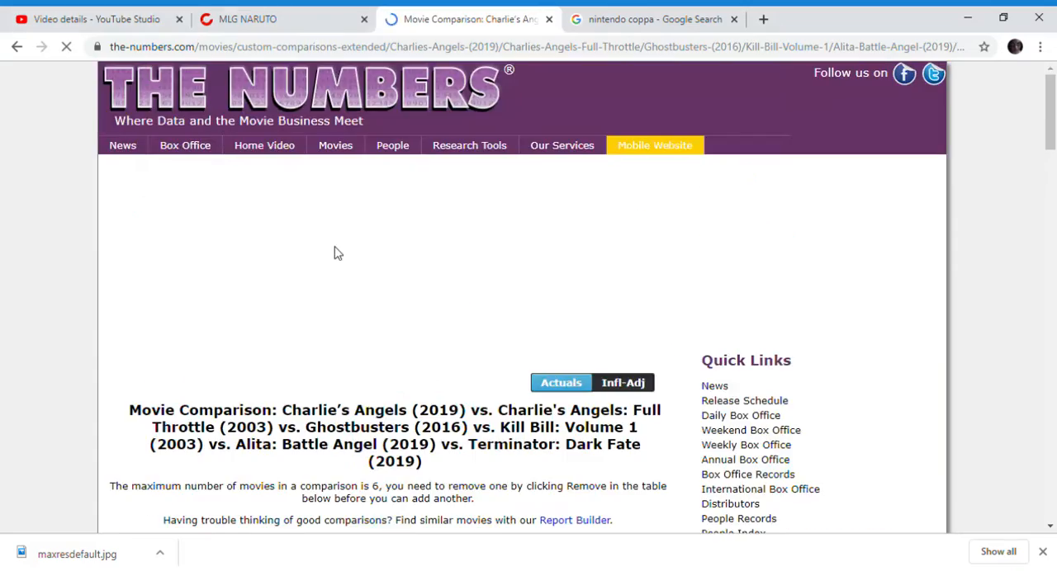
scroll("down", 3)
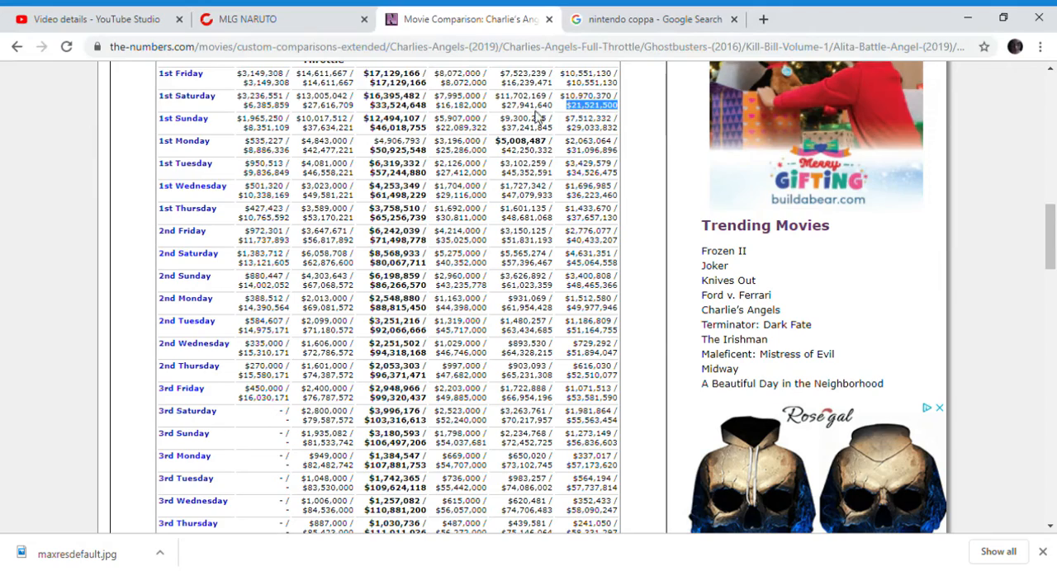
scroll("up", 3)
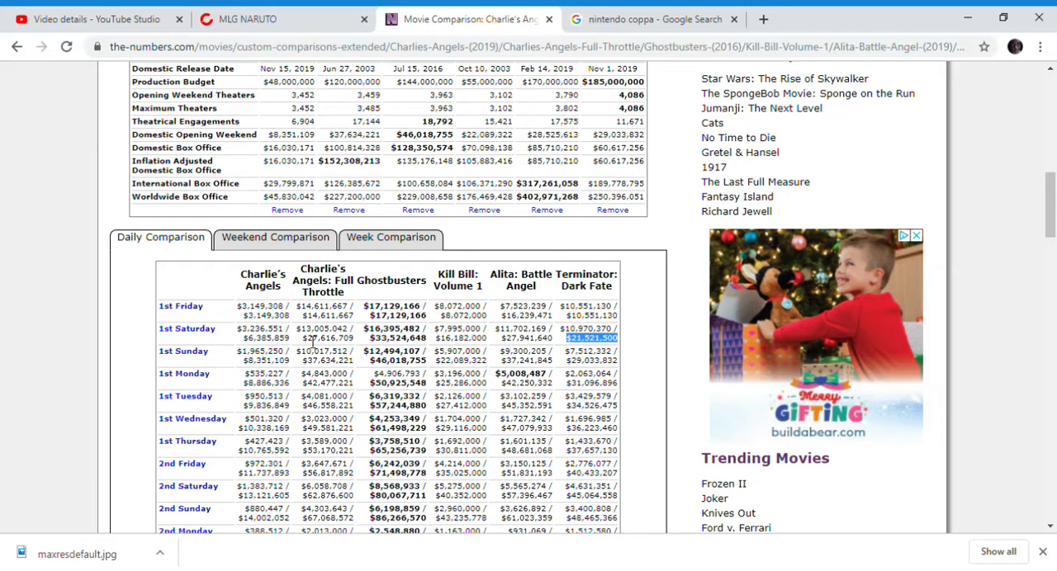
mouse_move(236, 322)
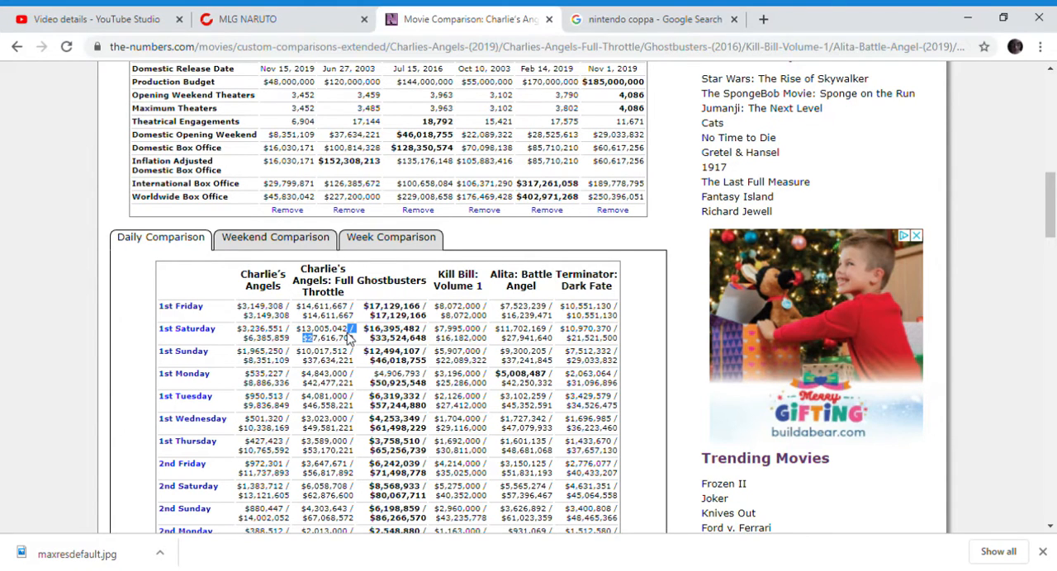
scroll("down", 3)
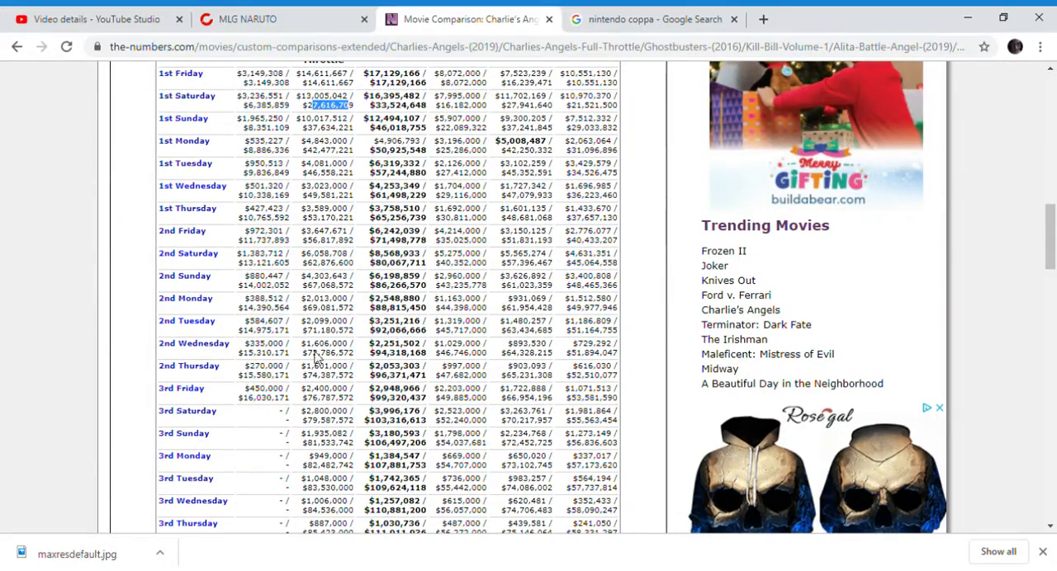
scroll("up", 3)
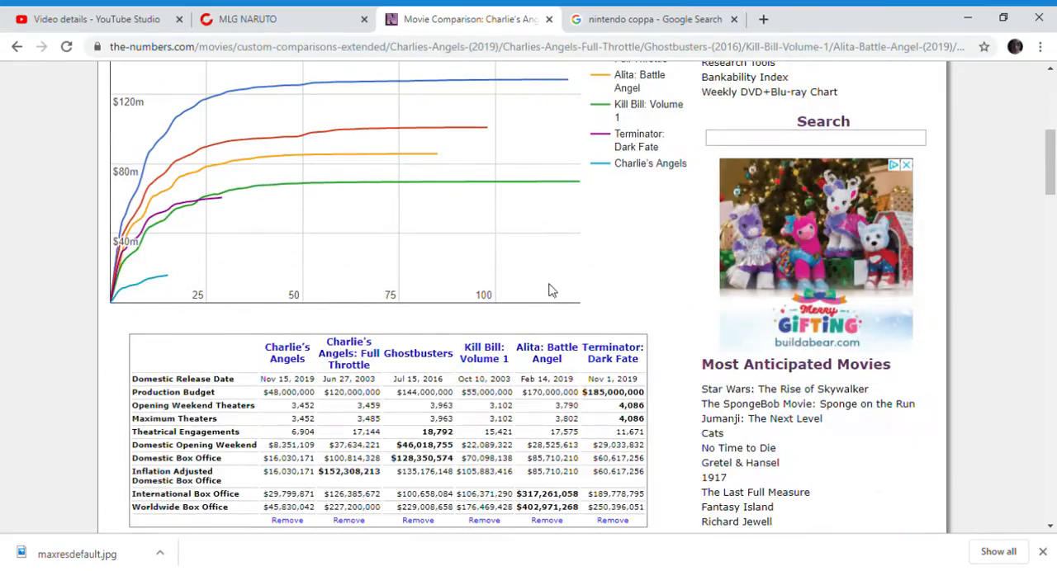
mouse_move(195, 204)
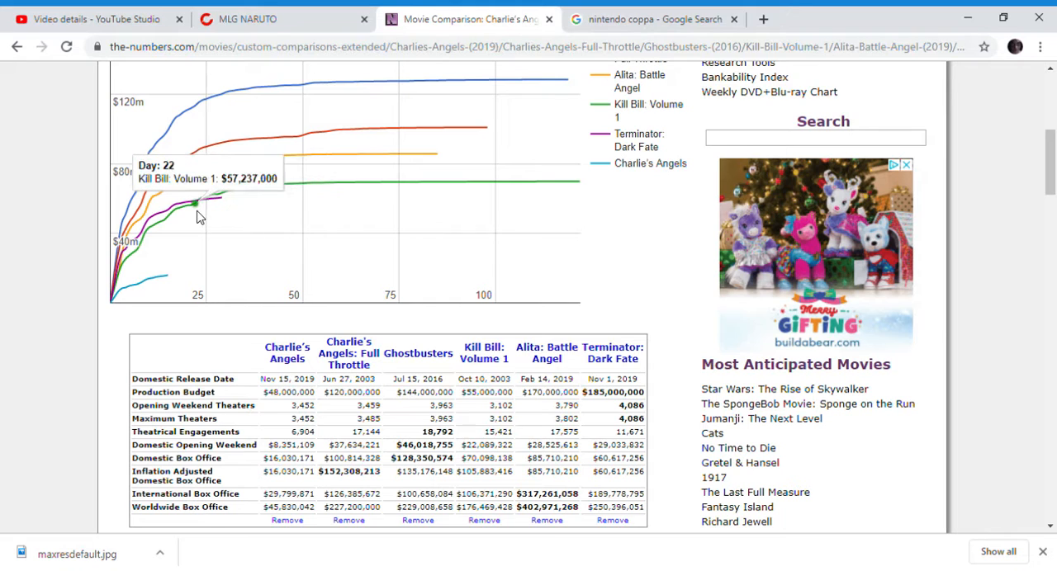
mouse_move(223, 202)
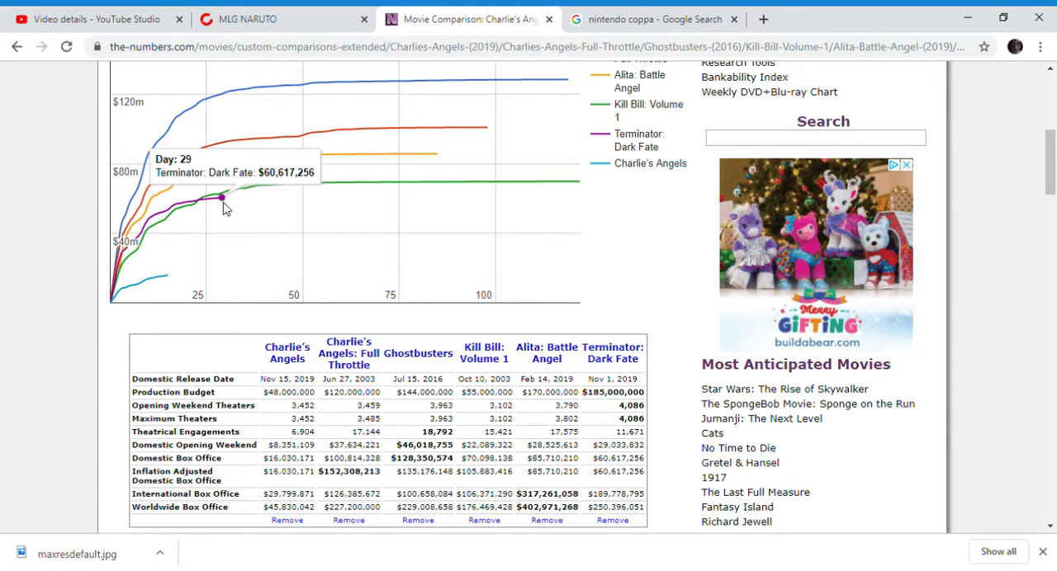
mouse_move(230, 194)
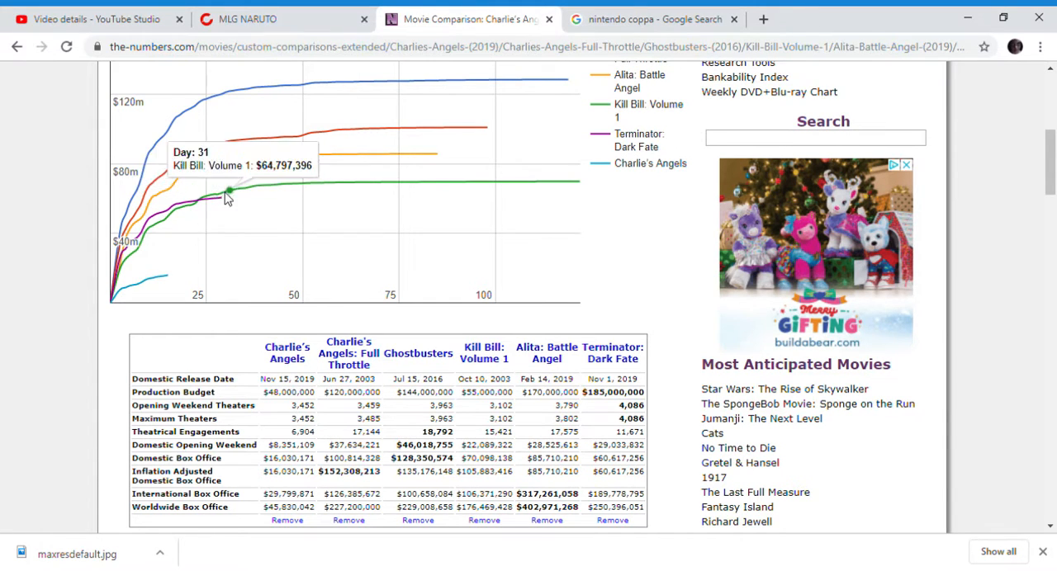
scroll("up", 3)
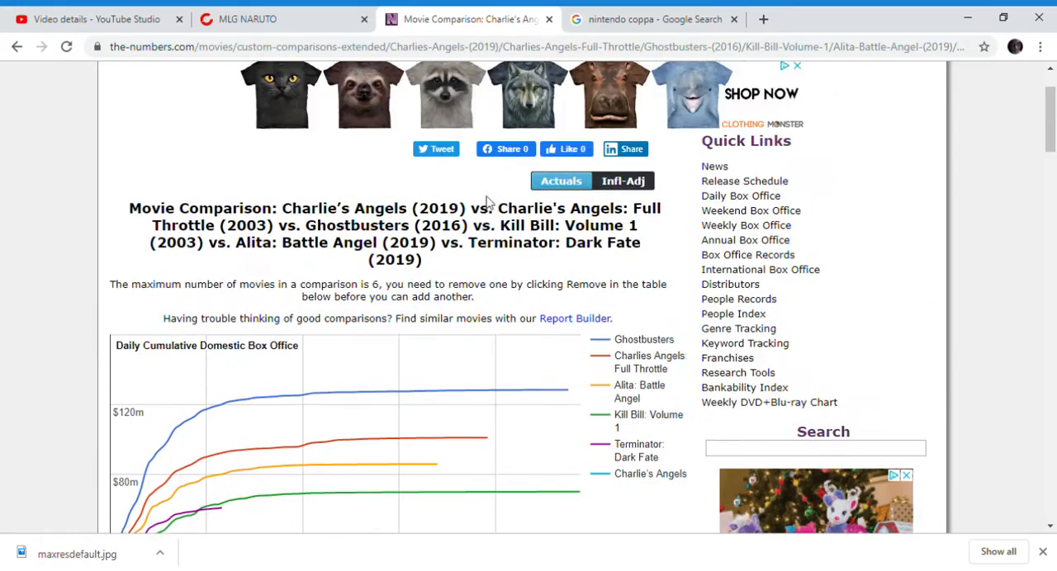
scroll("down", 3)
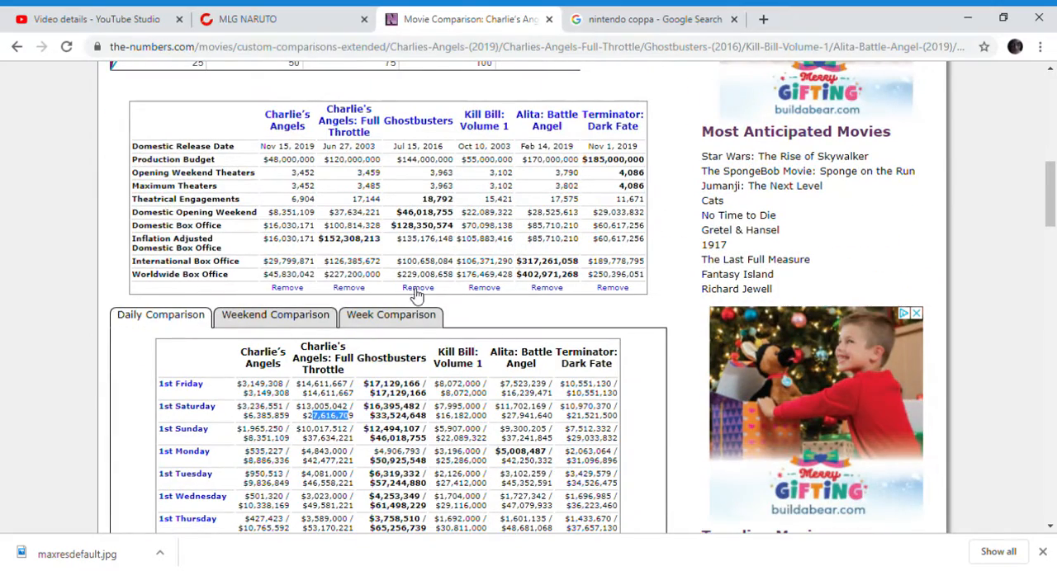
mouse_move(635, 299)
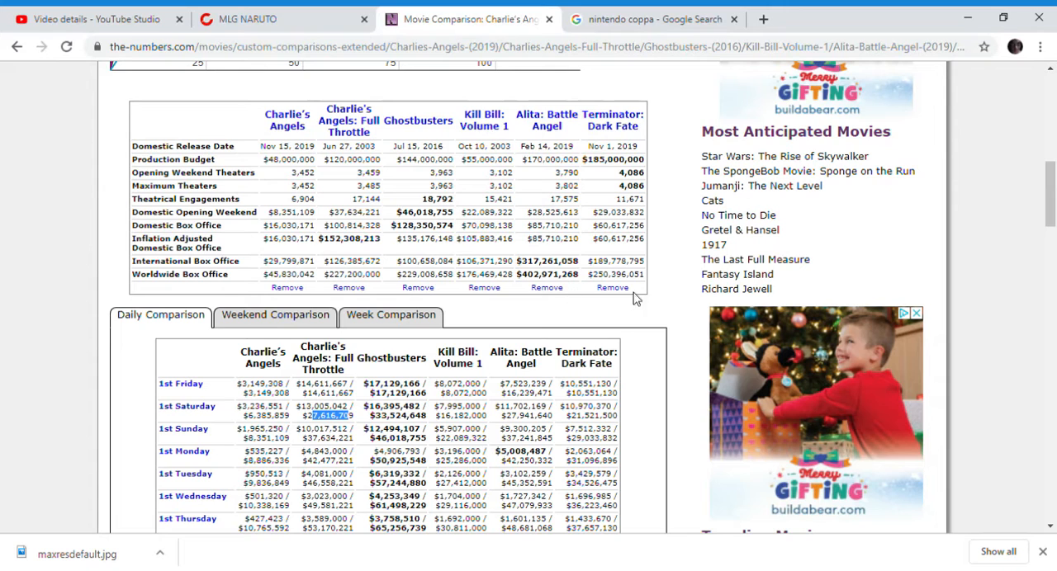
left_click(612, 287)
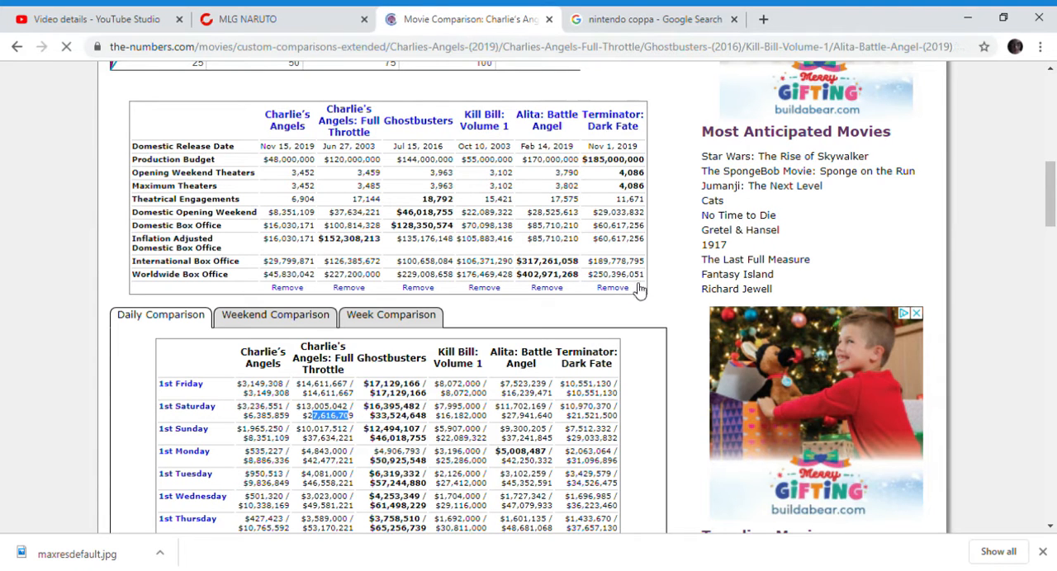
scroll("up", 3)
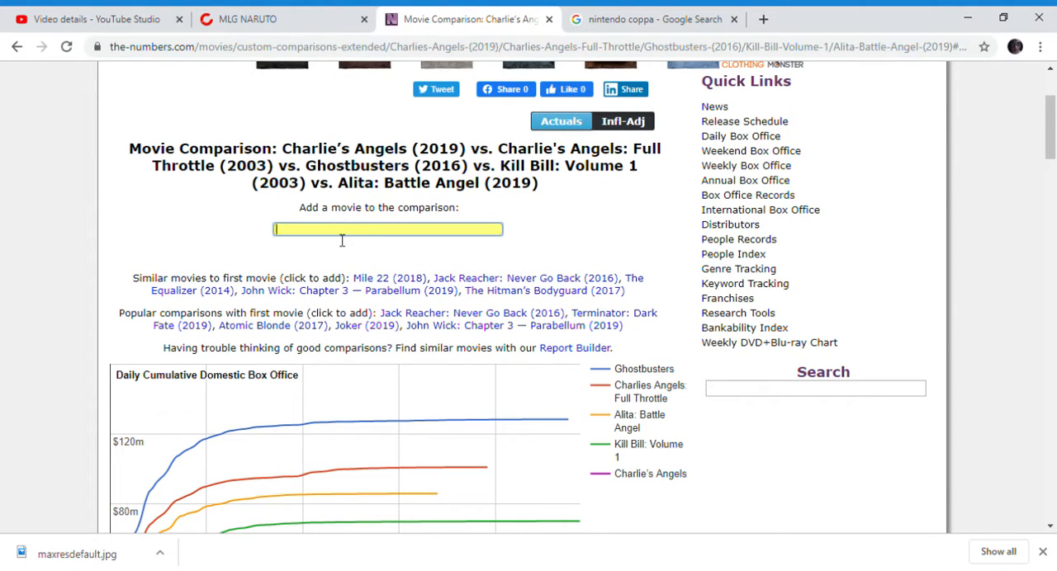
Step: Search for Wonder Woman (2017) and add it as the sixth film
type("wobd")
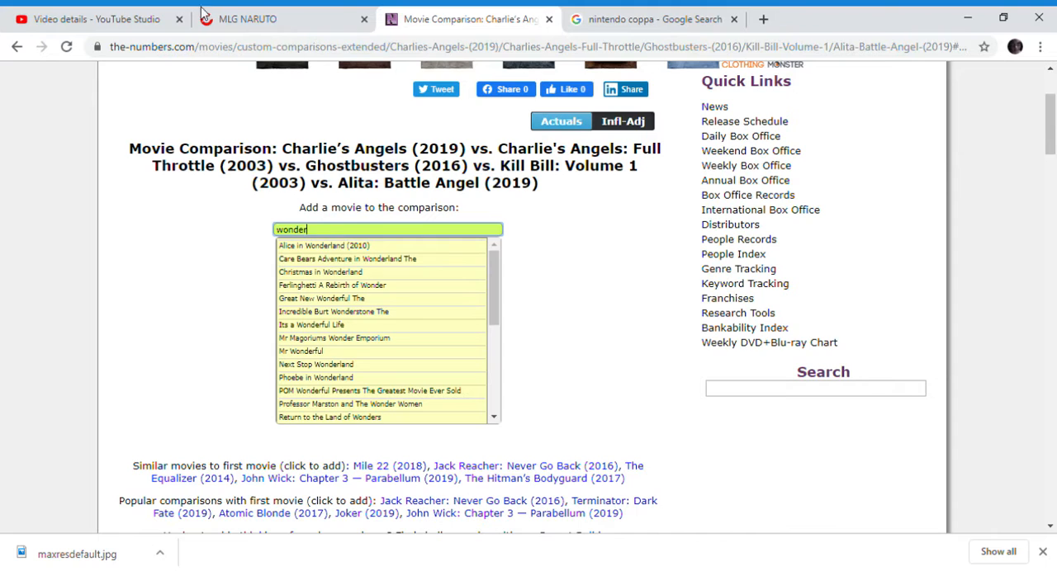
mouse_move(358, 300)
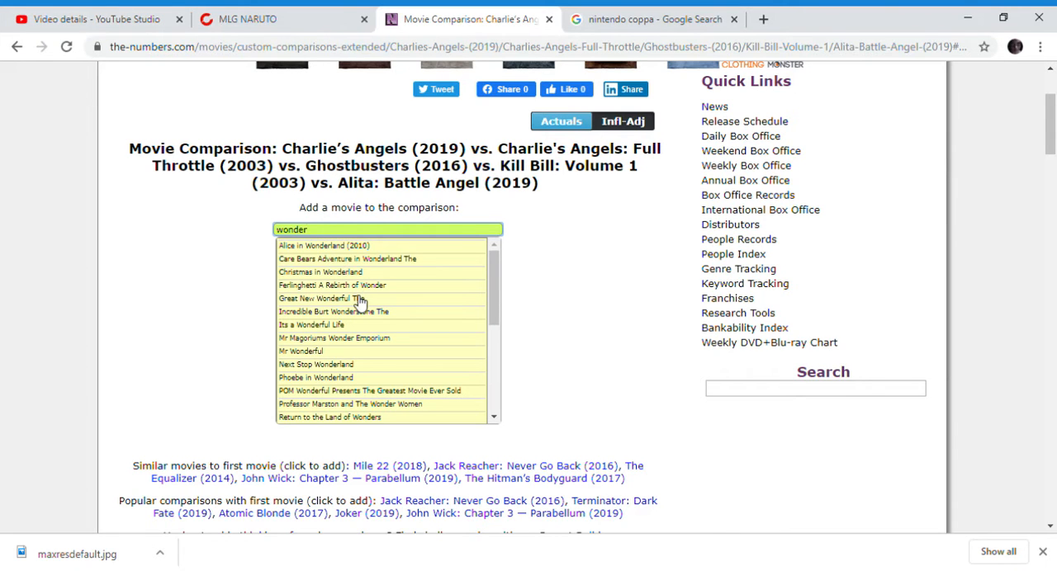
type("wo")
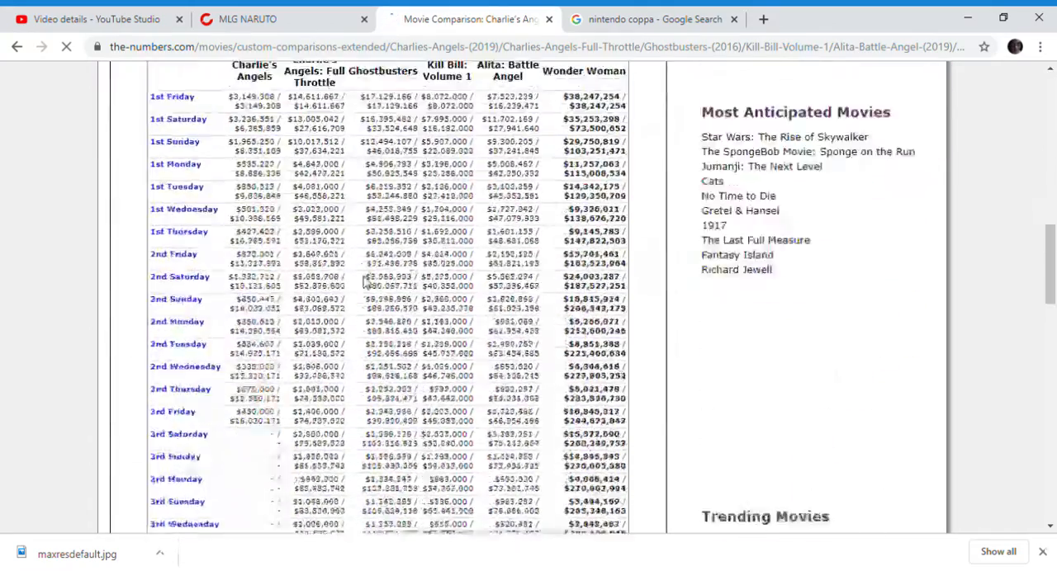
scroll("up", 3)
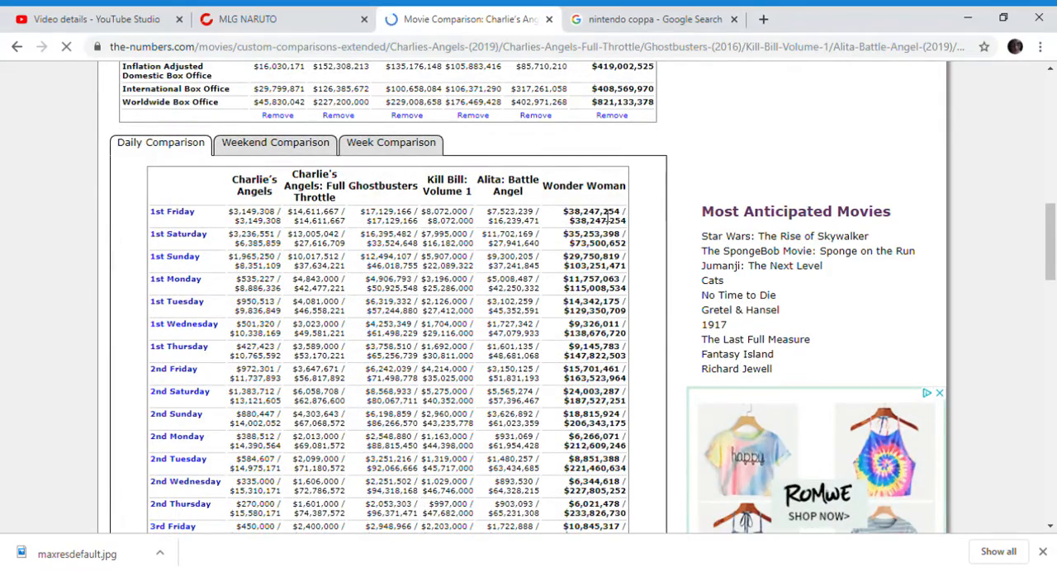
scroll("down", 3)
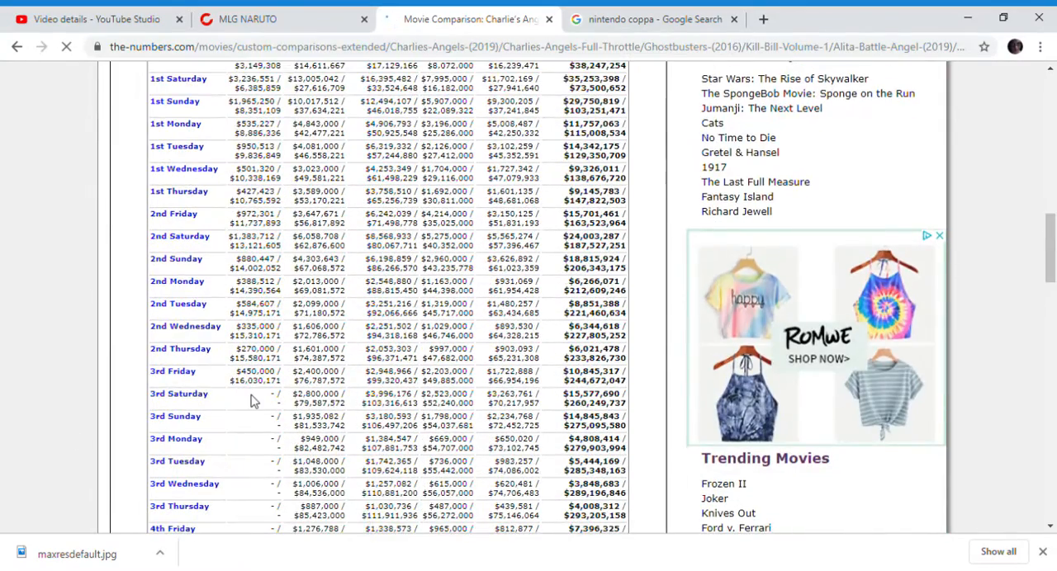
scroll("up", 3)
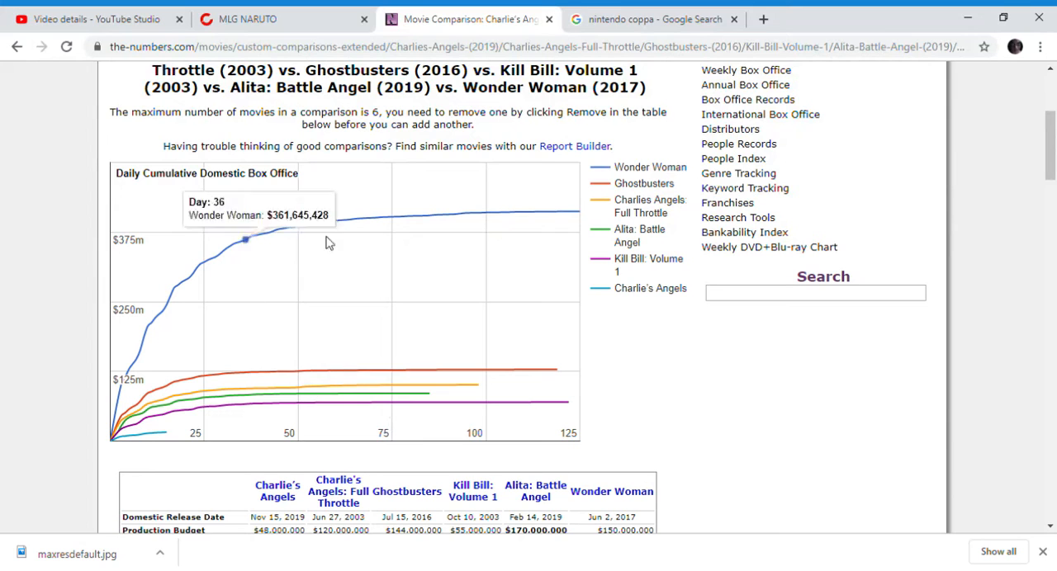
mouse_move(572, 213)
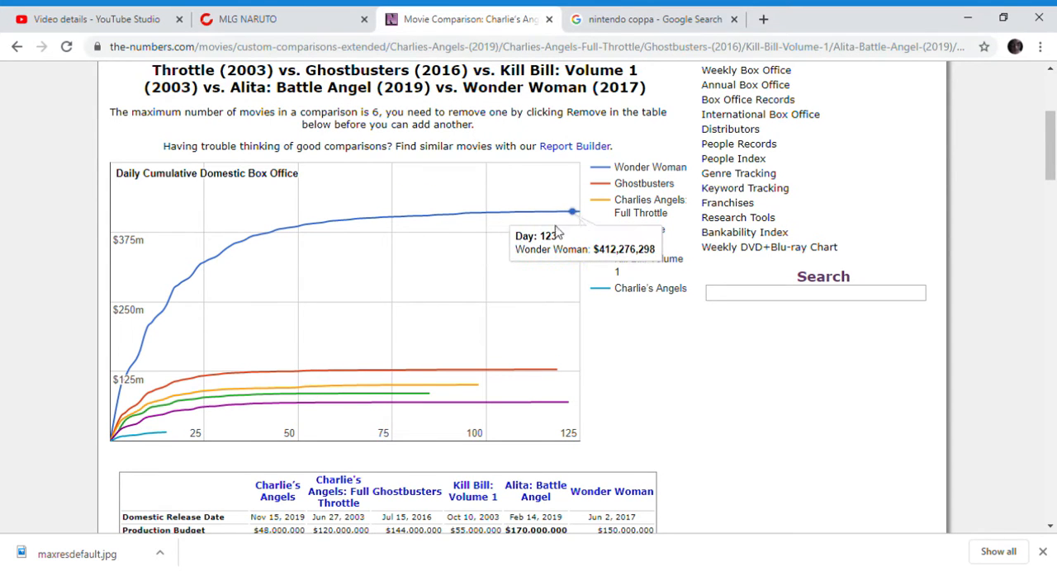
scroll("down", 3)
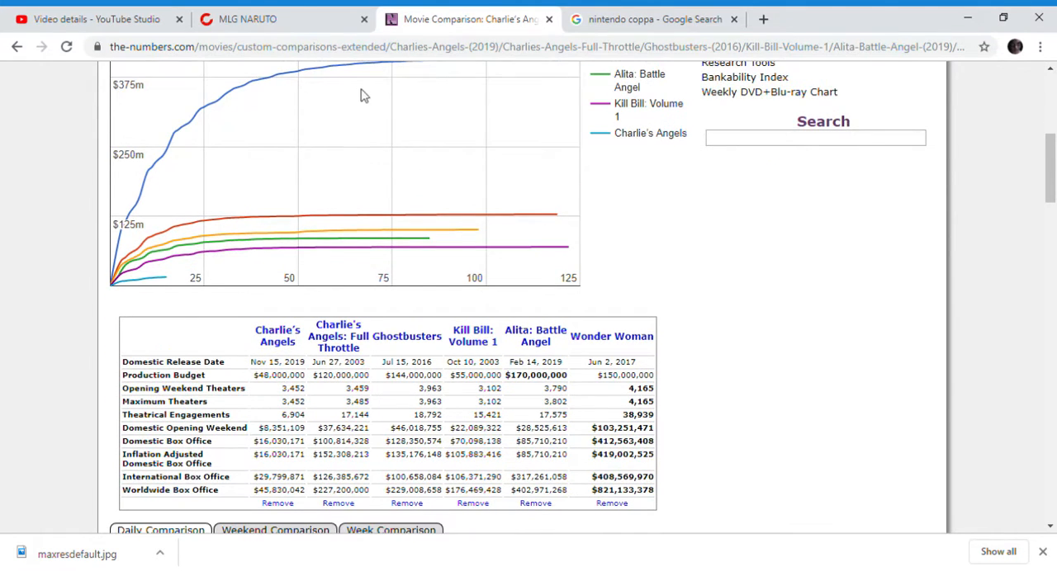
scroll("up", 3)
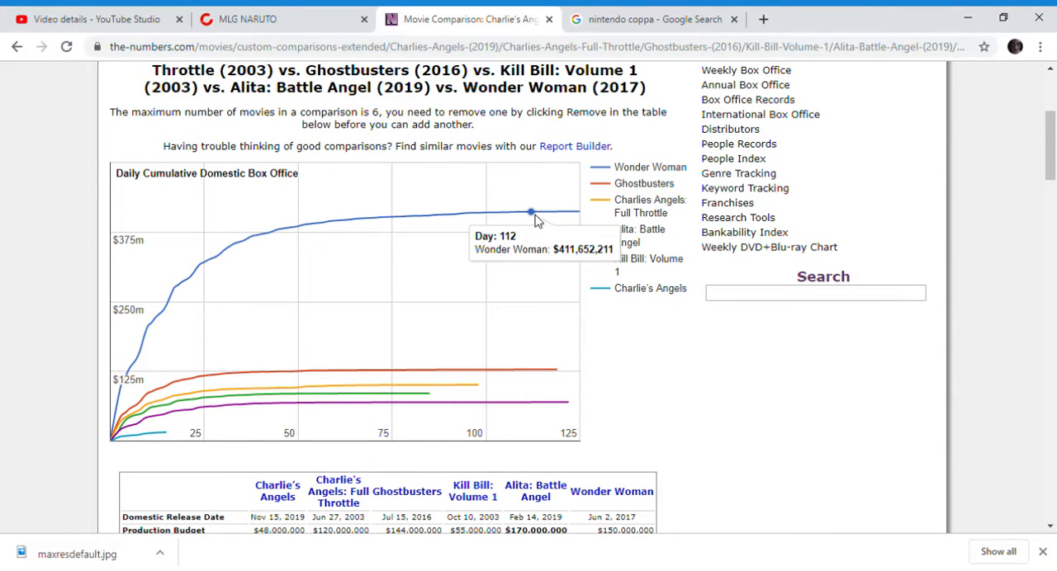
mouse_move(481, 216)
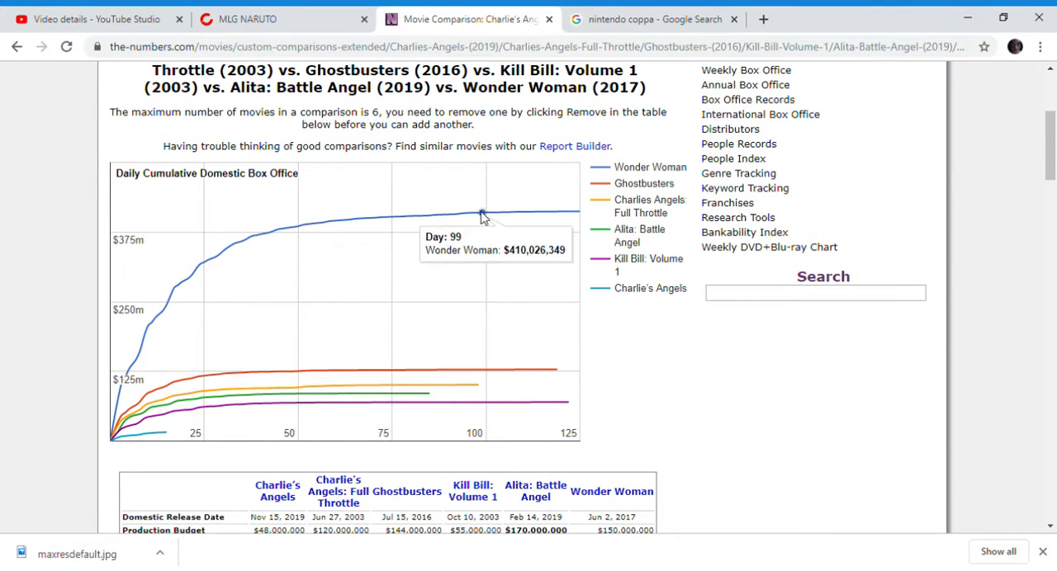
mouse_move(507, 213)
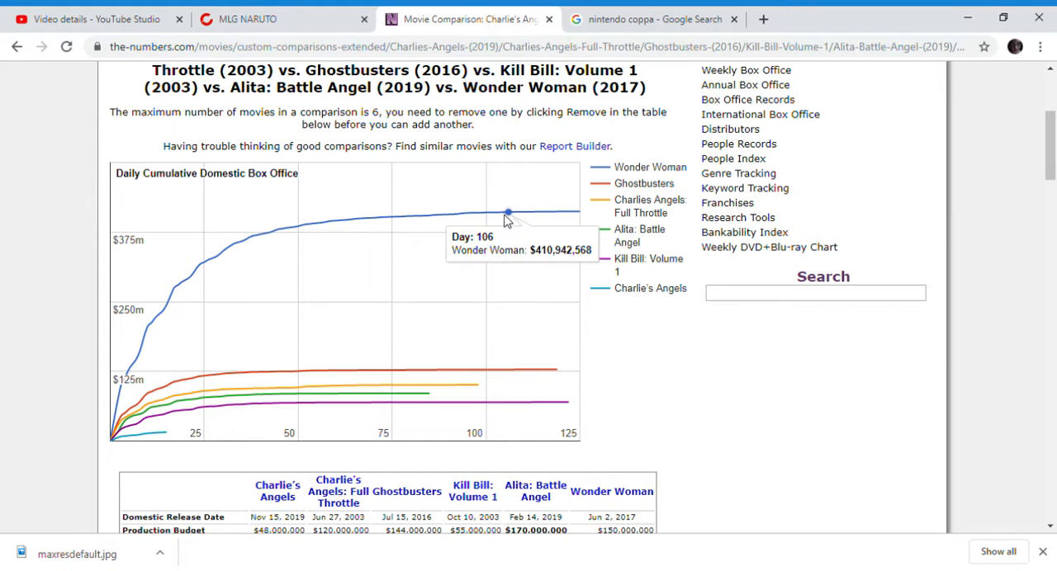
mouse_move(309, 227)
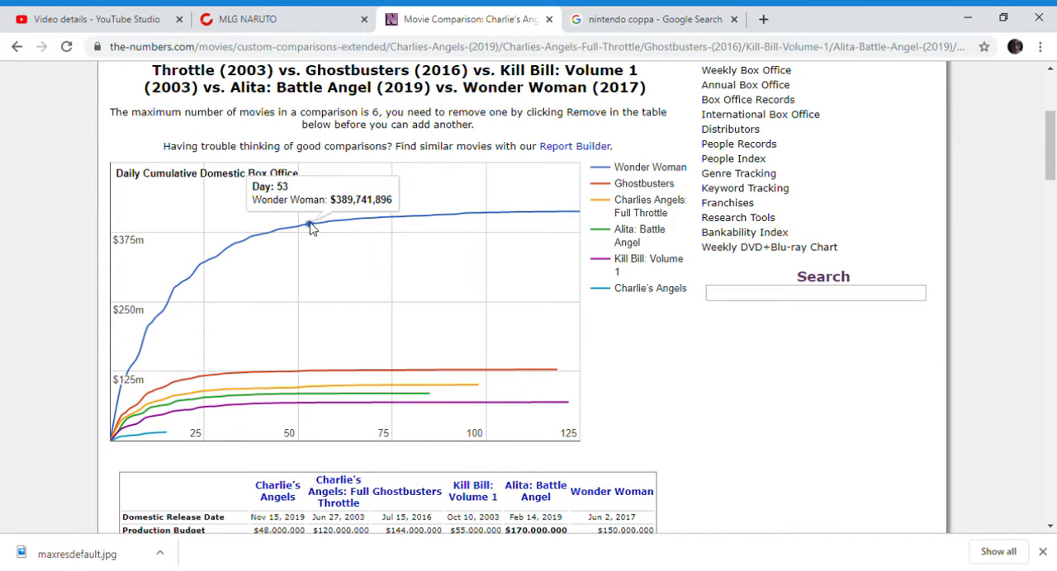
mouse_move(321, 403)
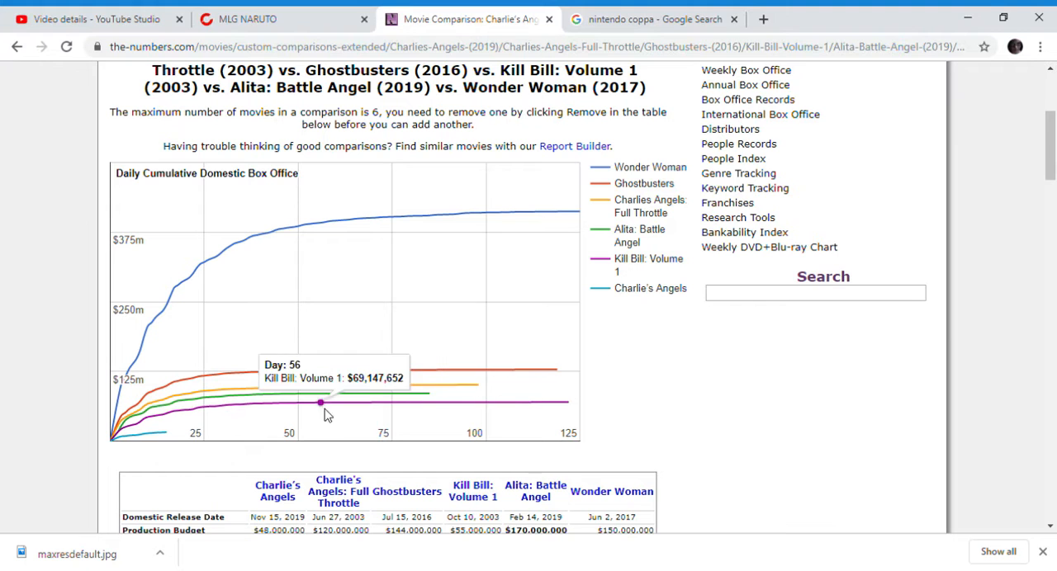
mouse_move(630, 278)
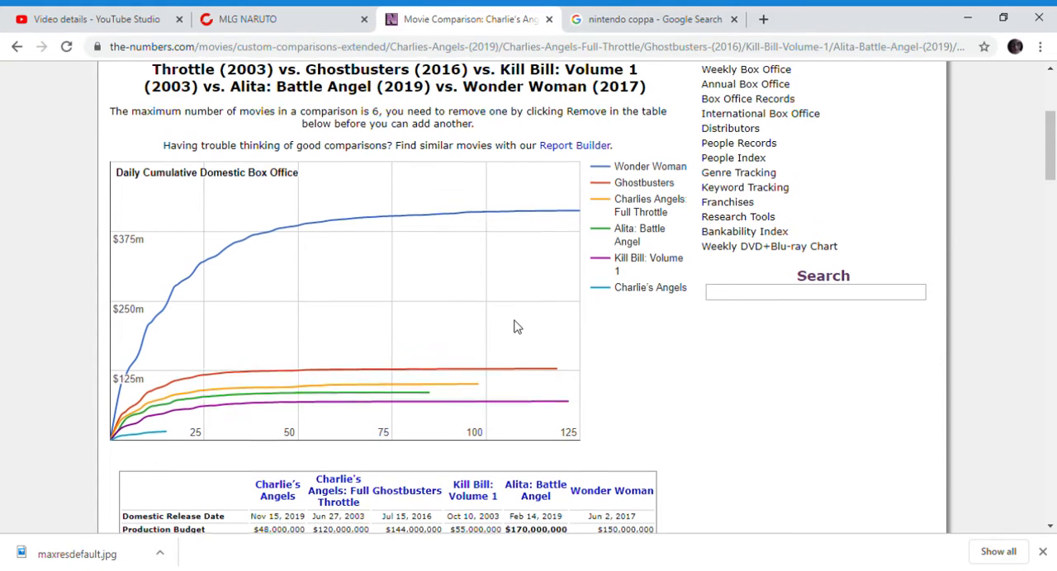
scroll("down", 3)
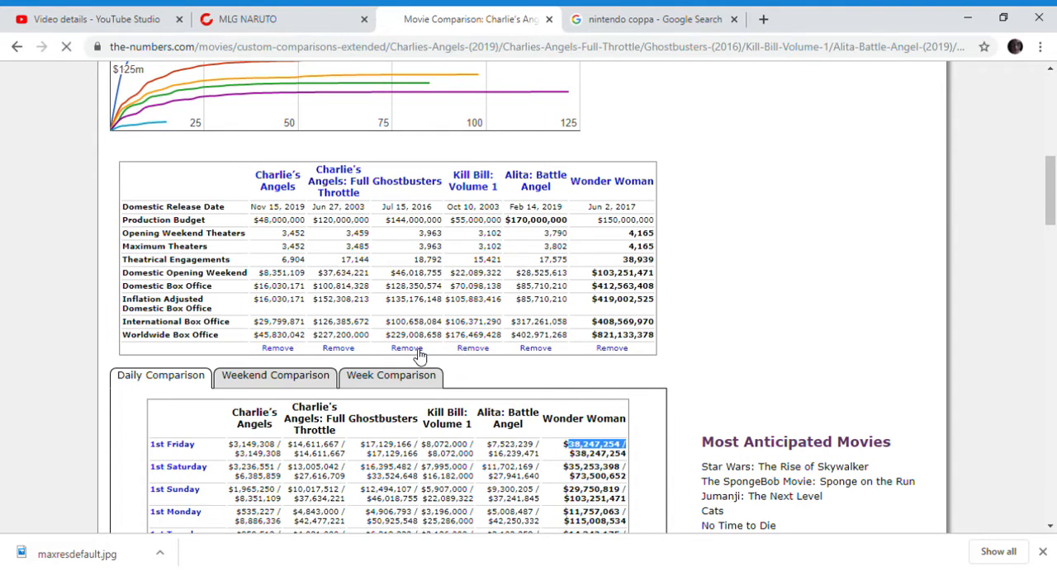
Step: Replace Ghostbusters with Atomic Blonde (2017) and select its first-Sunday cumulative gross
left_click(407, 347)
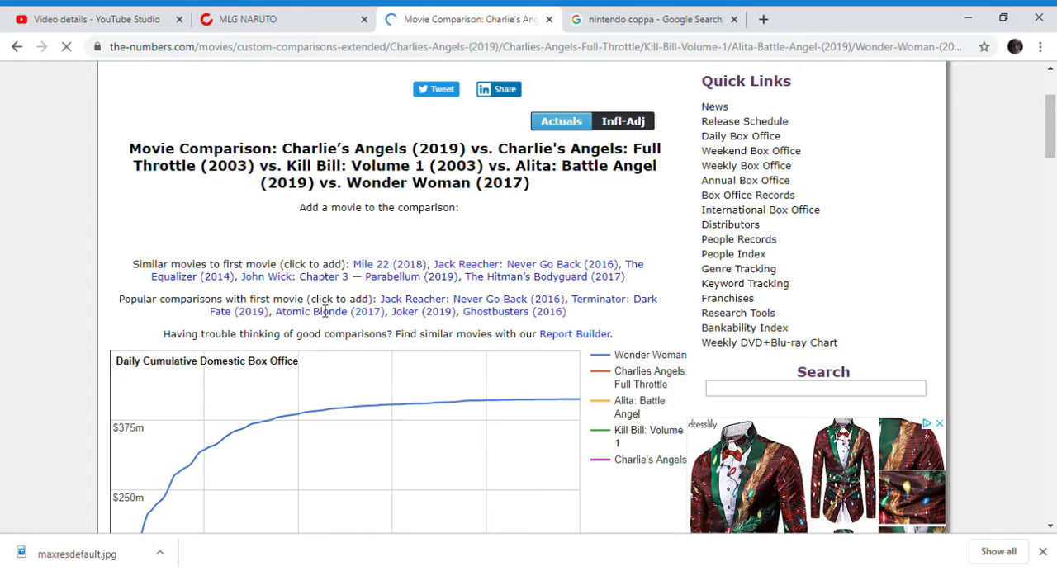
scroll("down", 3)
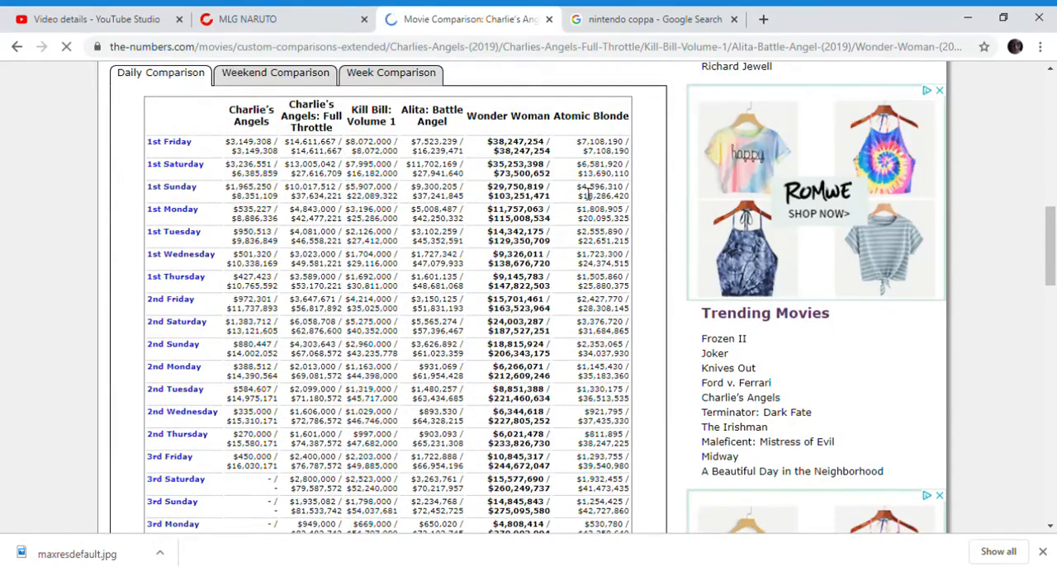
double_click(602, 195)
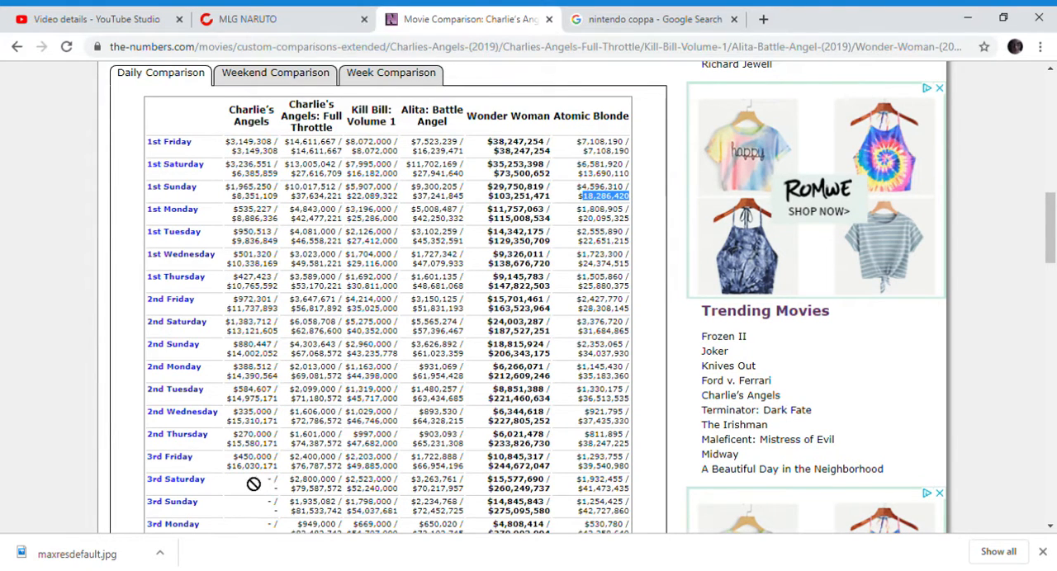
mouse_move(262, 489)
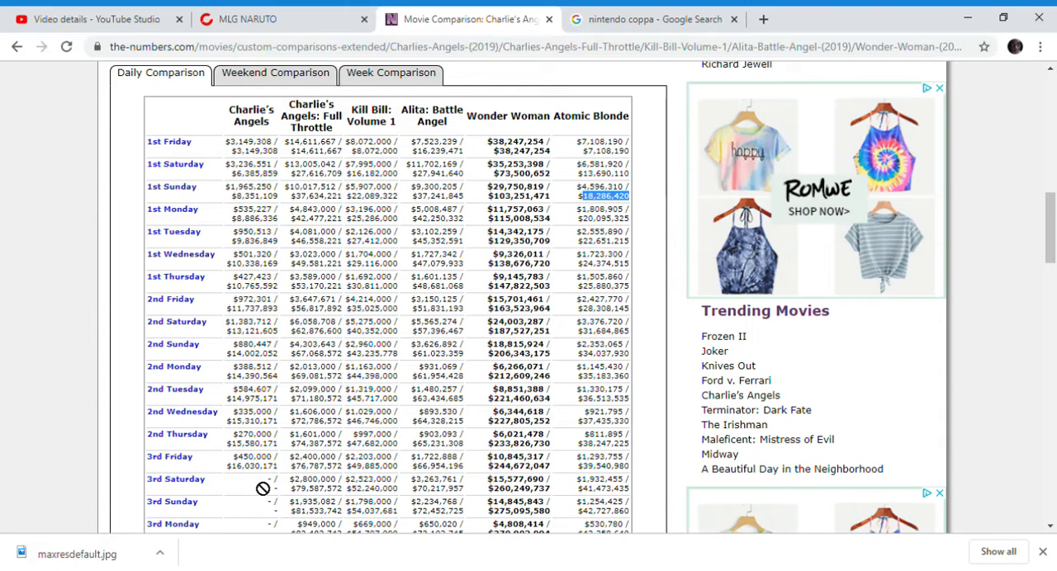
mouse_move(218, 137)
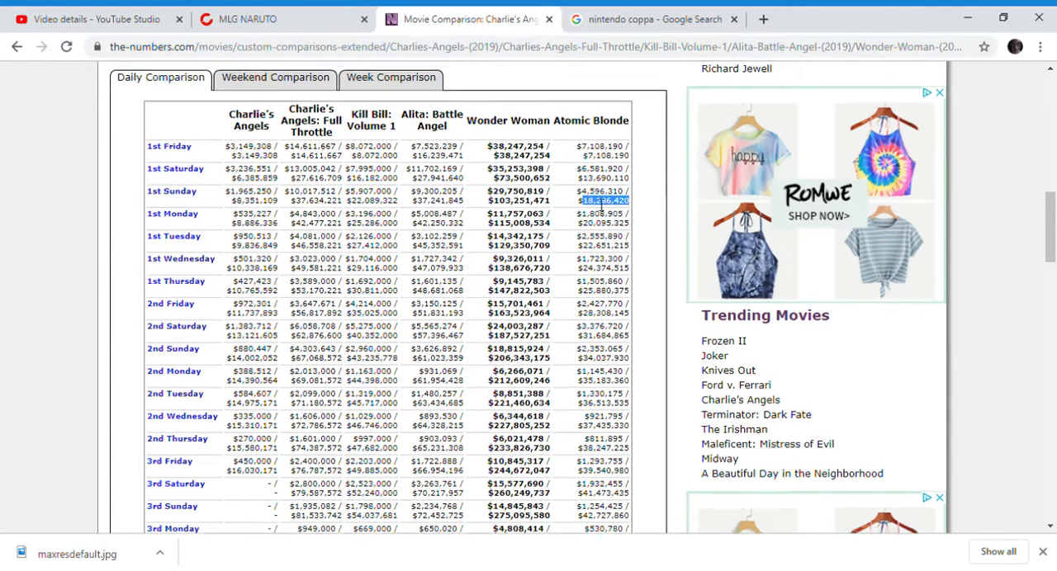
scroll("up", 3)
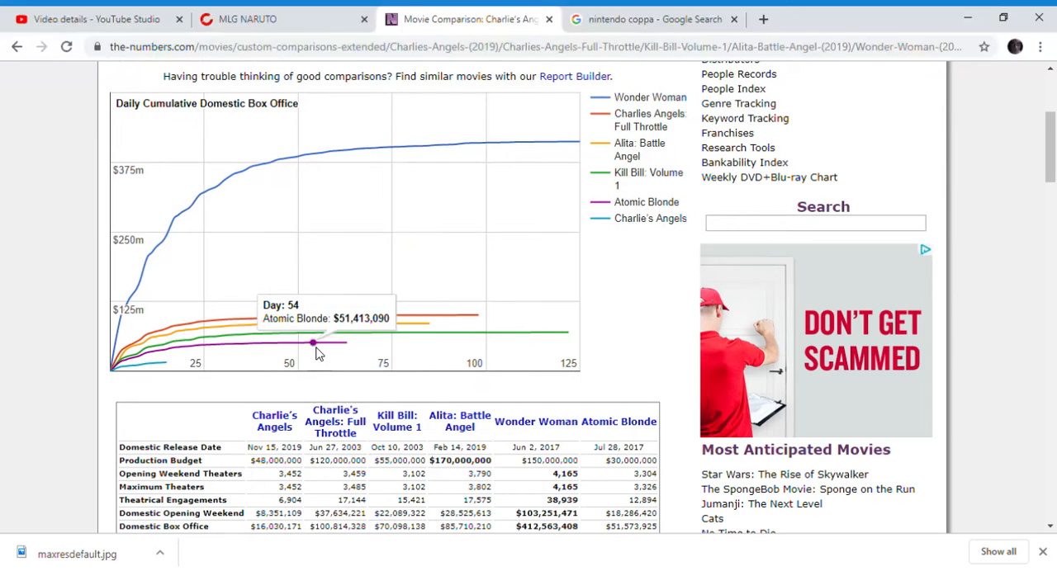
scroll("down", 3)
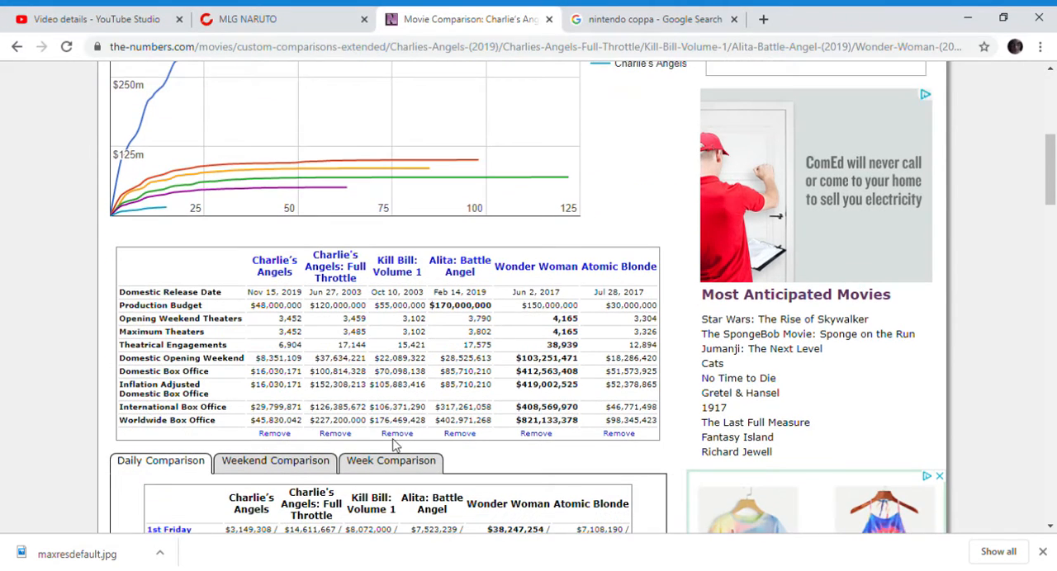
mouse_move(474, 437)
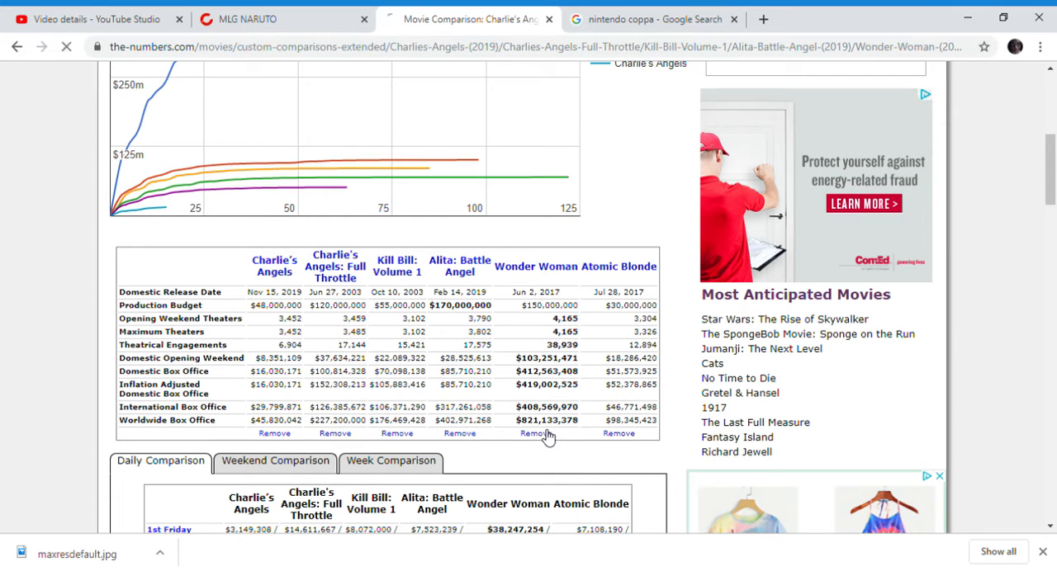
Step: Remove Wonder Woman, then enter 'Captain Marvel' in the add-movie box
left_click(535, 433)
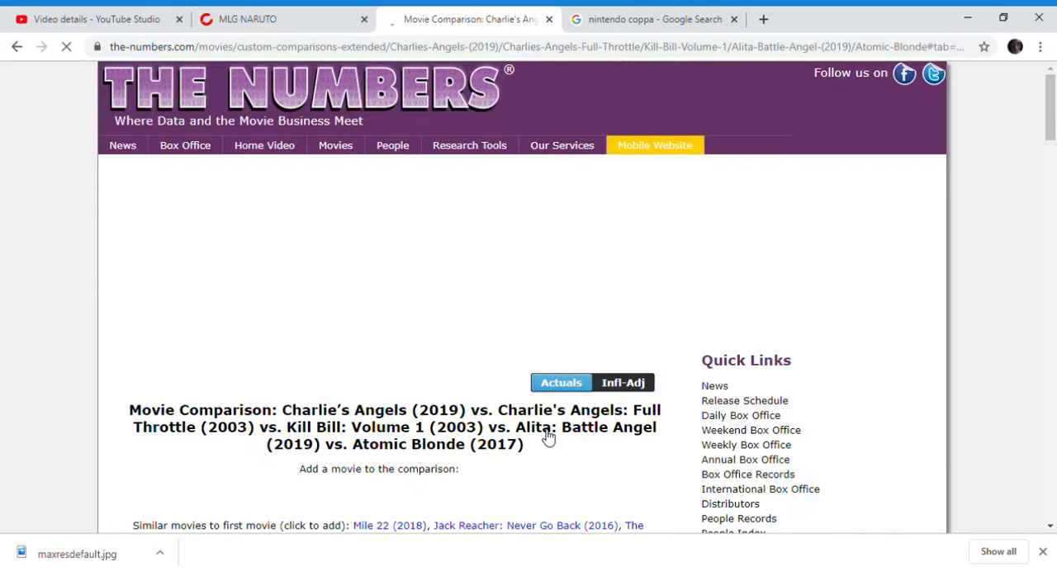
scroll("down", 3)
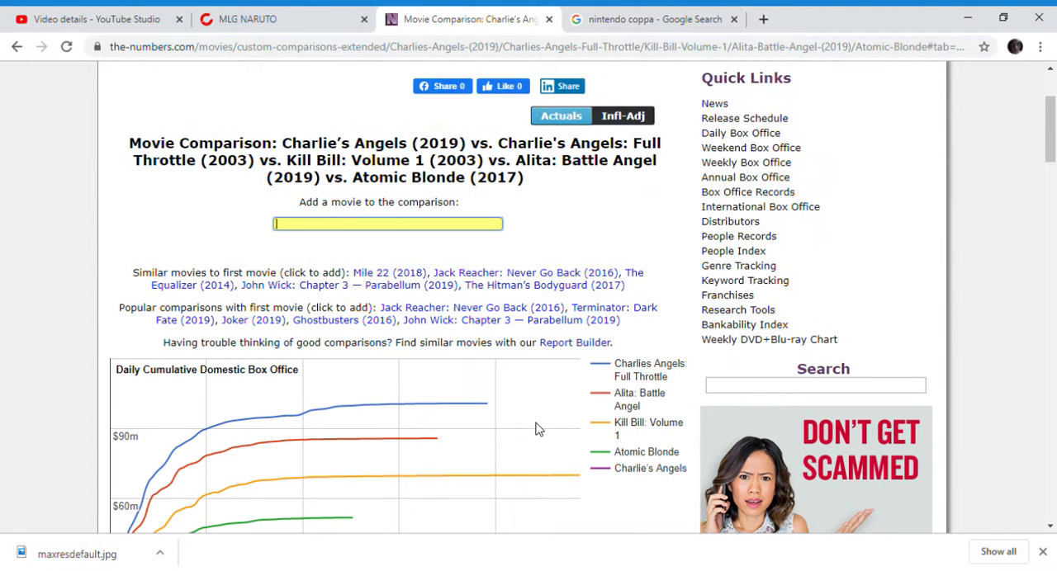
type("d")
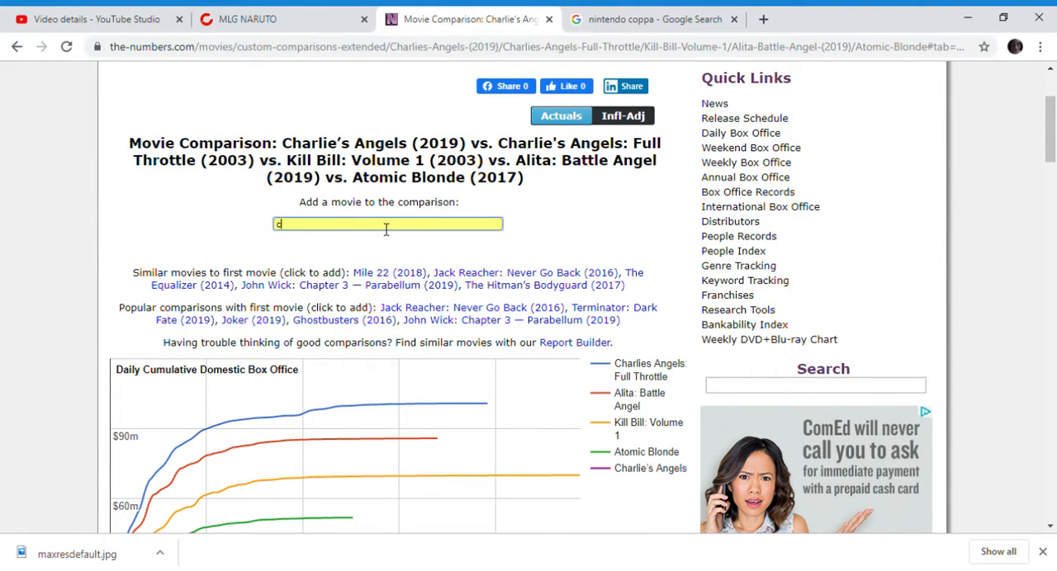
type("capt")
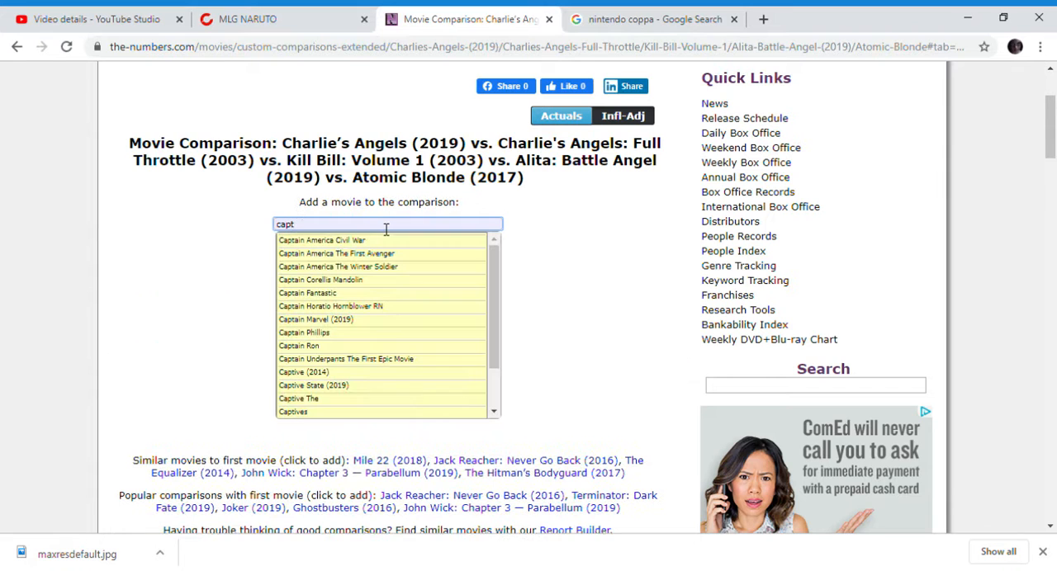
type("ain")
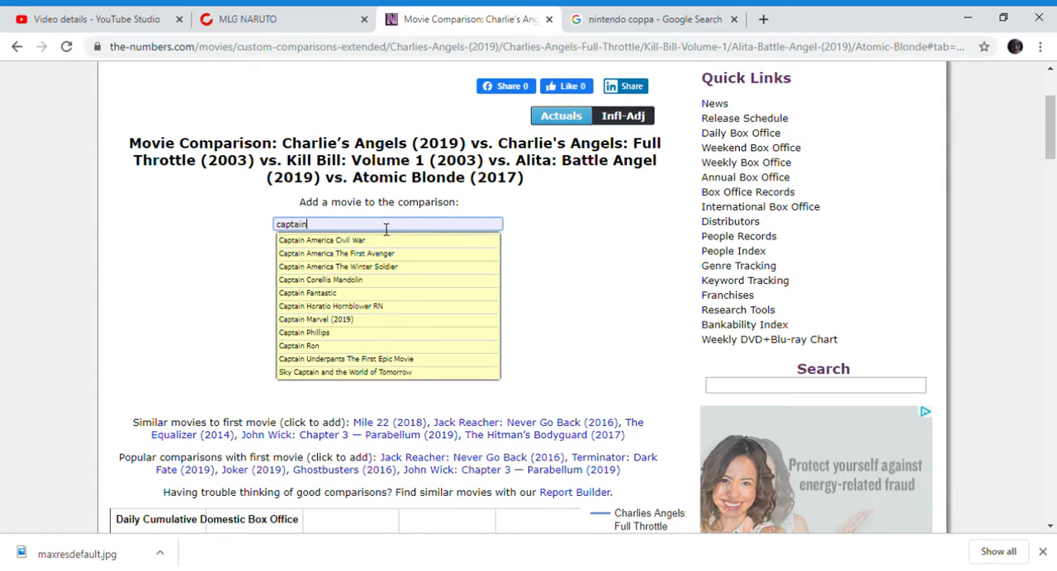
type("m")
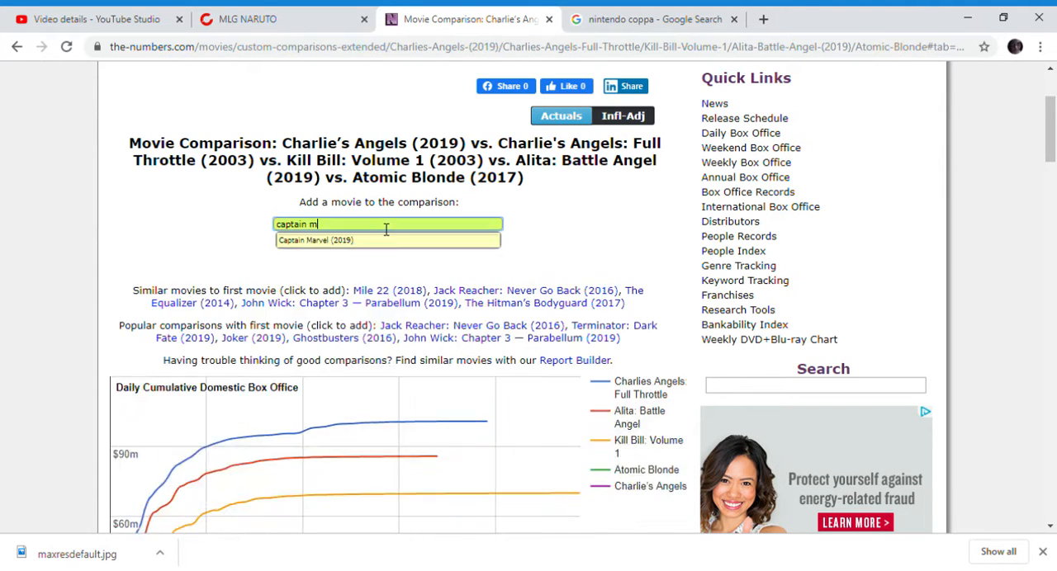
type("arvel (2019")
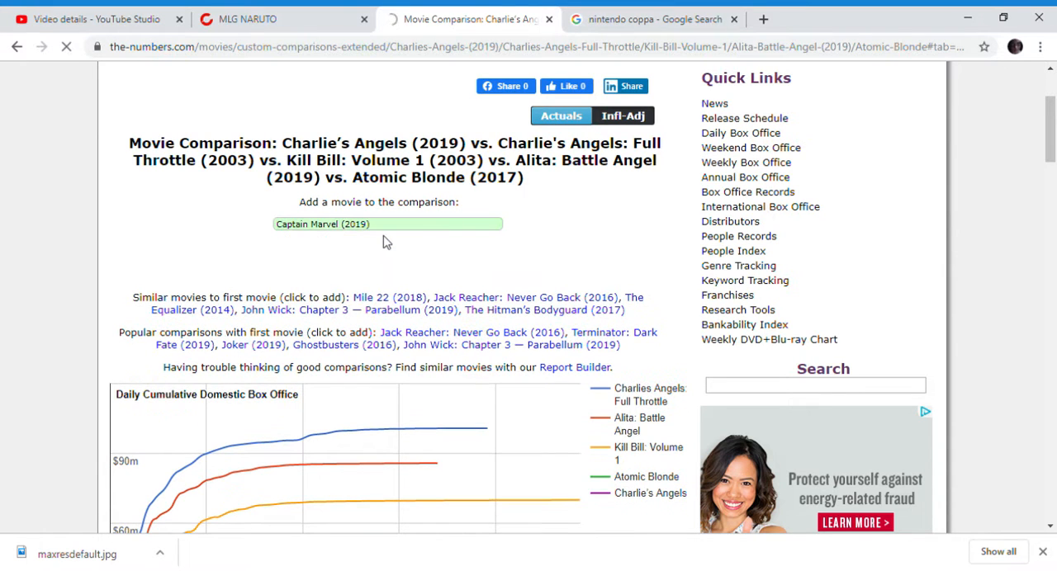
Step: Add Captain Marvel (2019), leading with $1,128,274,794 worldwide, and review the chart and tables
left_click(387, 224)
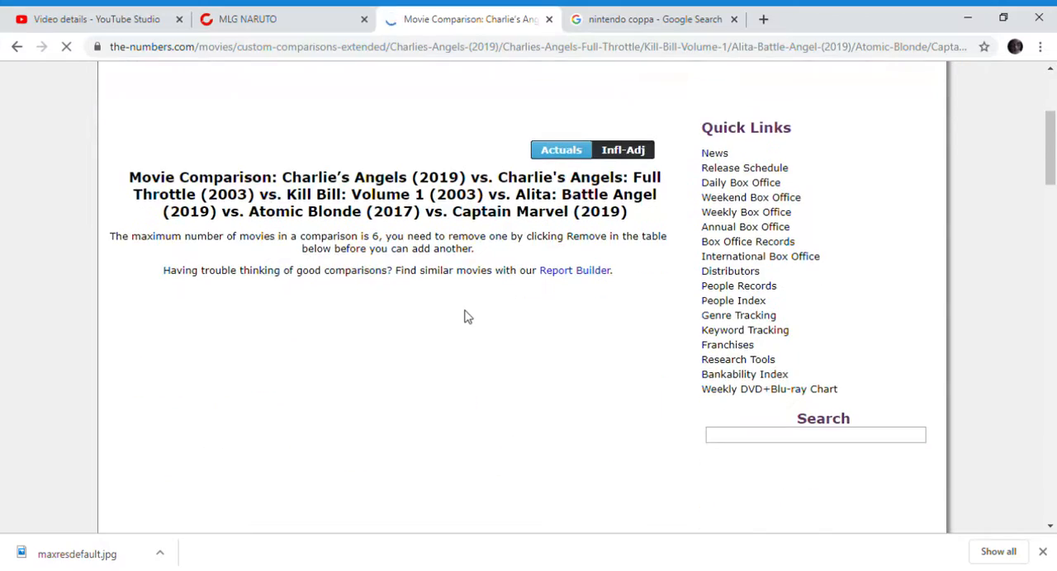
scroll("down", 3)
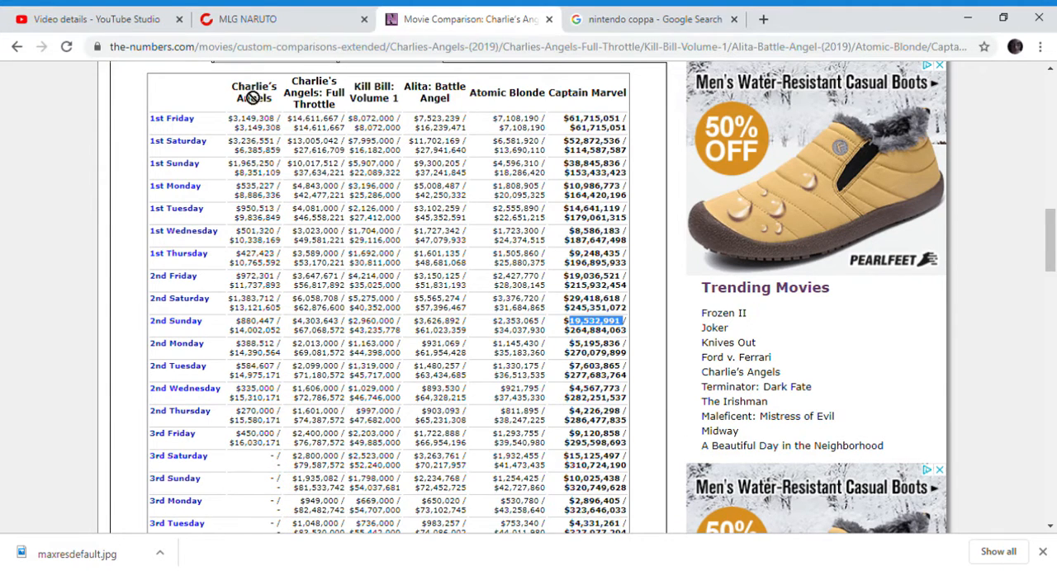
scroll("up", 3)
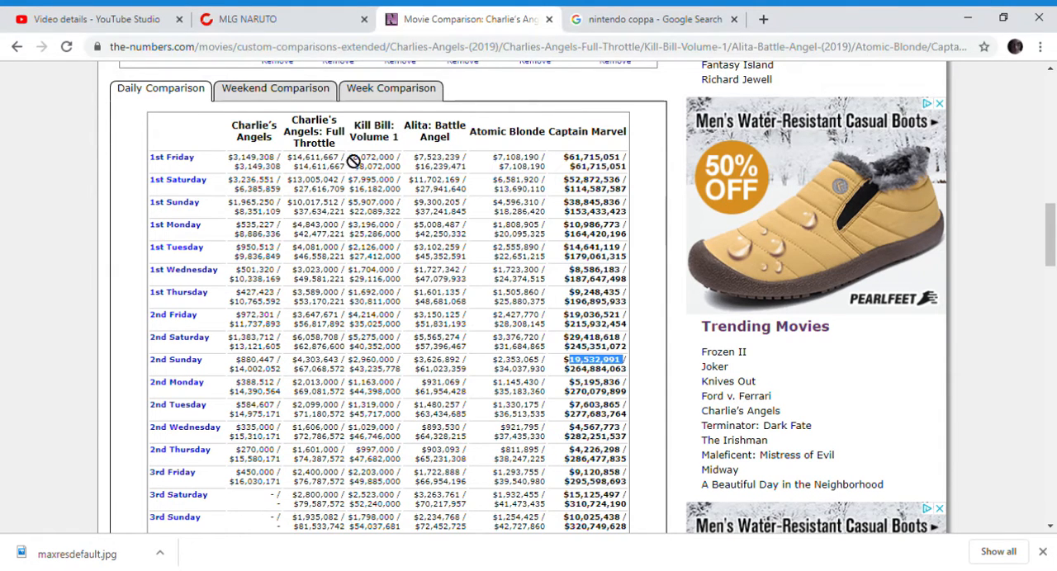
mouse_move(586, 114)
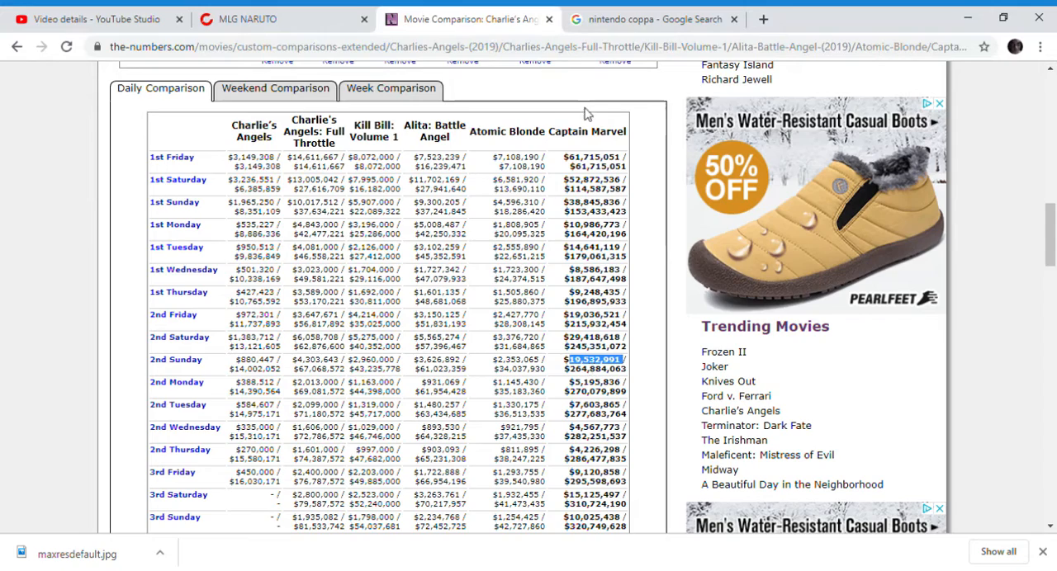
scroll("up", 3)
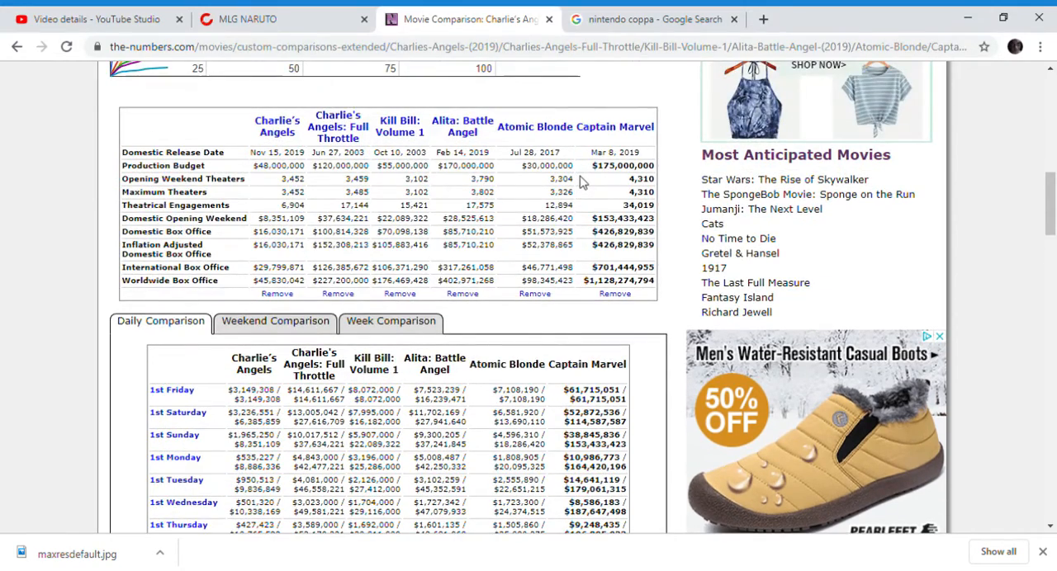
scroll("down", 3)
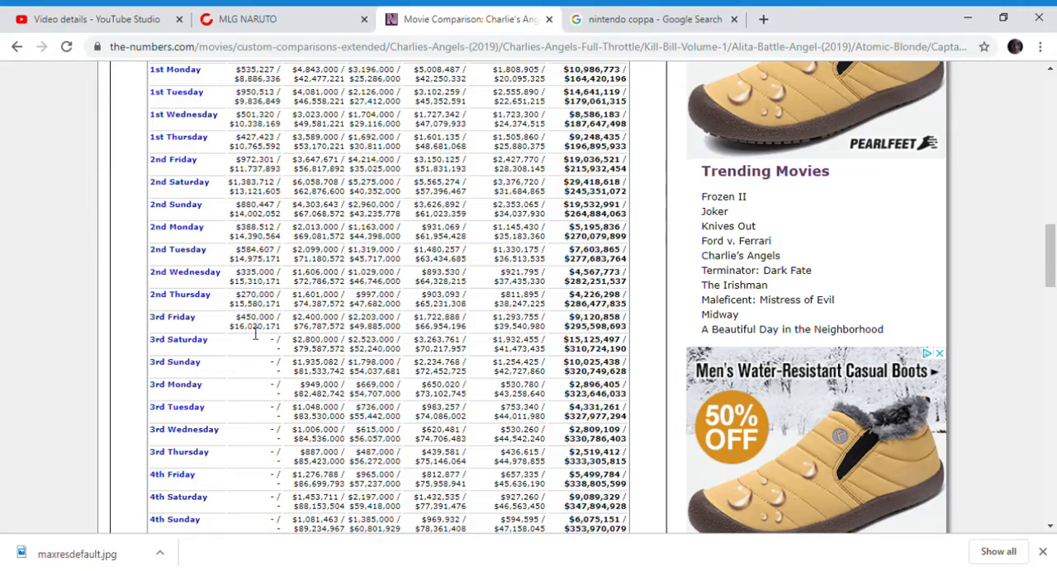
scroll("up", 3)
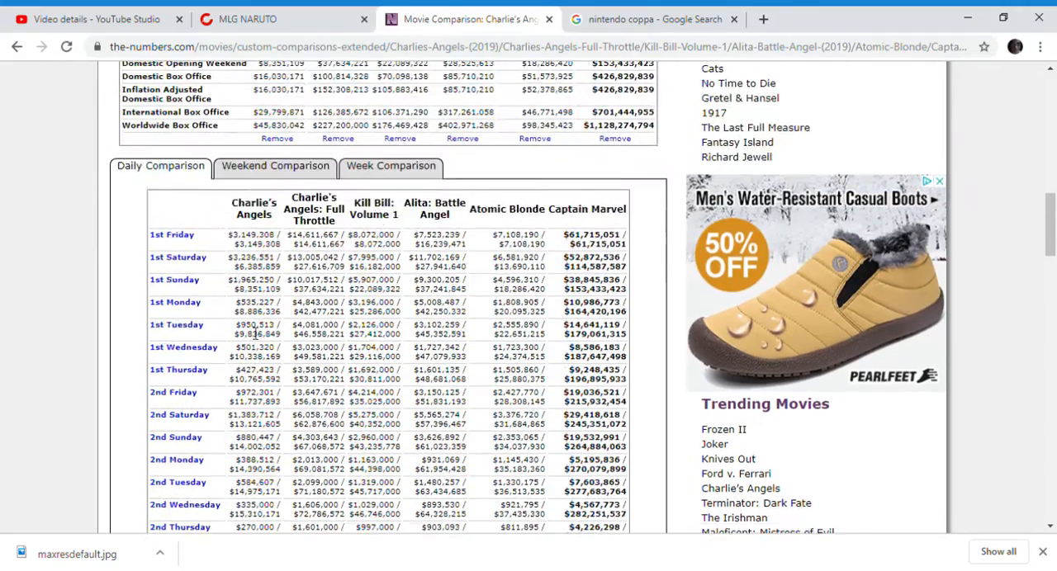
scroll("up", 3)
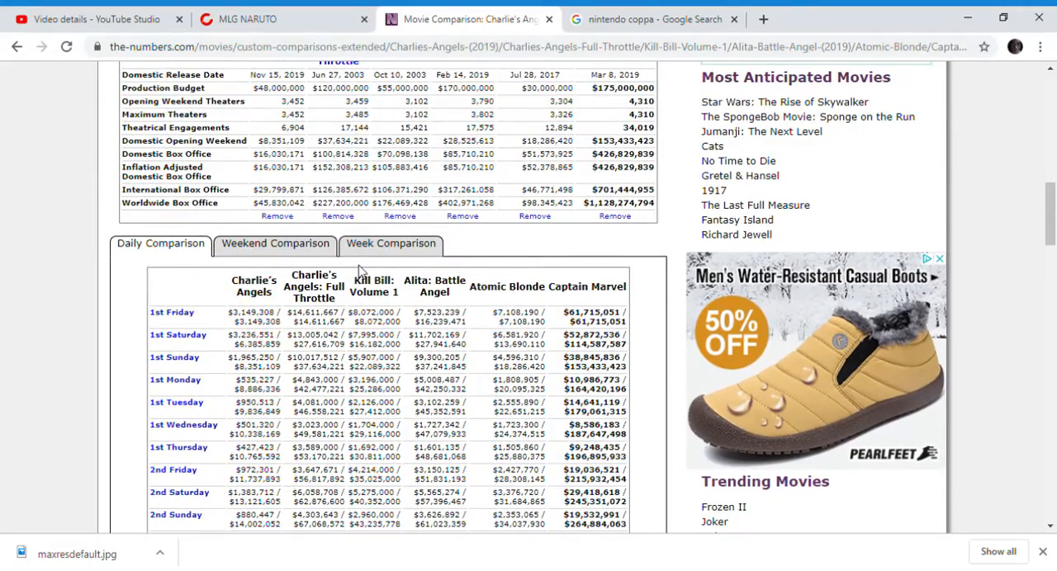
scroll("up", 3)
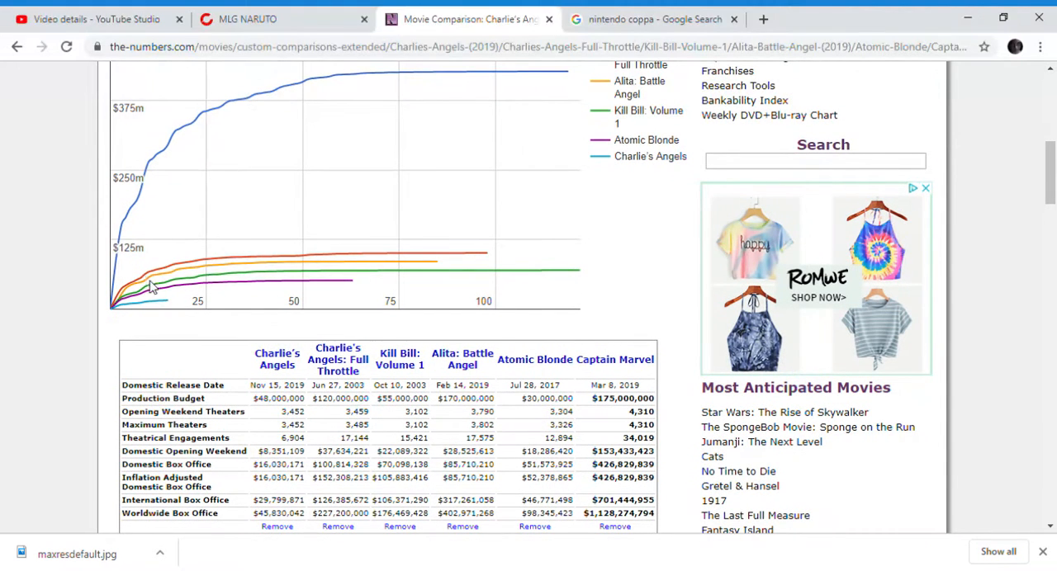
mouse_move(486, 254)
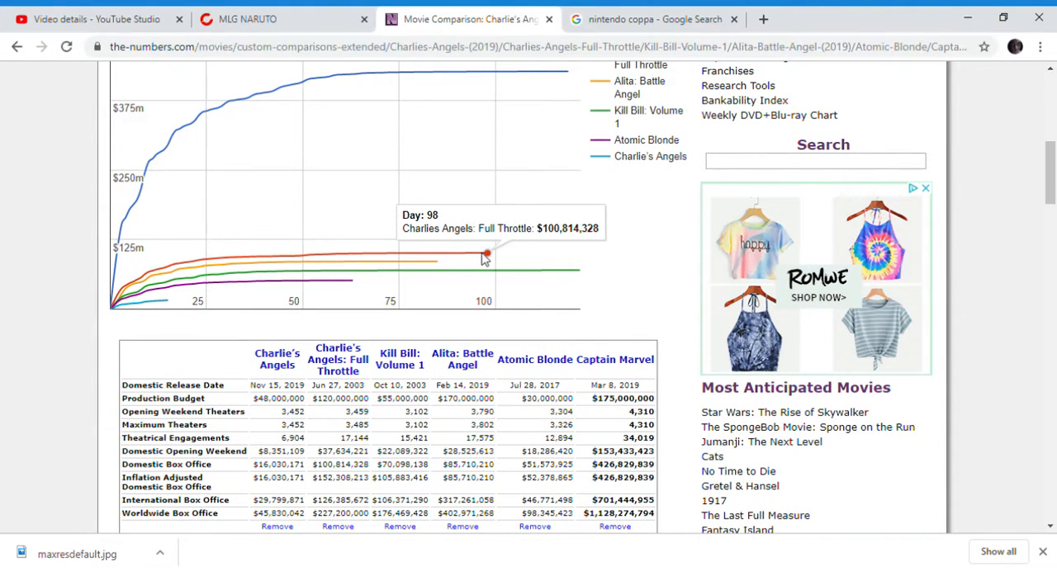
mouse_move(433, 252)
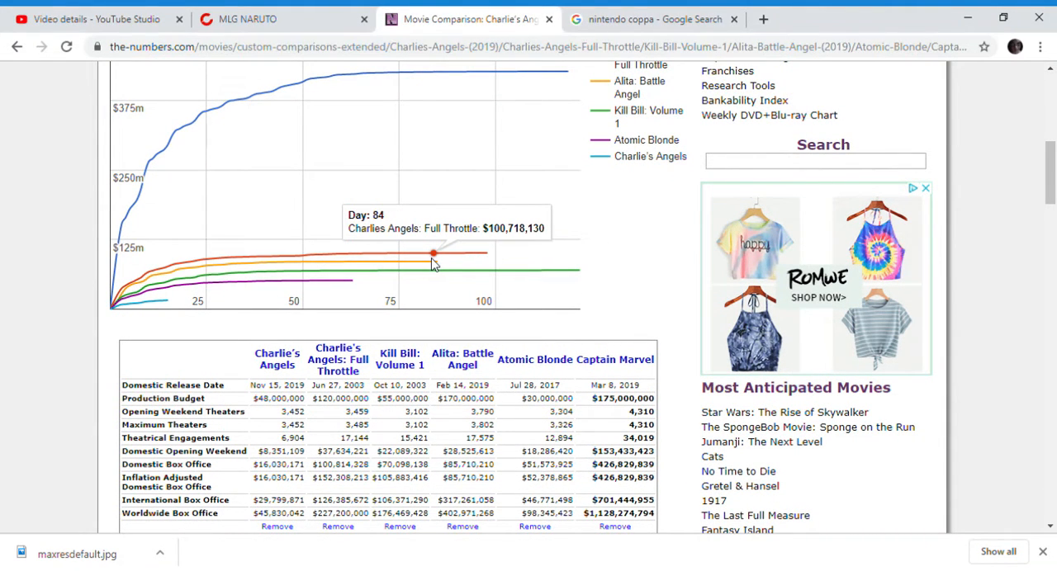
mouse_move(324, 255)
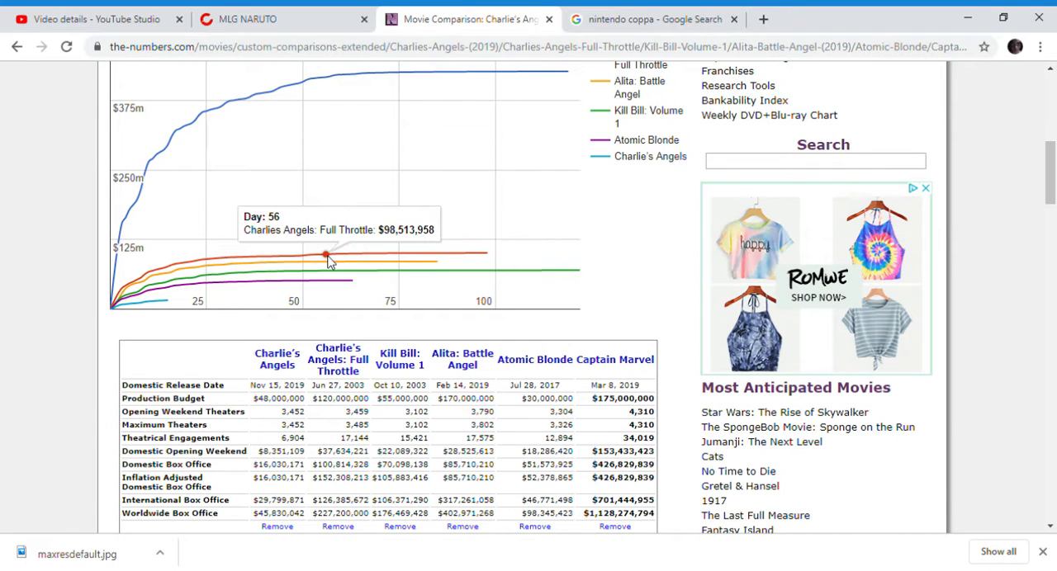
mouse_move(559, 232)
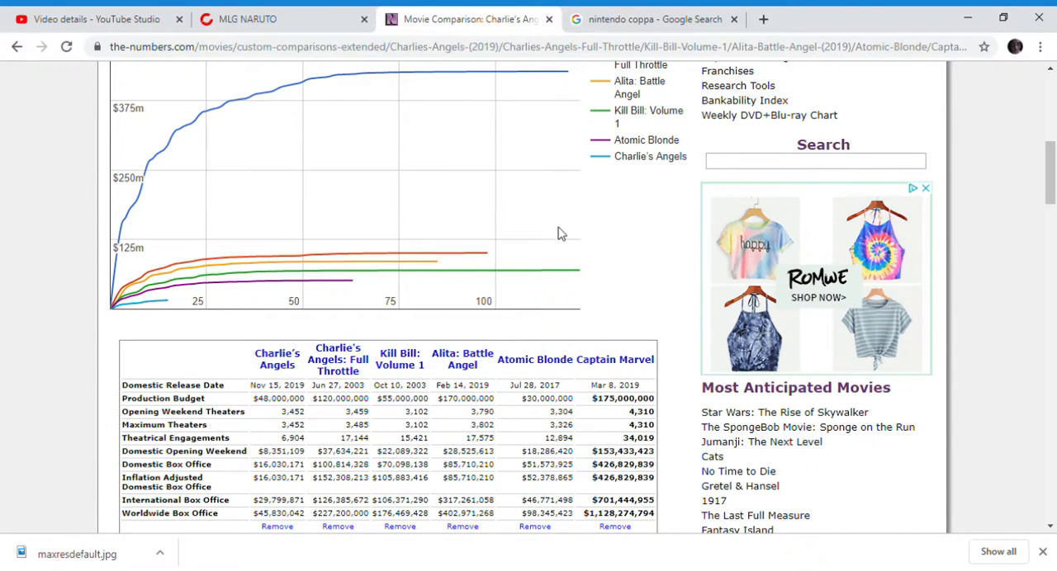
Step: Remove Captain Marvel and add Hustlers (2019) via a 'hust' search, filling the sixth slot
scroll("down", 3)
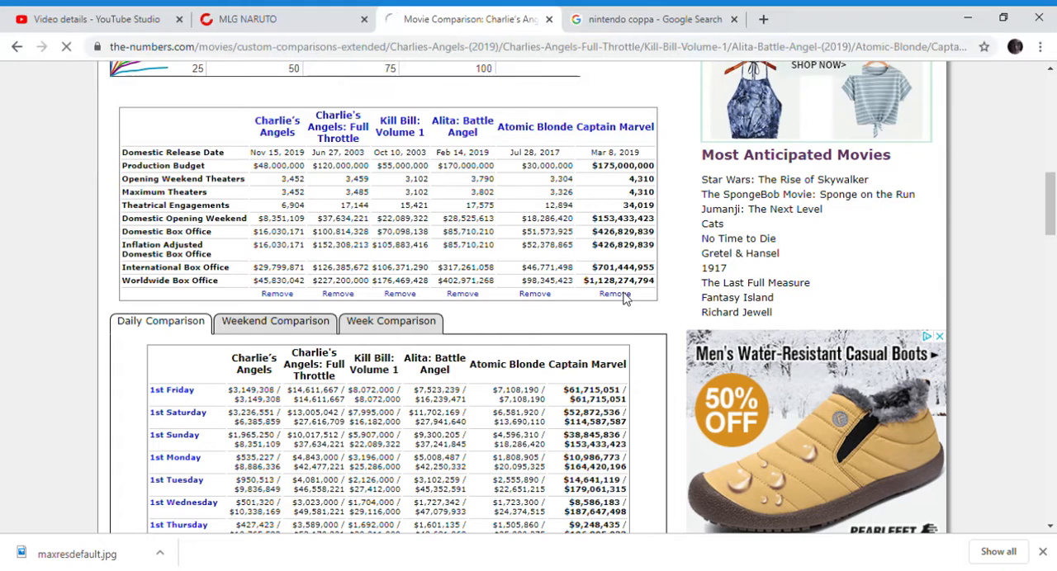
left_click(613, 294)
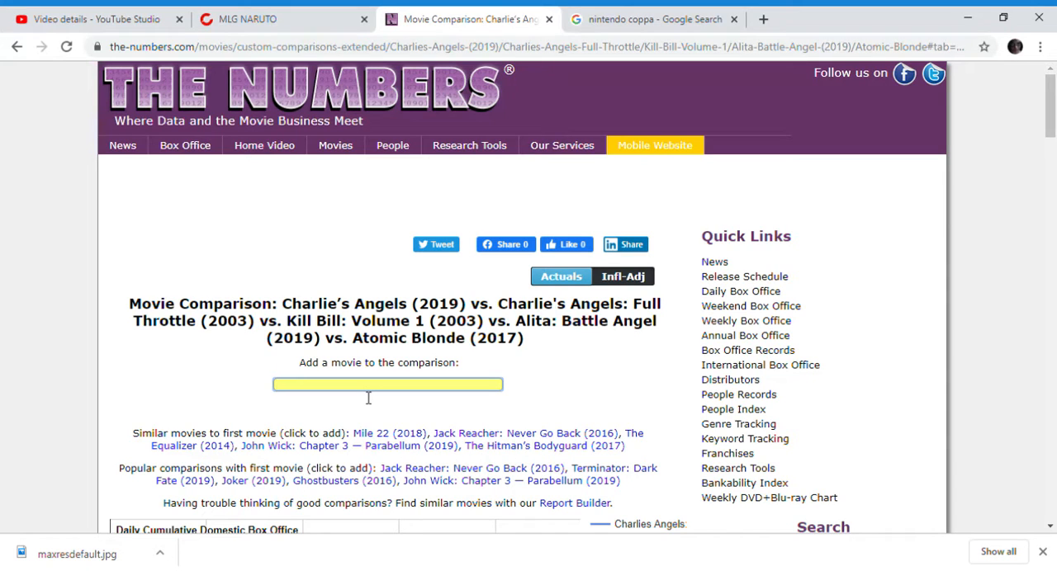
type("hustle")
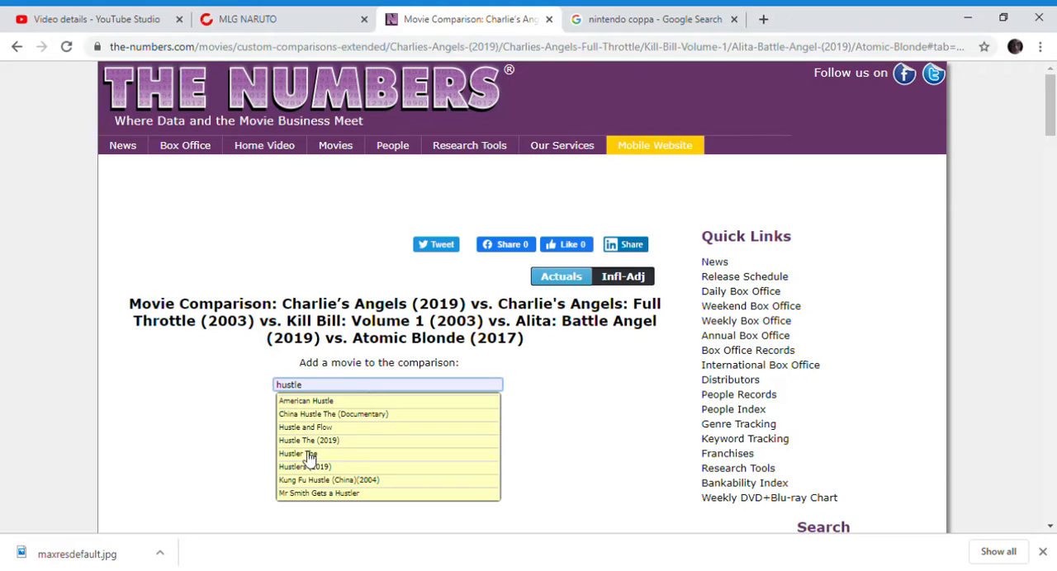
left_click(304, 467)
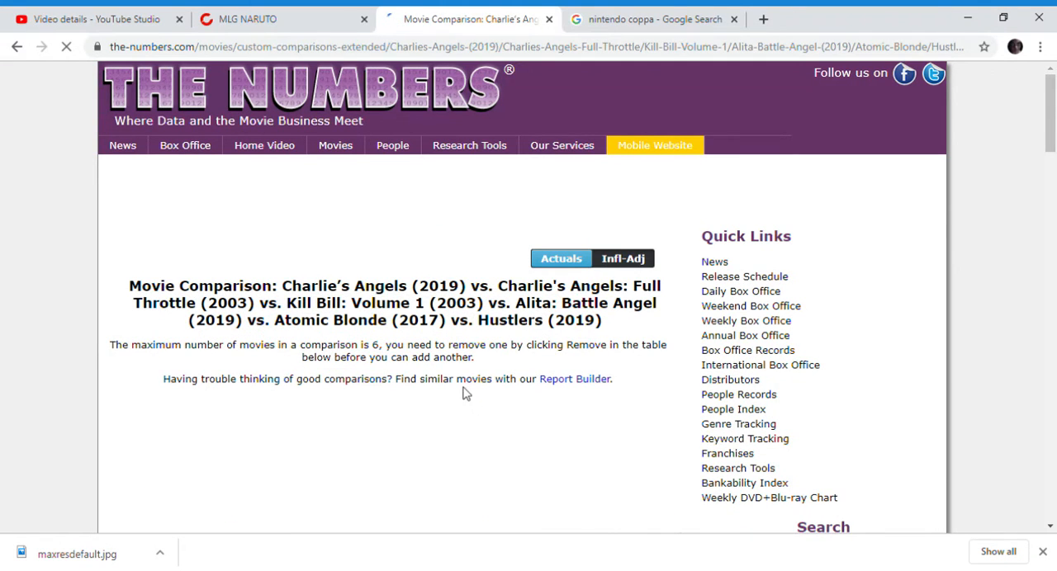
scroll("down", 3)
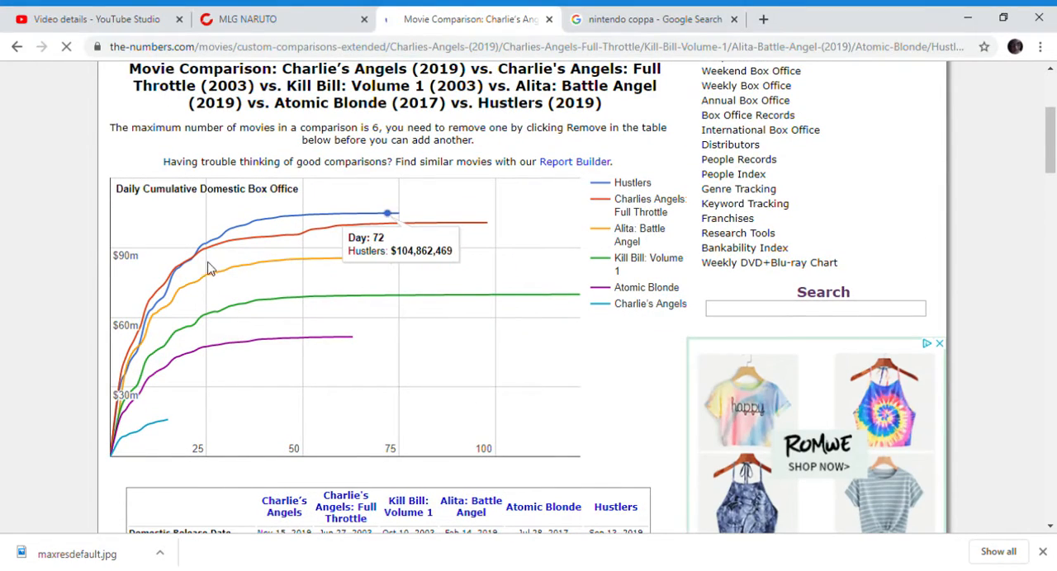
scroll("down", 3)
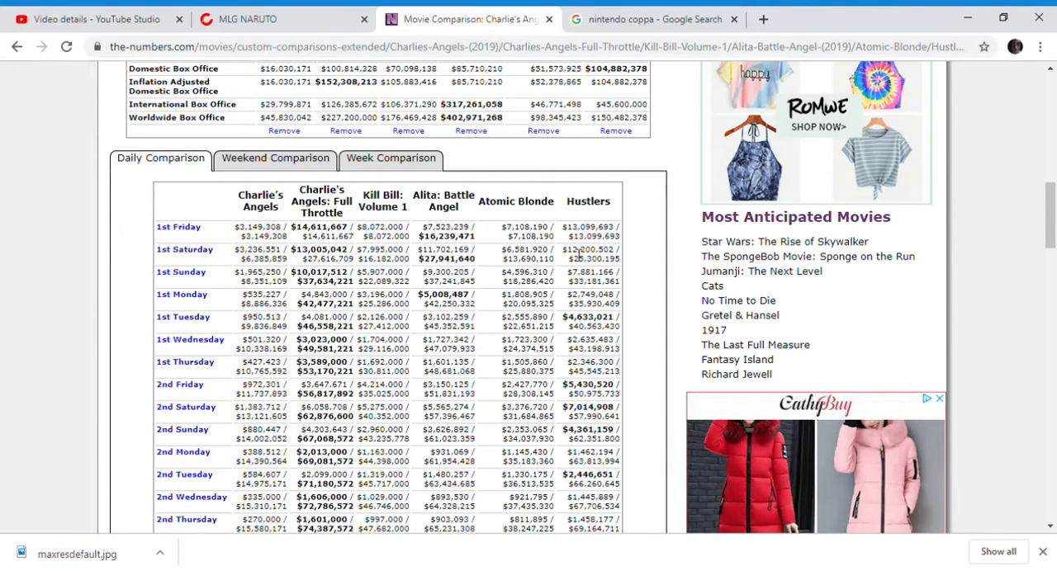
scroll("down", 3)
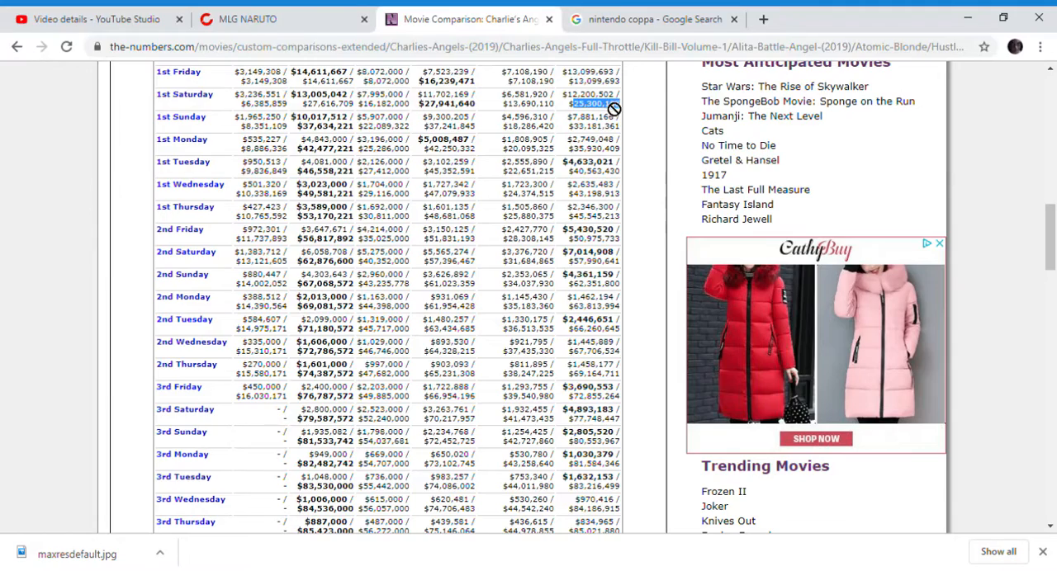
scroll("up", 3)
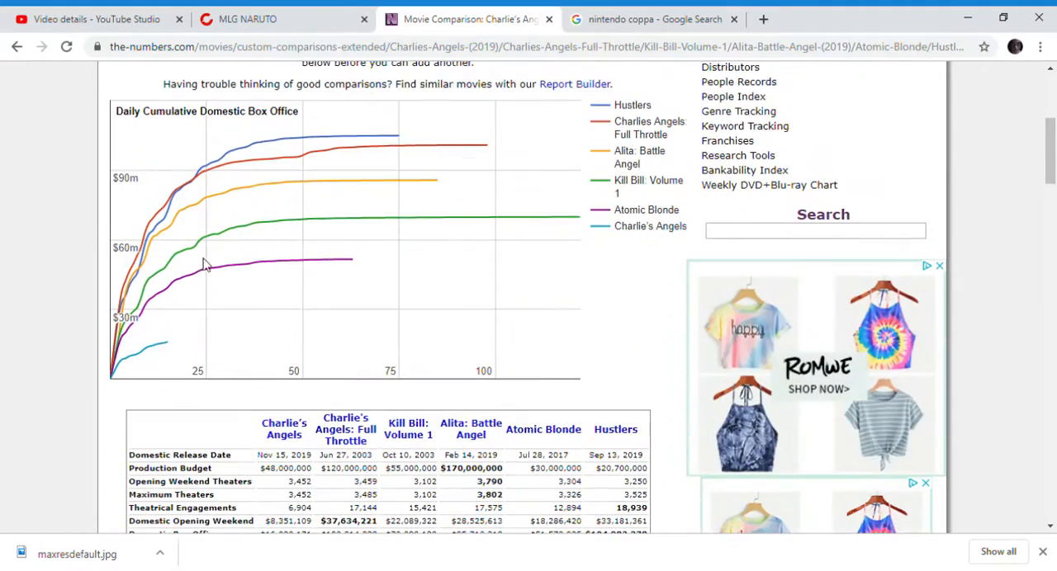
mouse_move(123, 299)
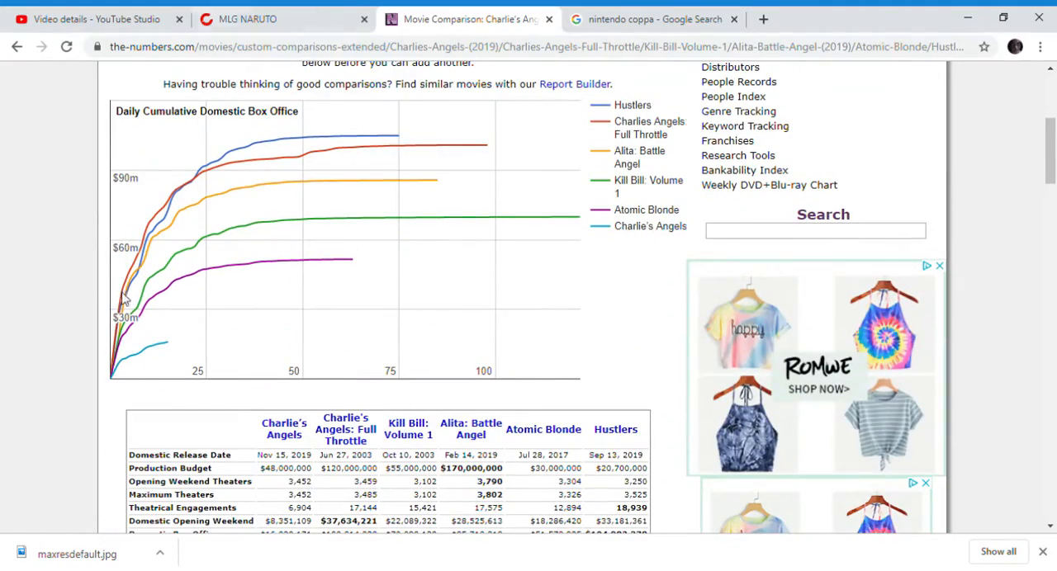
mouse_move(347, 255)
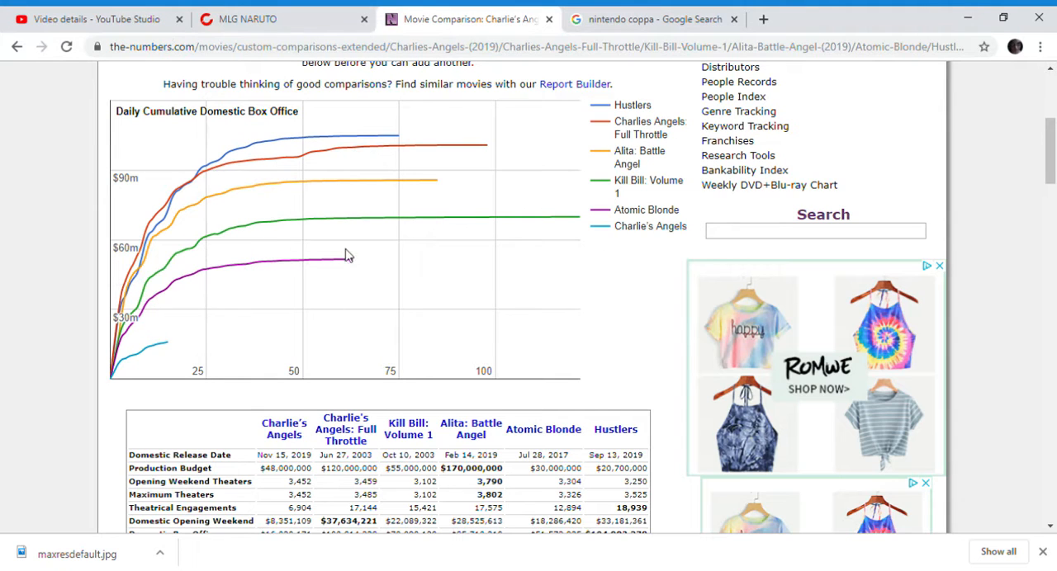
mouse_move(164, 345)
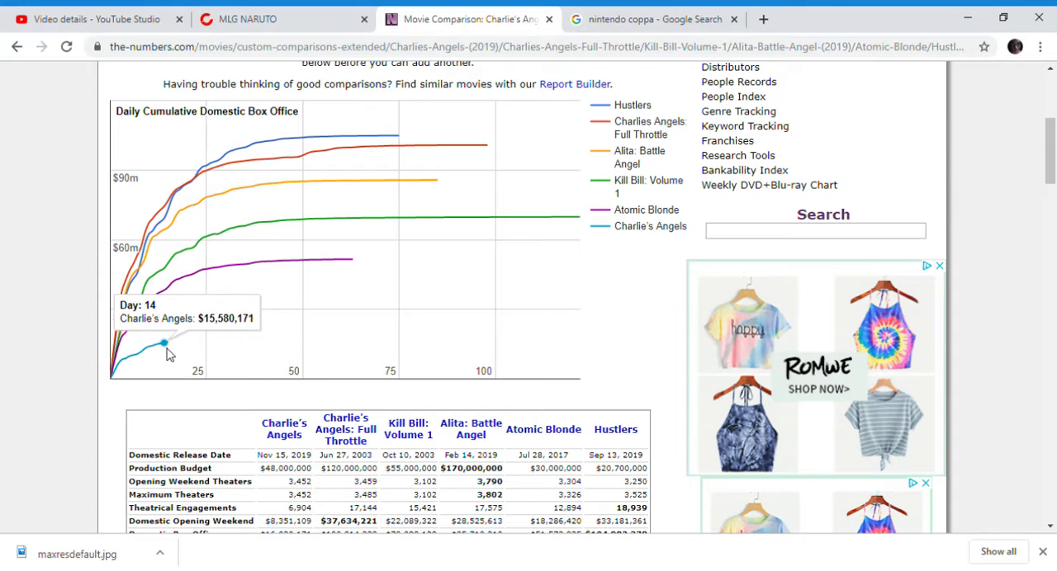
mouse_move(210, 165)
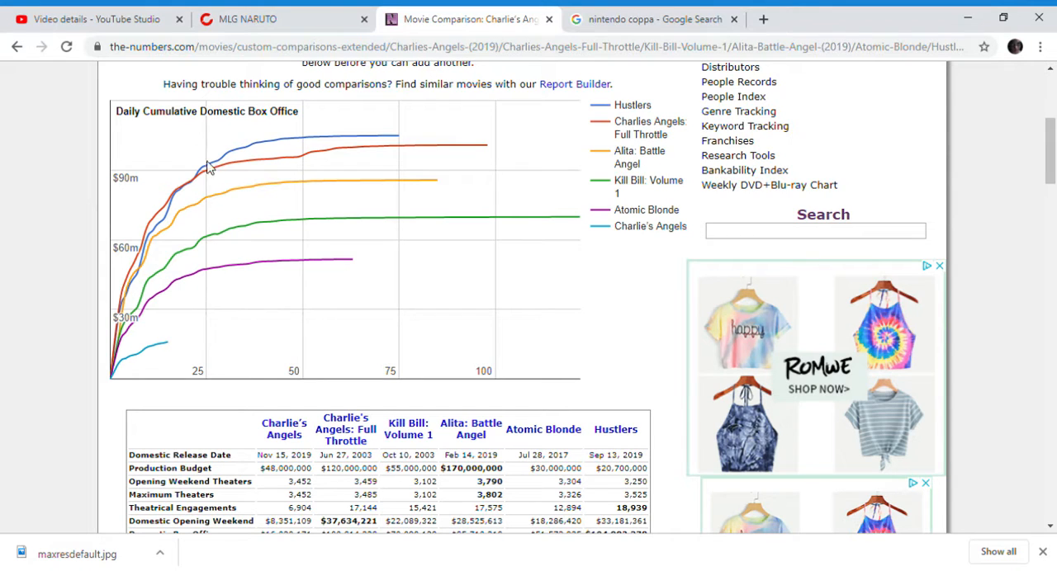
scroll("down", 3)
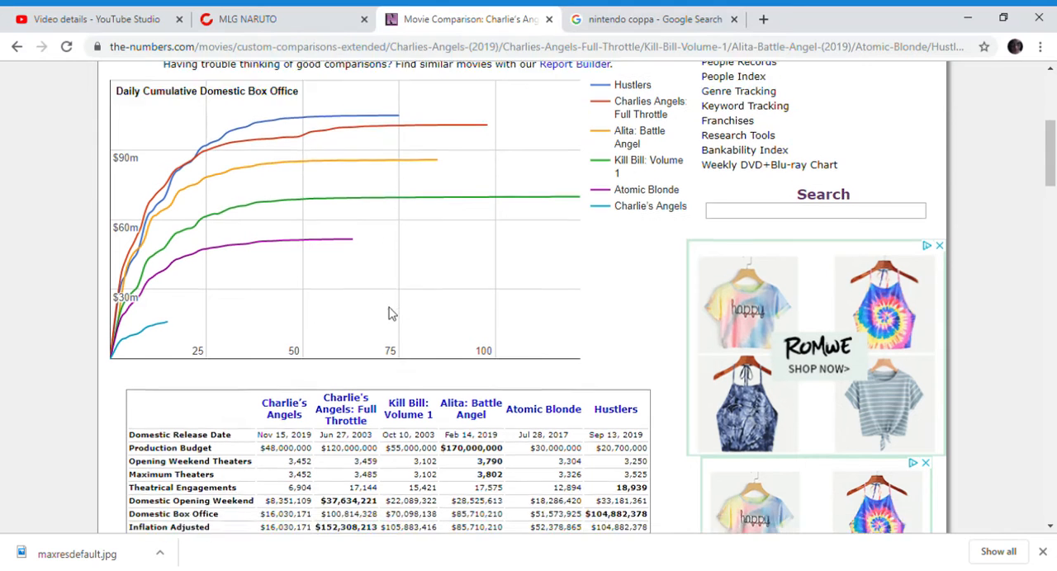
scroll("down", 3)
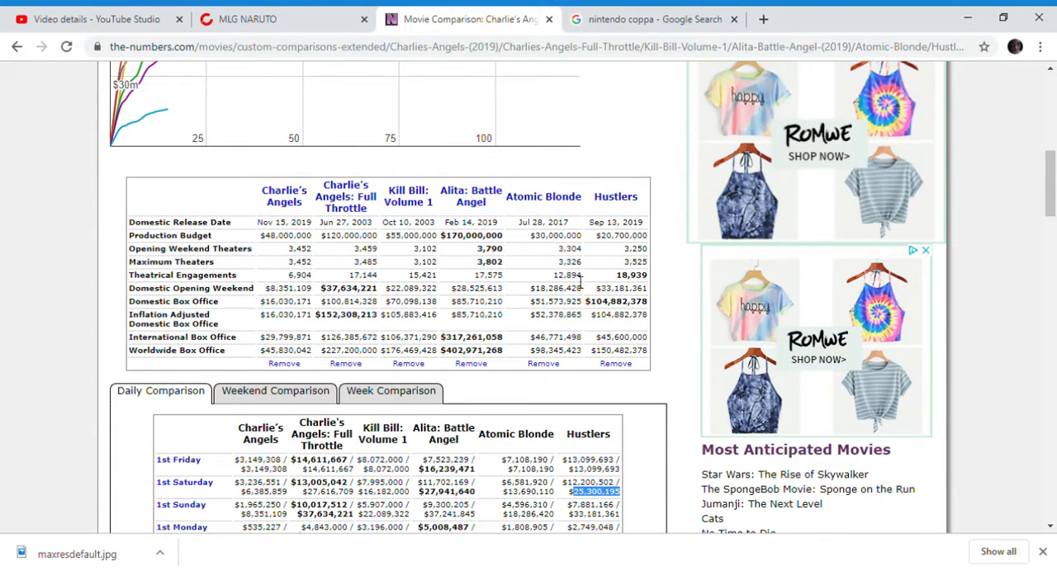
Step: Remove Atomic Blonde and add The Hunger Games (2012) from the 'hu' suggestions
left_click(543, 364)
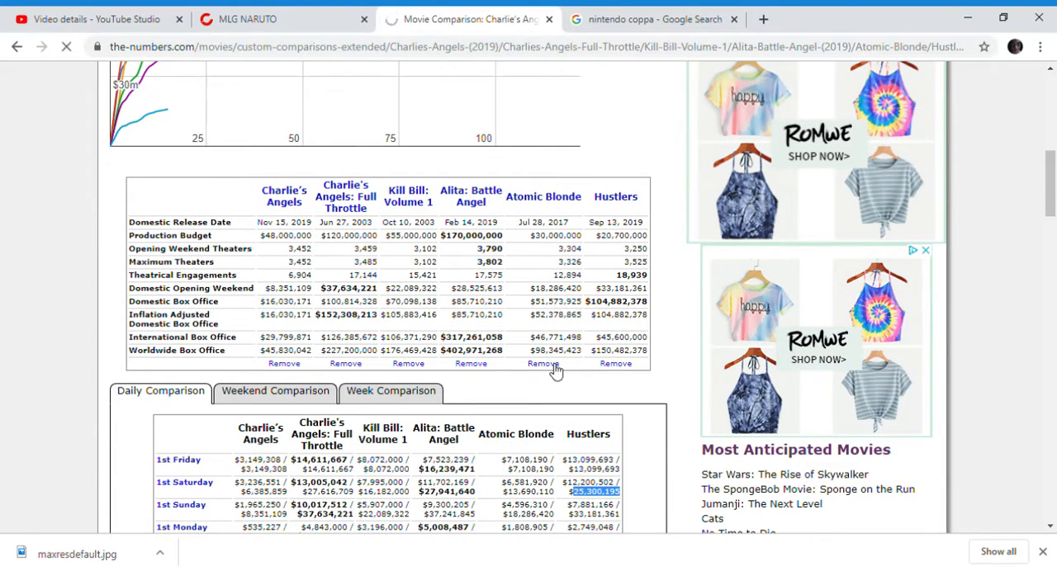
left_click(543, 364)
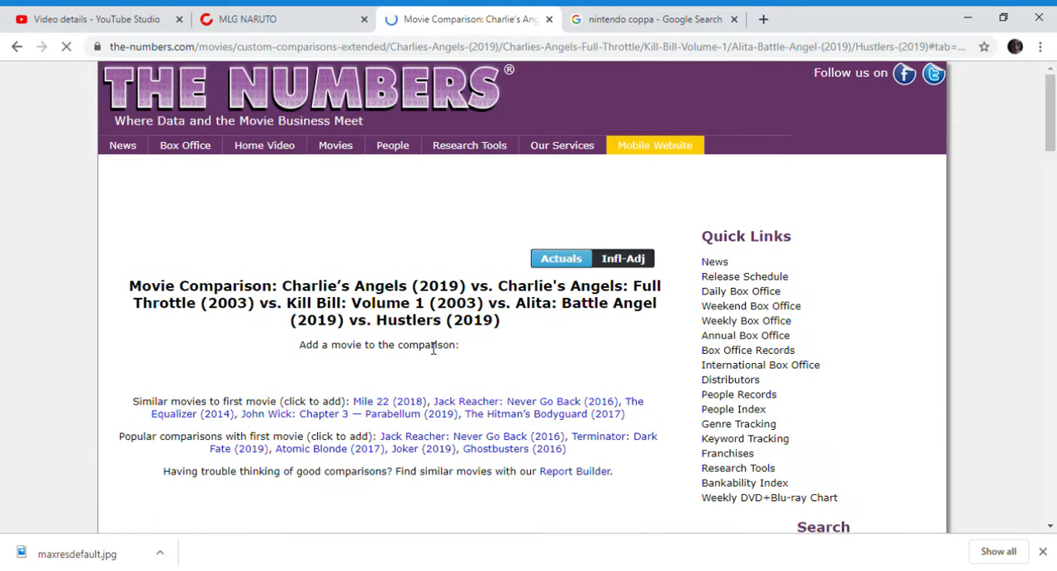
scroll("down", 3)
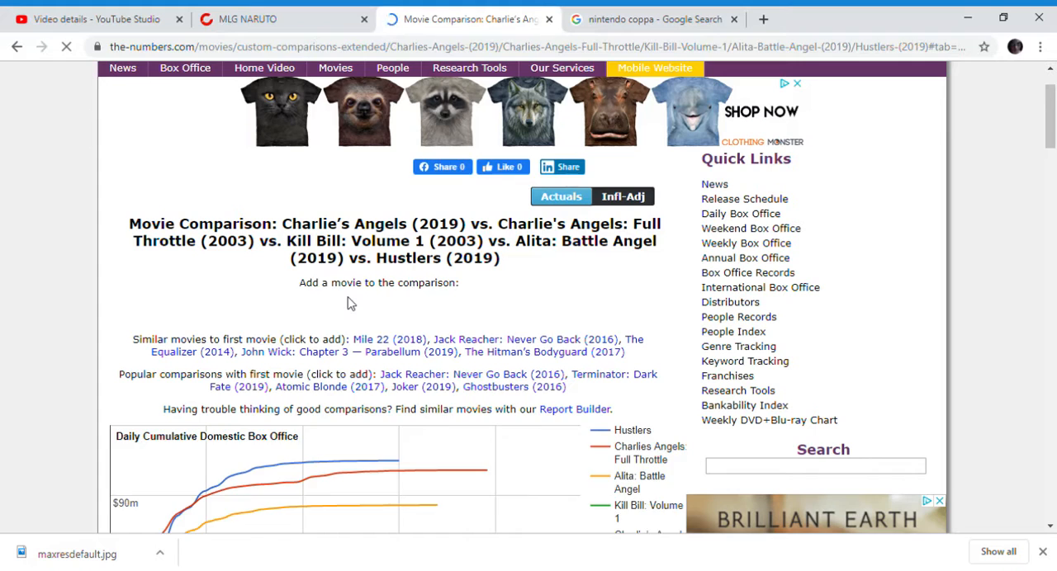
type("hunger")
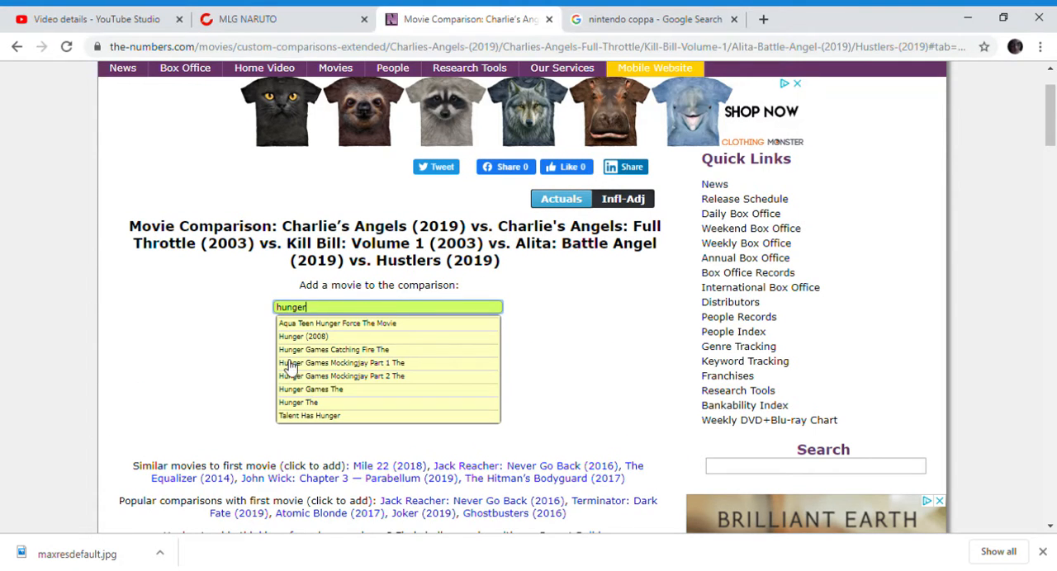
left_click(311, 389)
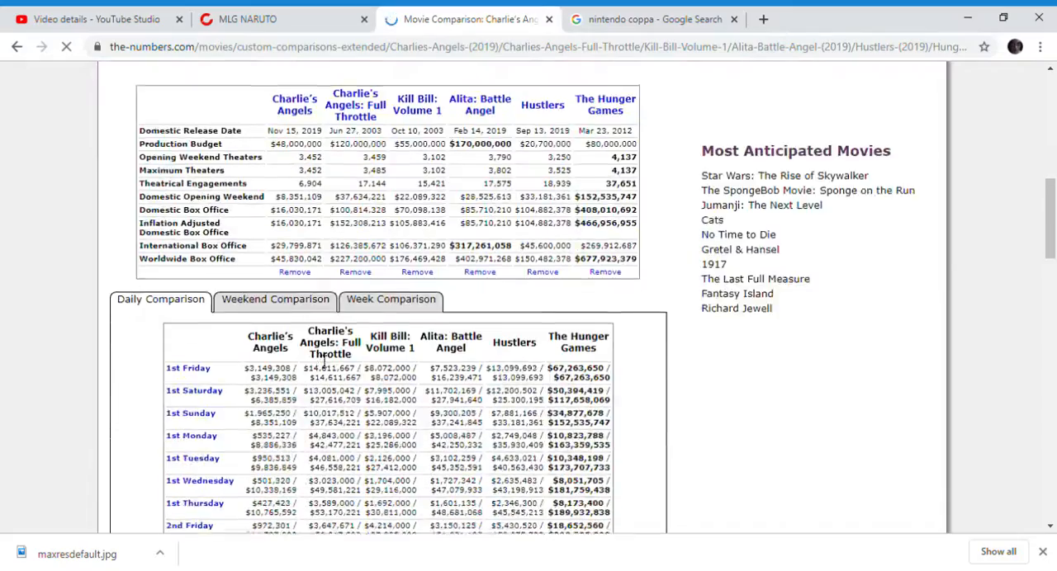
Step: Highlight The Hunger Games' first-Friday cumulative gross of $67,263,650
scroll("down", 3)
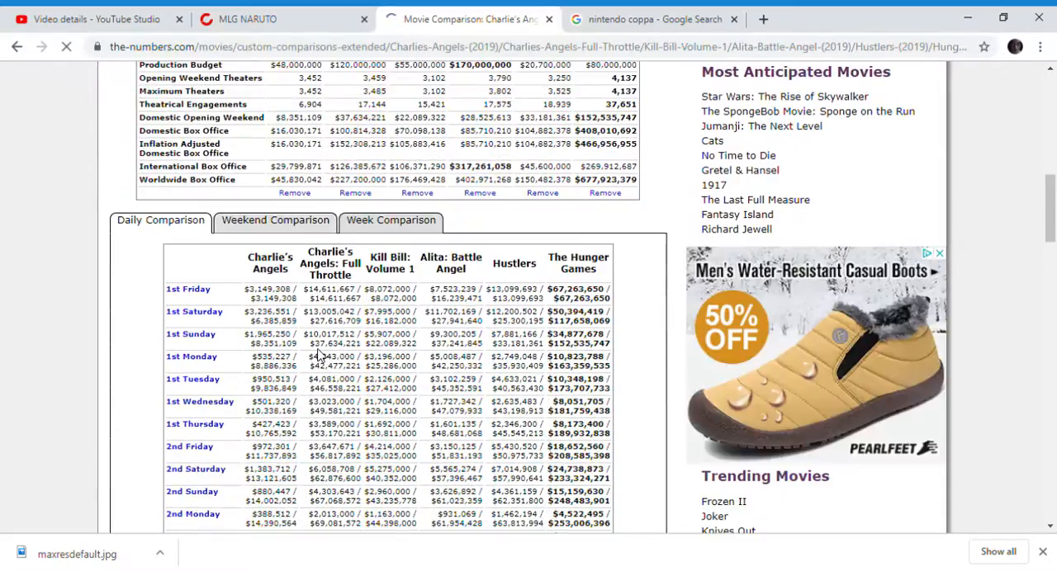
scroll("down", 3)
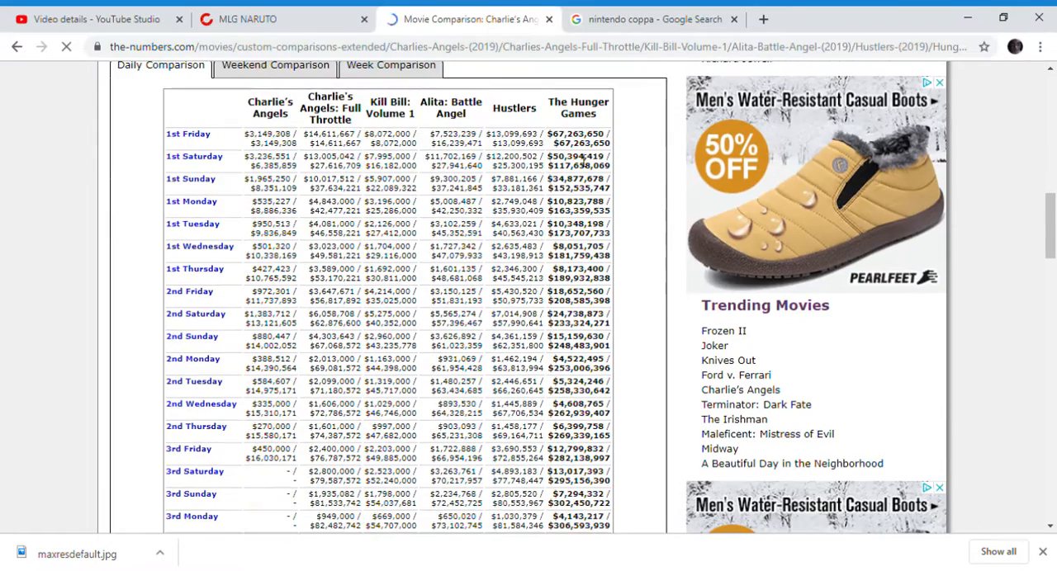
double_click(575, 143)
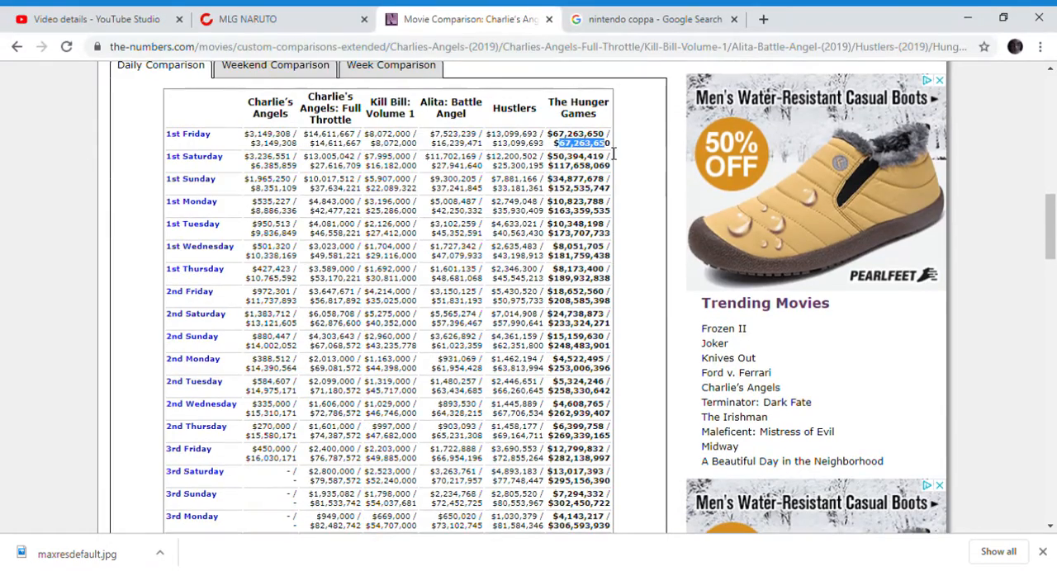
scroll("up", 3)
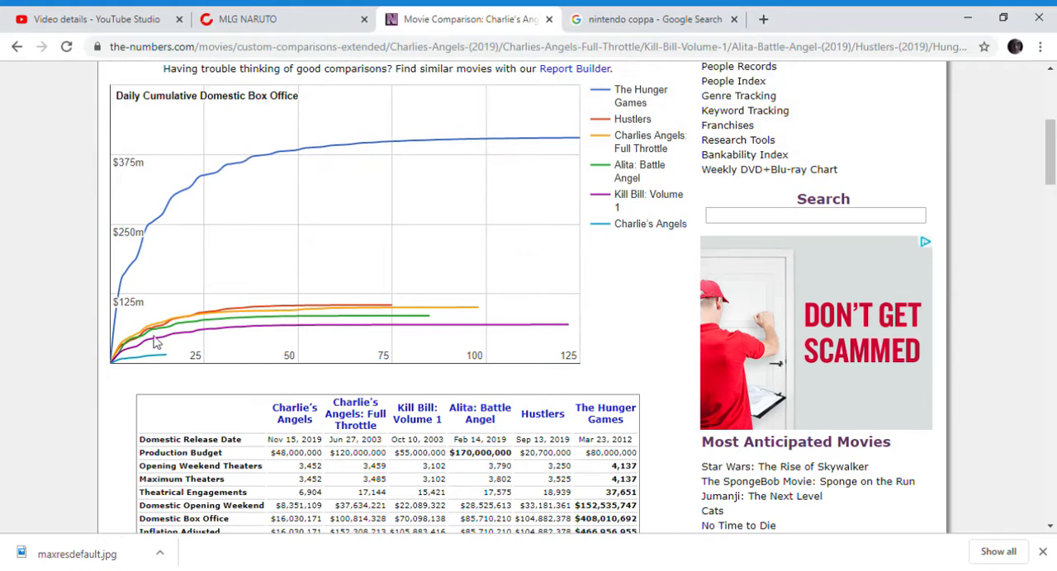
mouse_move(163, 356)
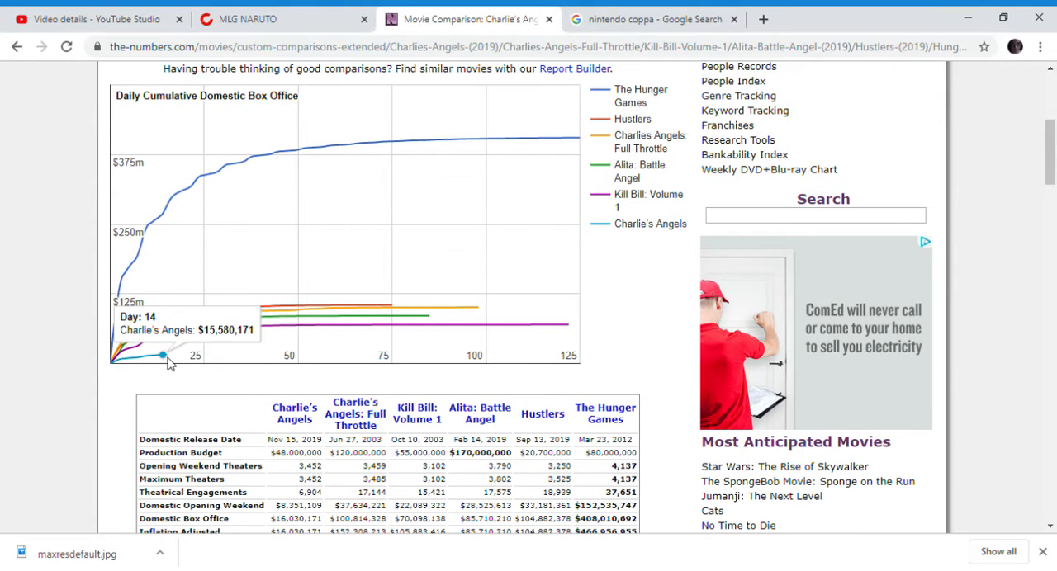
mouse_move(244, 252)
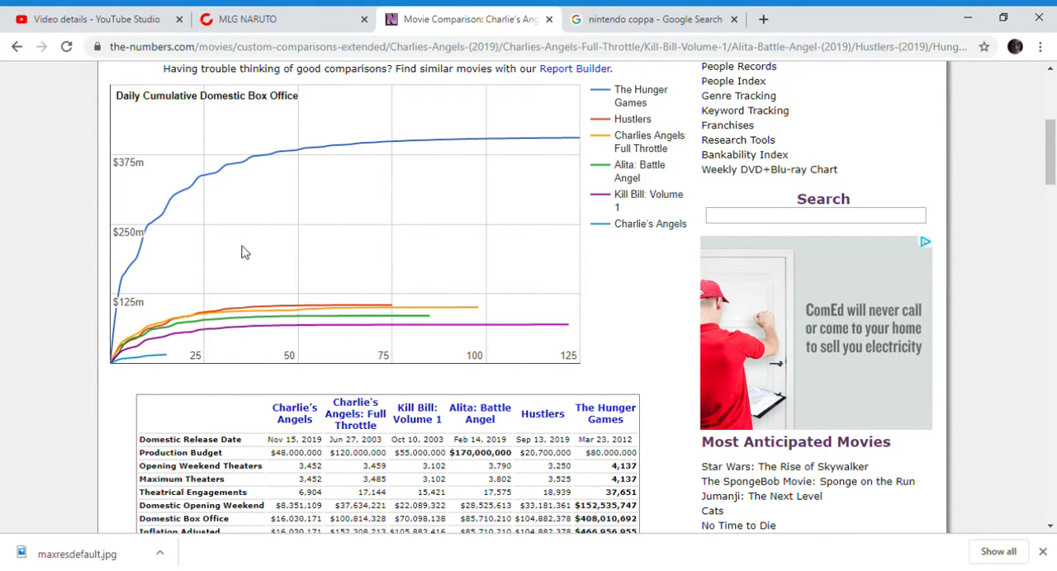
mouse_move(537, 138)
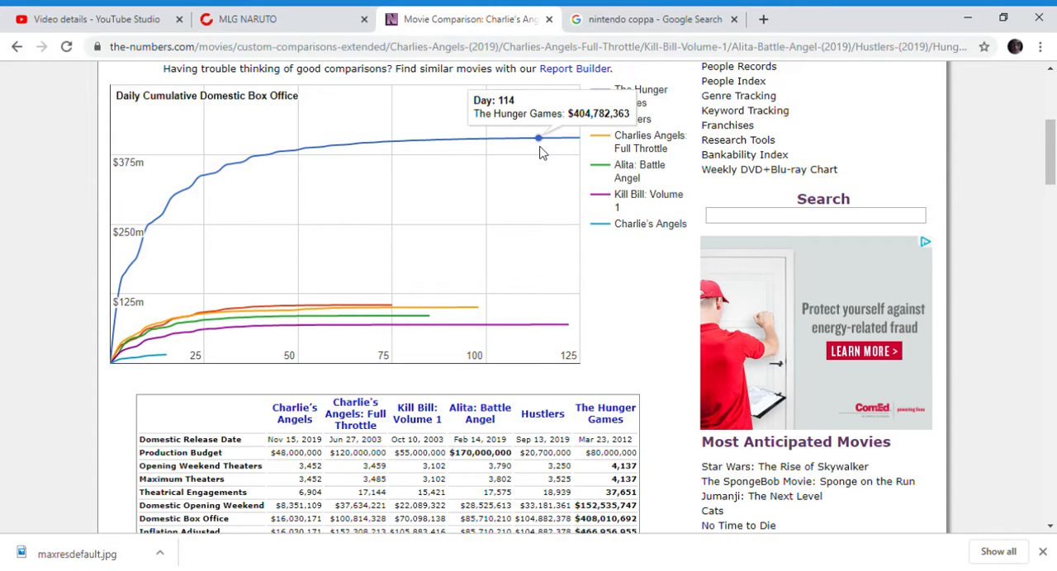
mouse_move(398, 185)
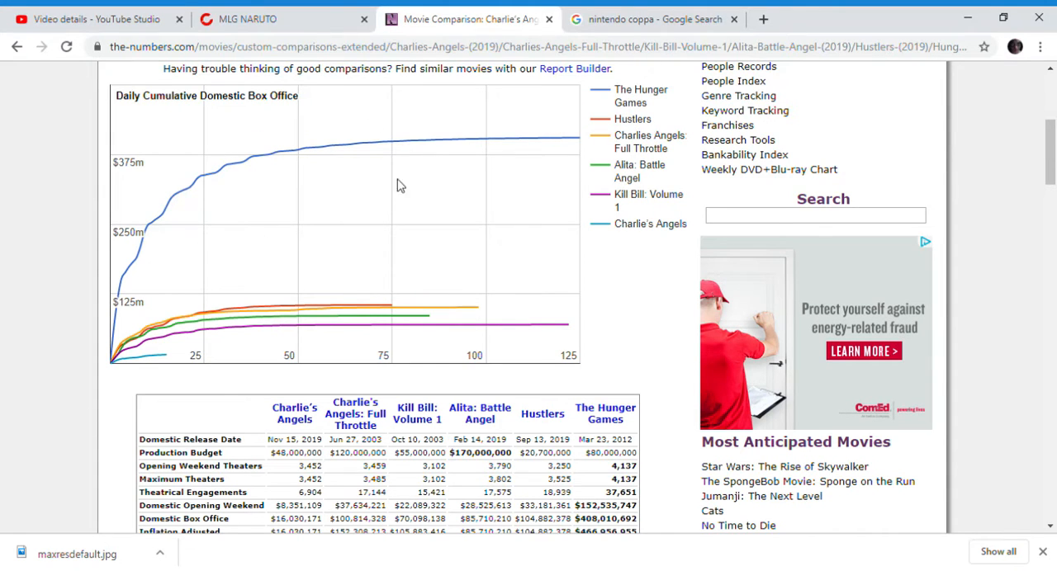
mouse_move(376, 308)
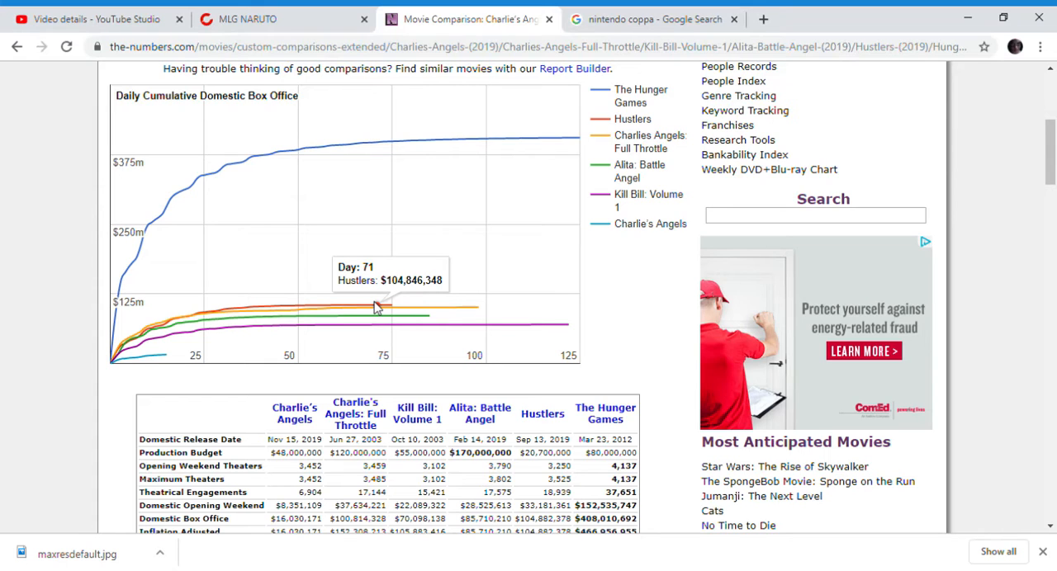
mouse_move(516, 145)
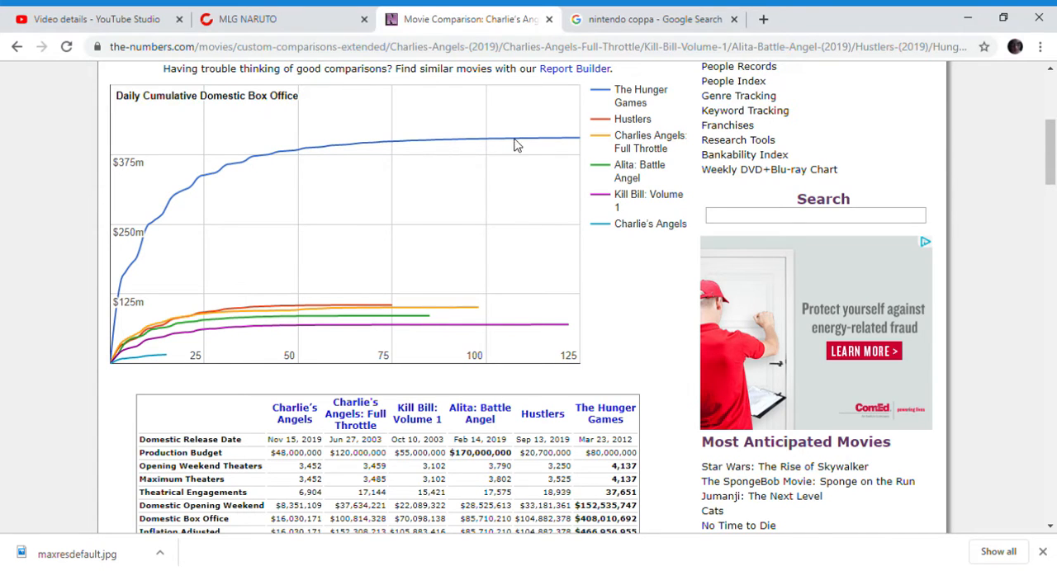
mouse_move(331, 120)
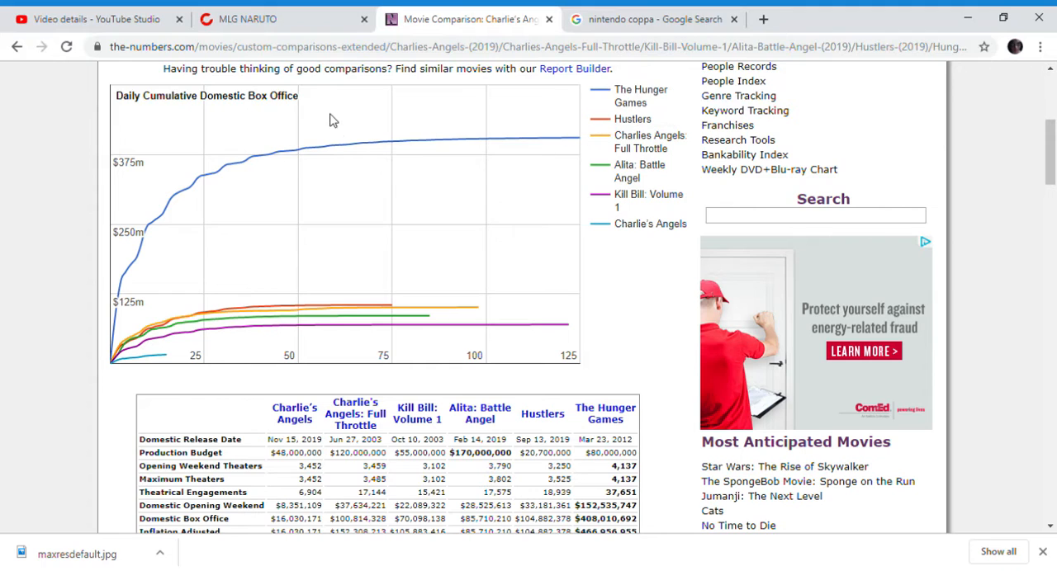
mouse_move(220, 335)
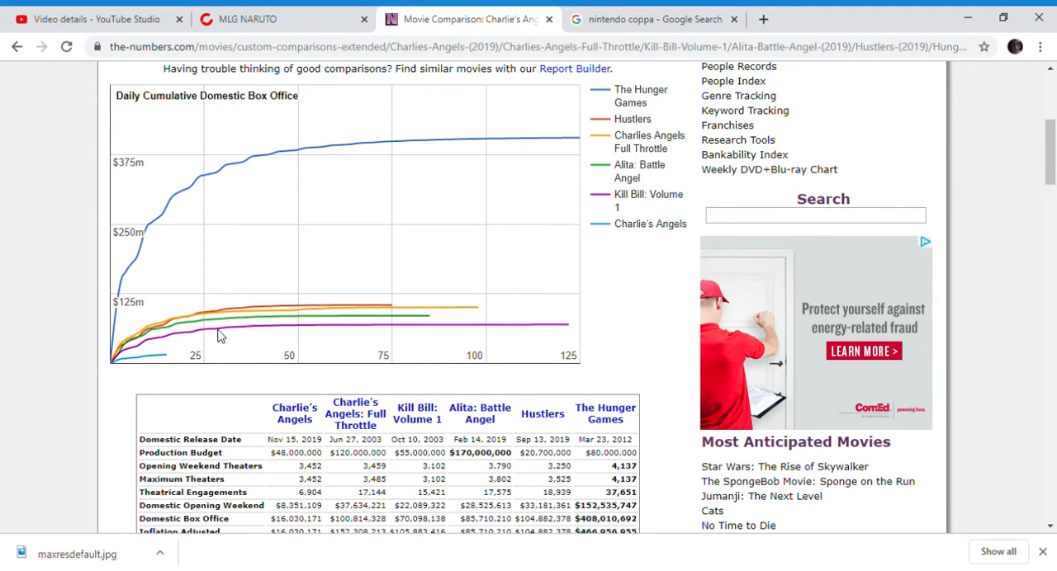
mouse_move(169, 353)
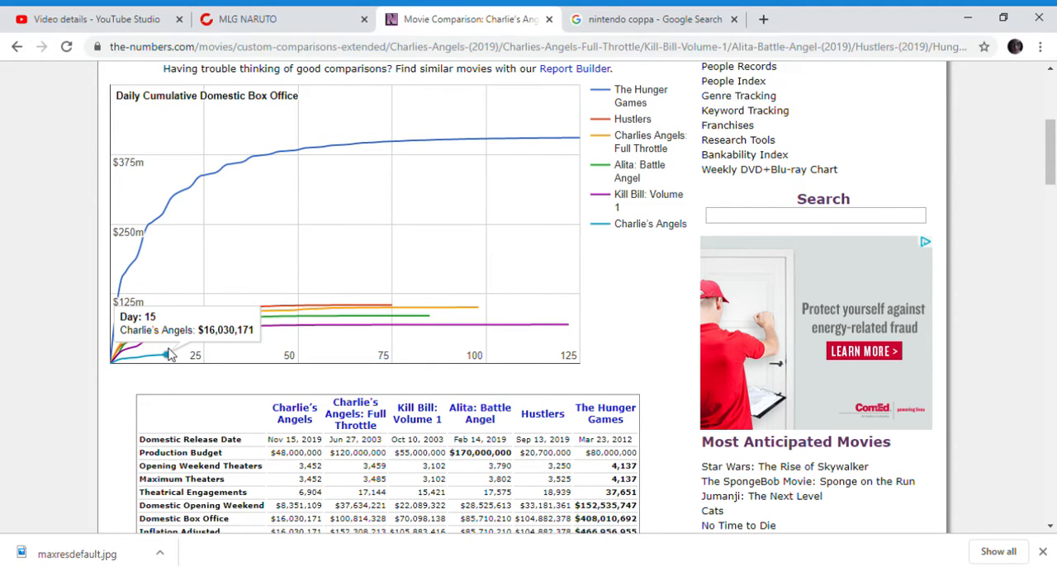
mouse_move(162, 357)
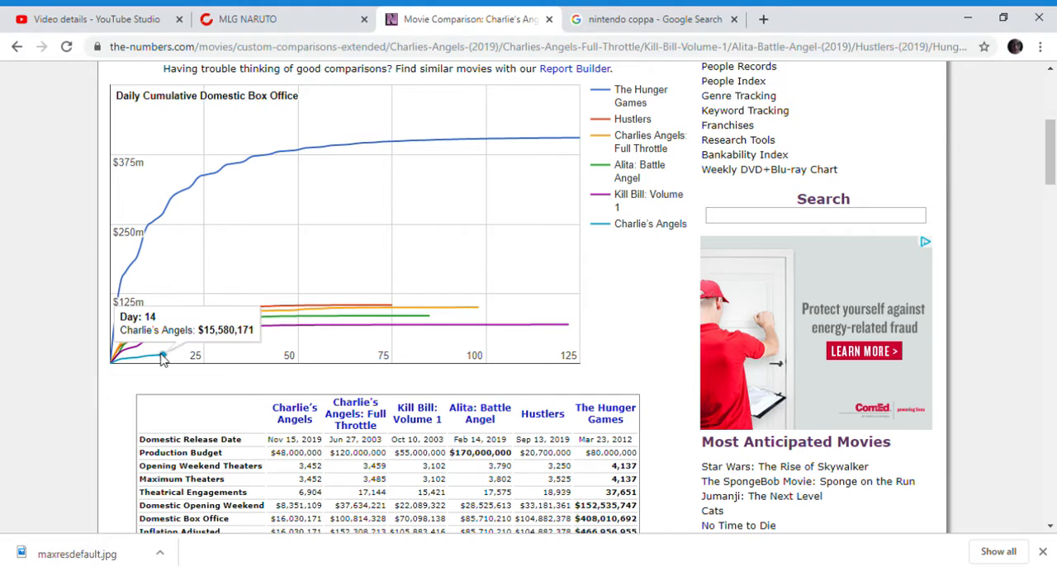
mouse_move(260, 319)
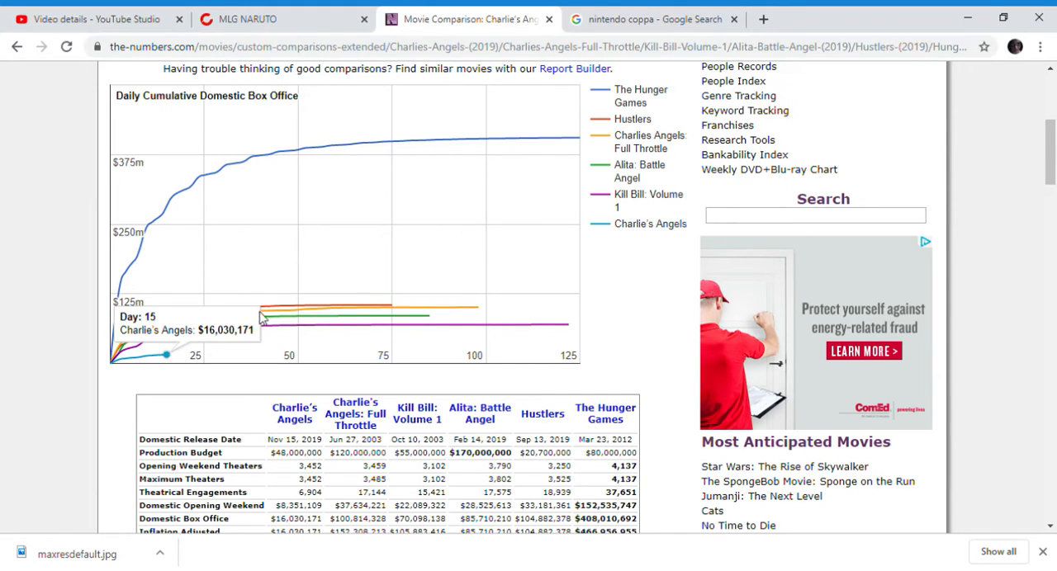
mouse_move(198, 238)
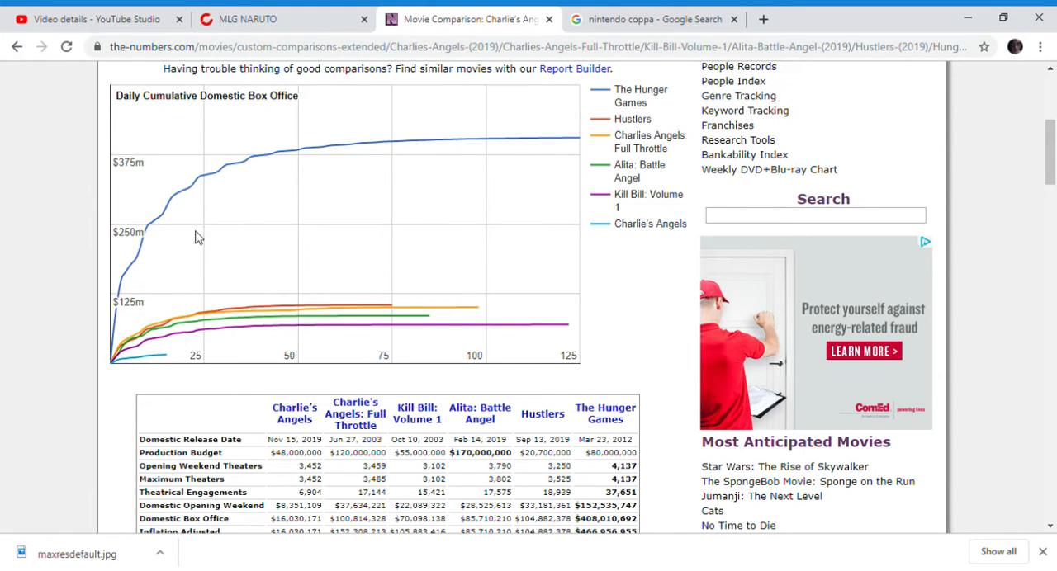
mouse_move(371, 282)
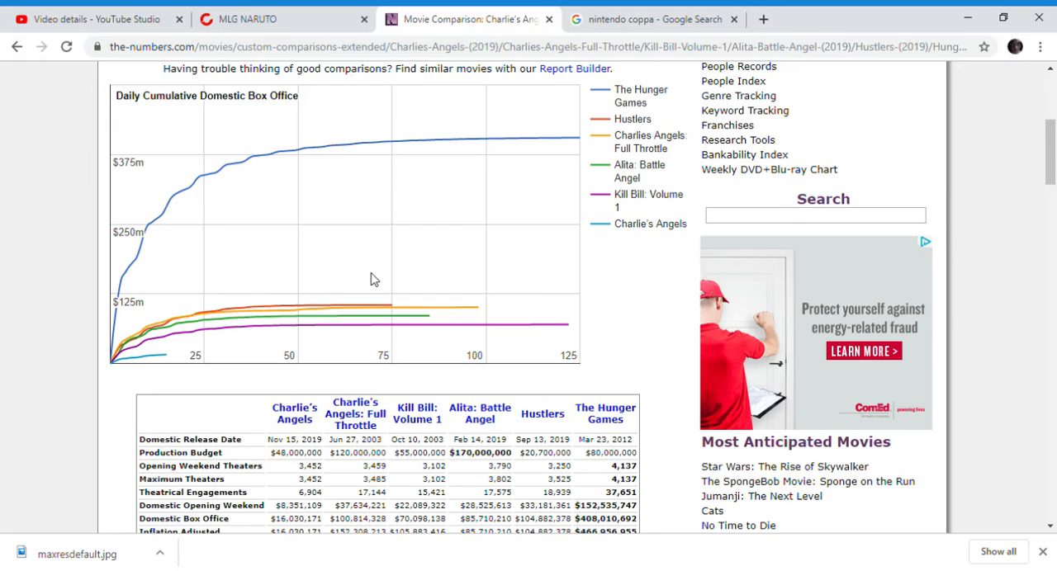
mouse_move(379, 265)
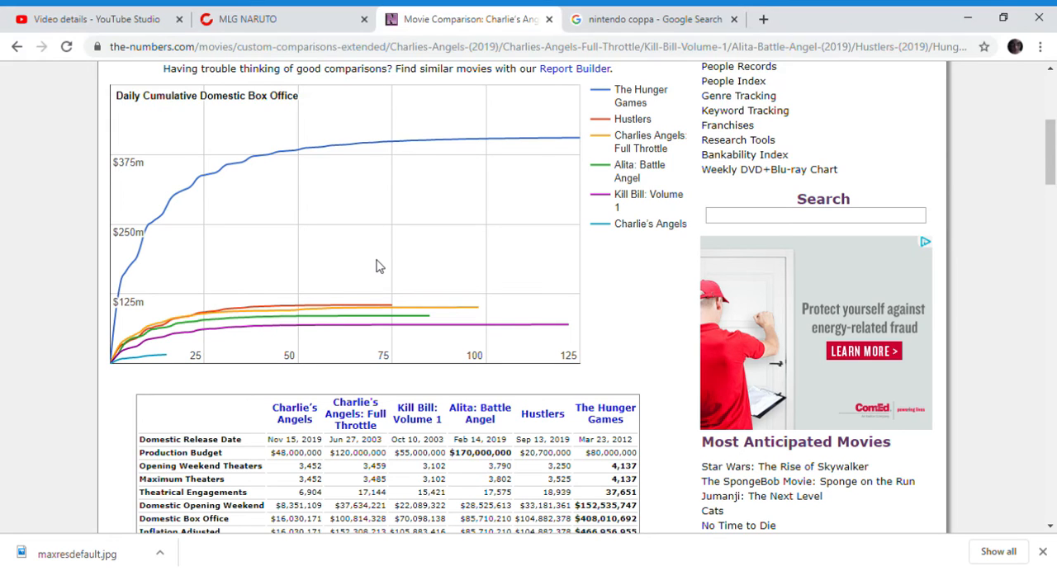
mouse_move(660, 160)
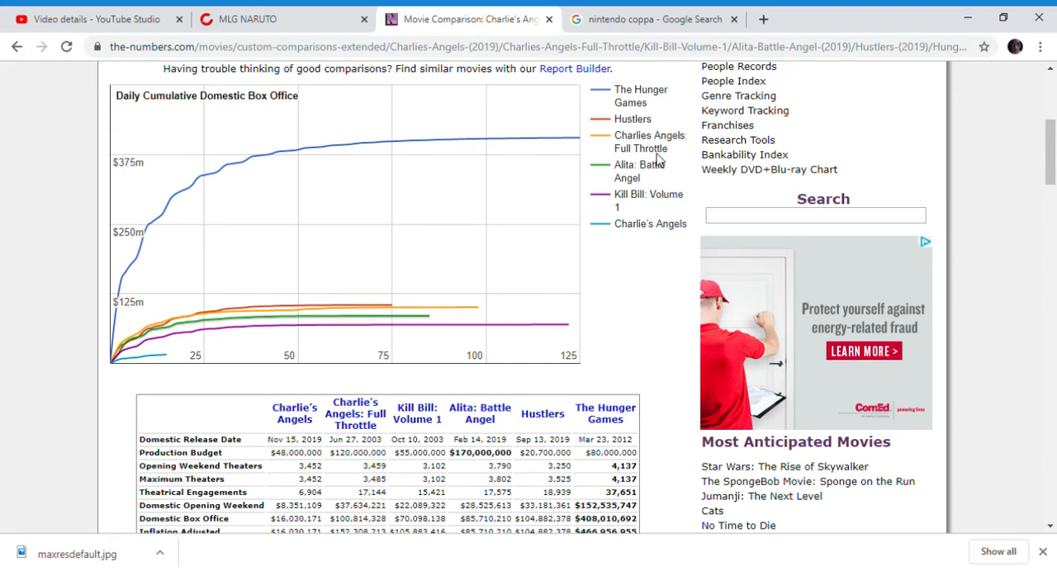